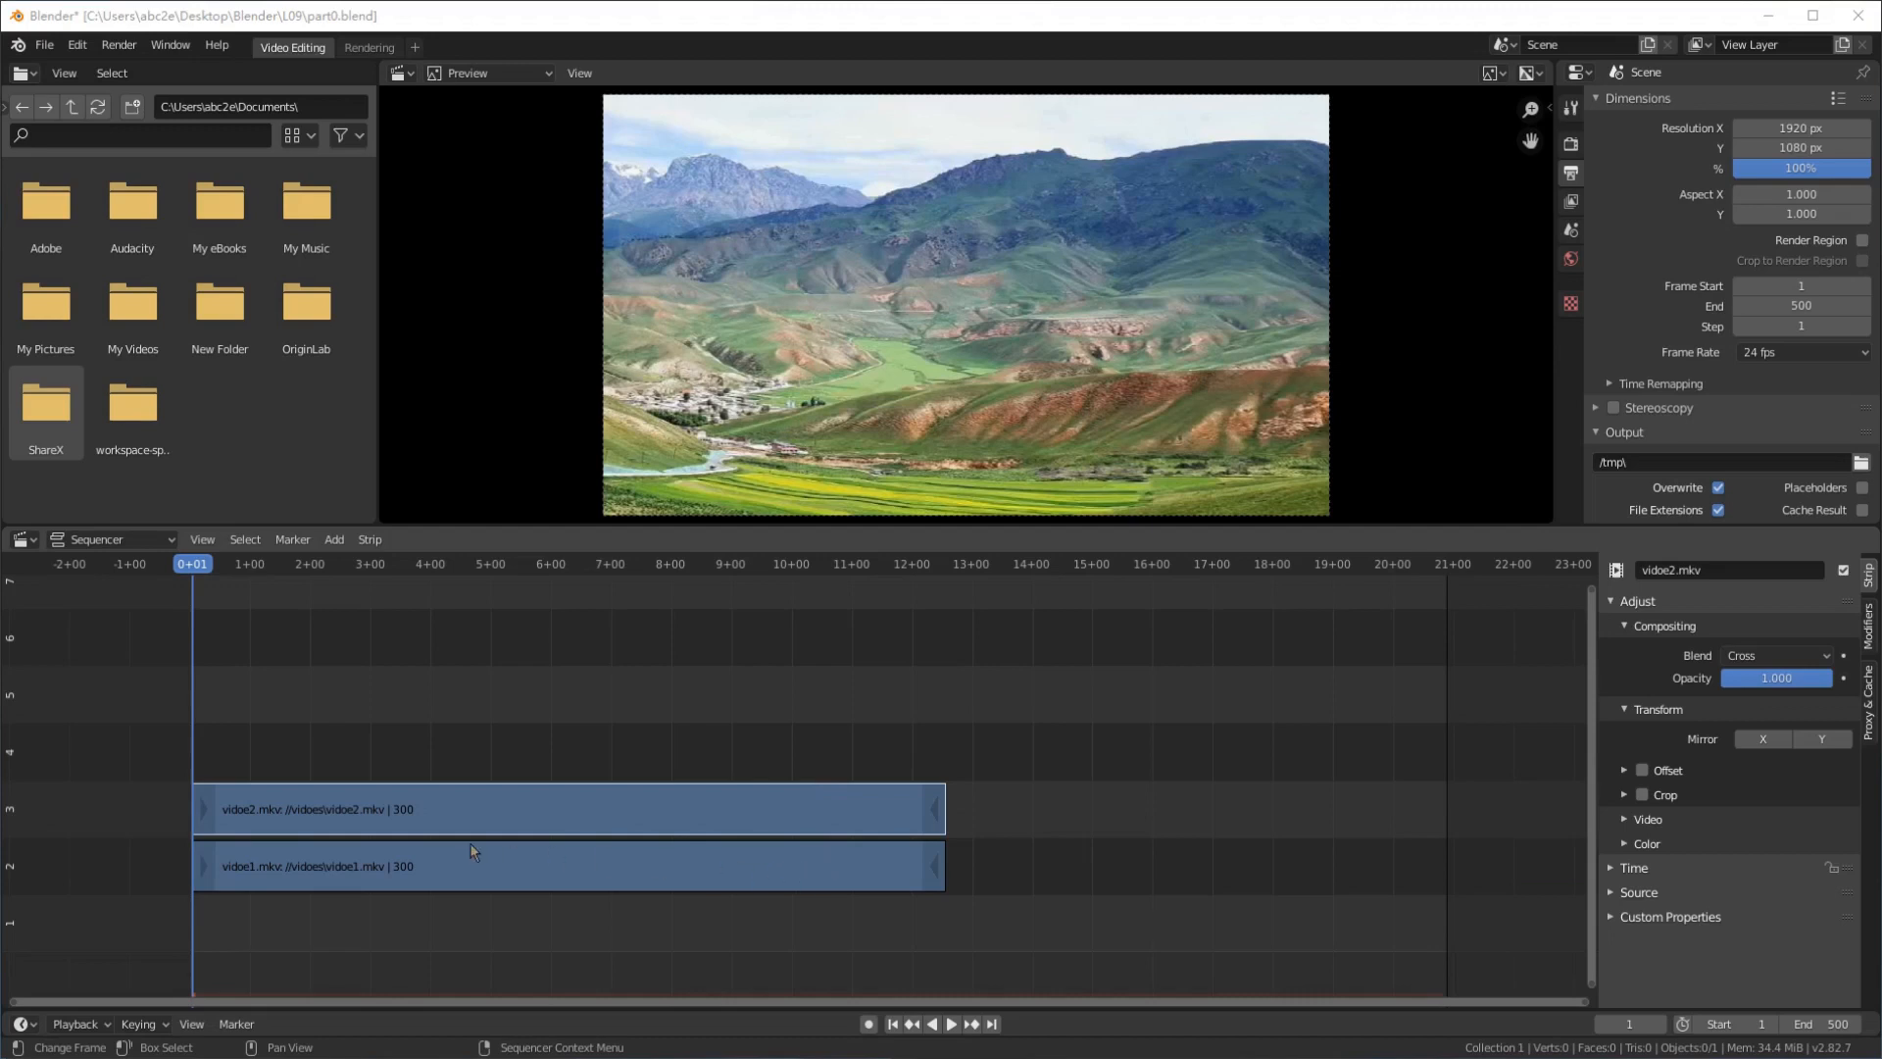
Slide the video2 strip to start at frame 200 and jump the playhead to frame 200
{"action": "left_click_drag", "start_coordinate": [564, 808], "coordinate": [841, 807]}
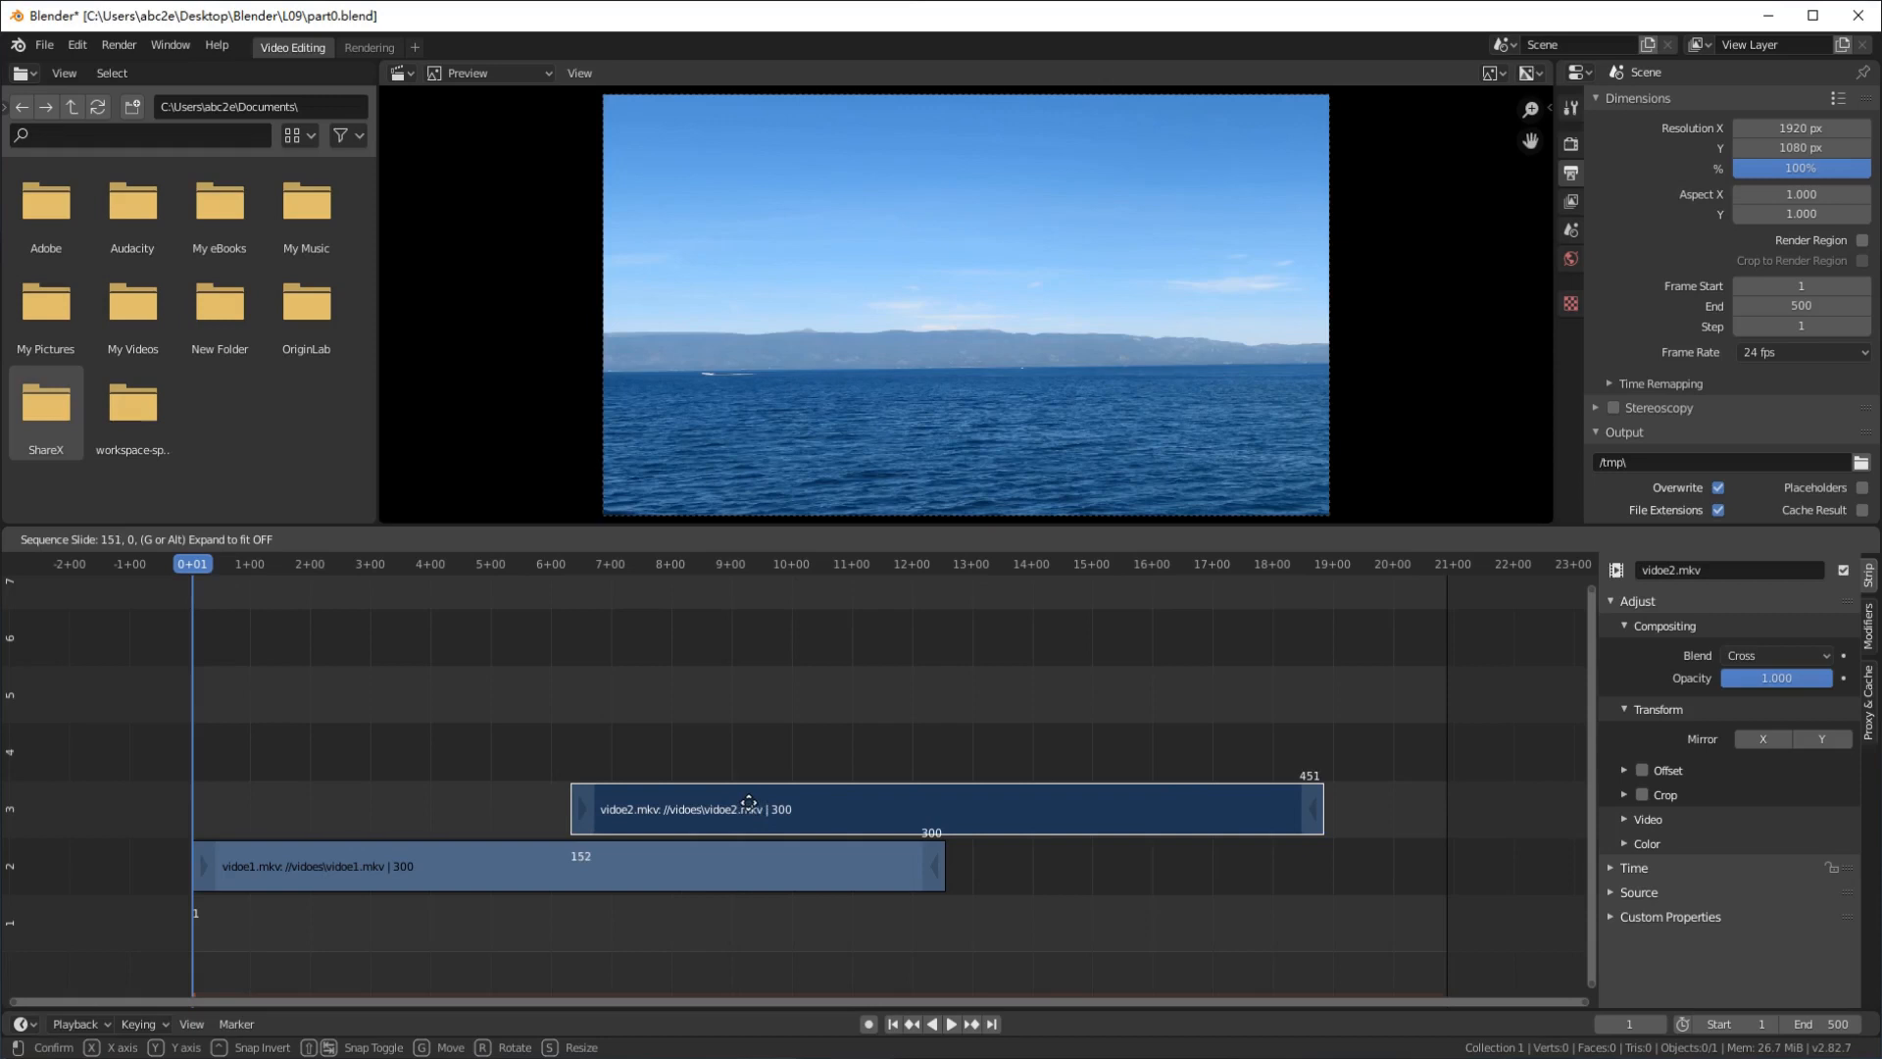
{"action": "left_click_drag", "start_coordinate": [749, 808], "coordinate": [869, 784]}
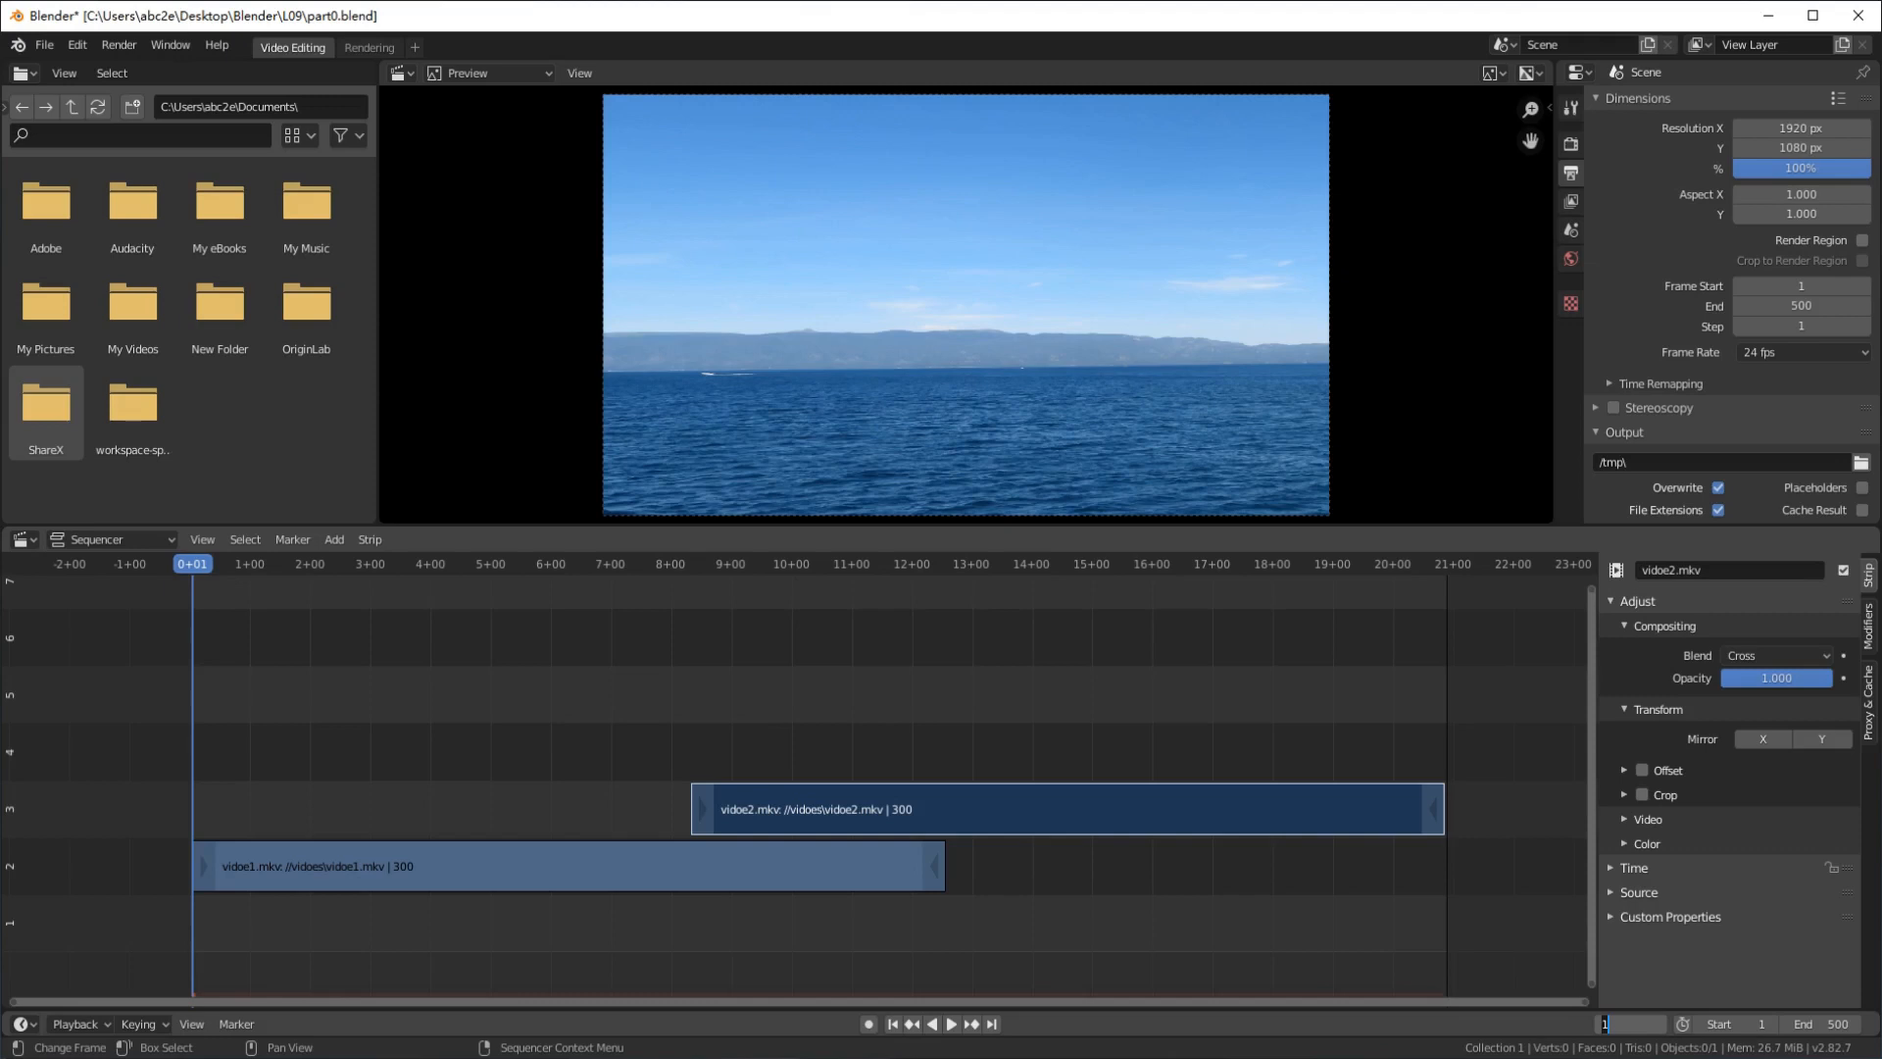
{"action": "left_click", "coordinate": [690, 565]}
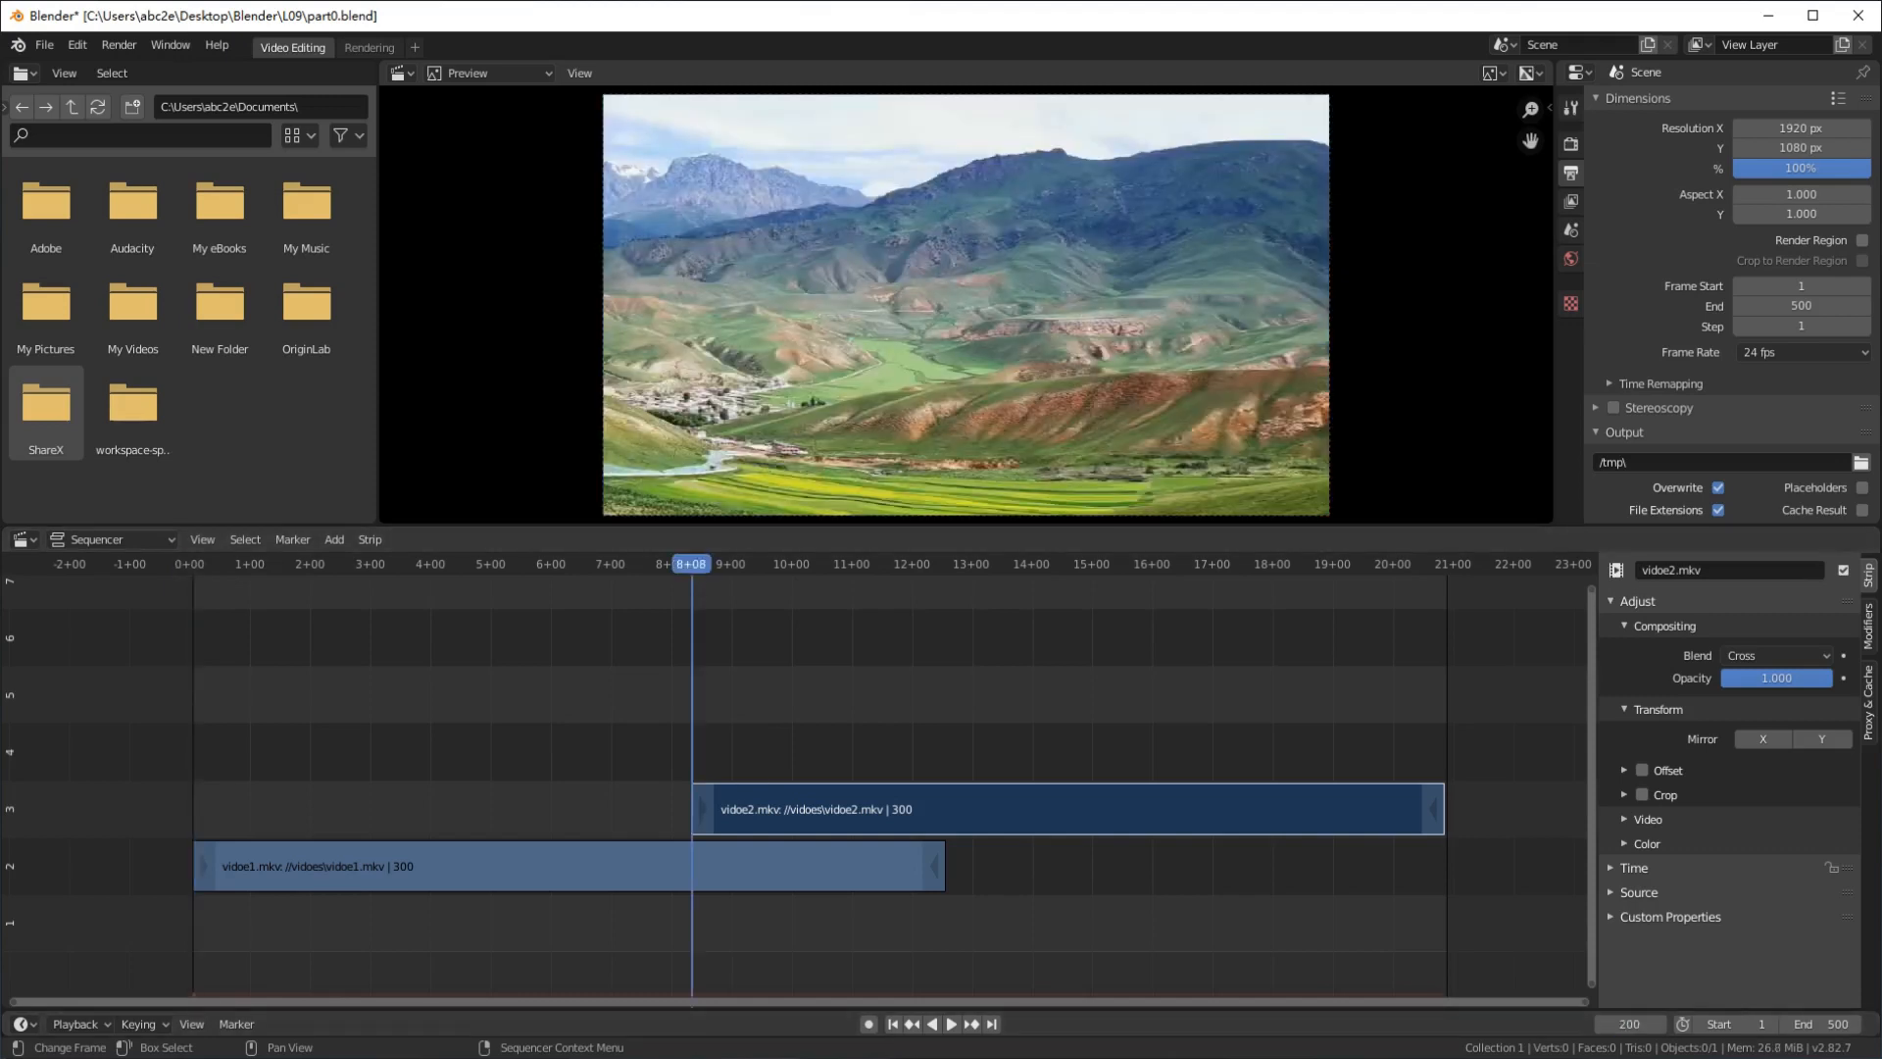
{"action": "mouse_move", "coordinate": [716, 641]}
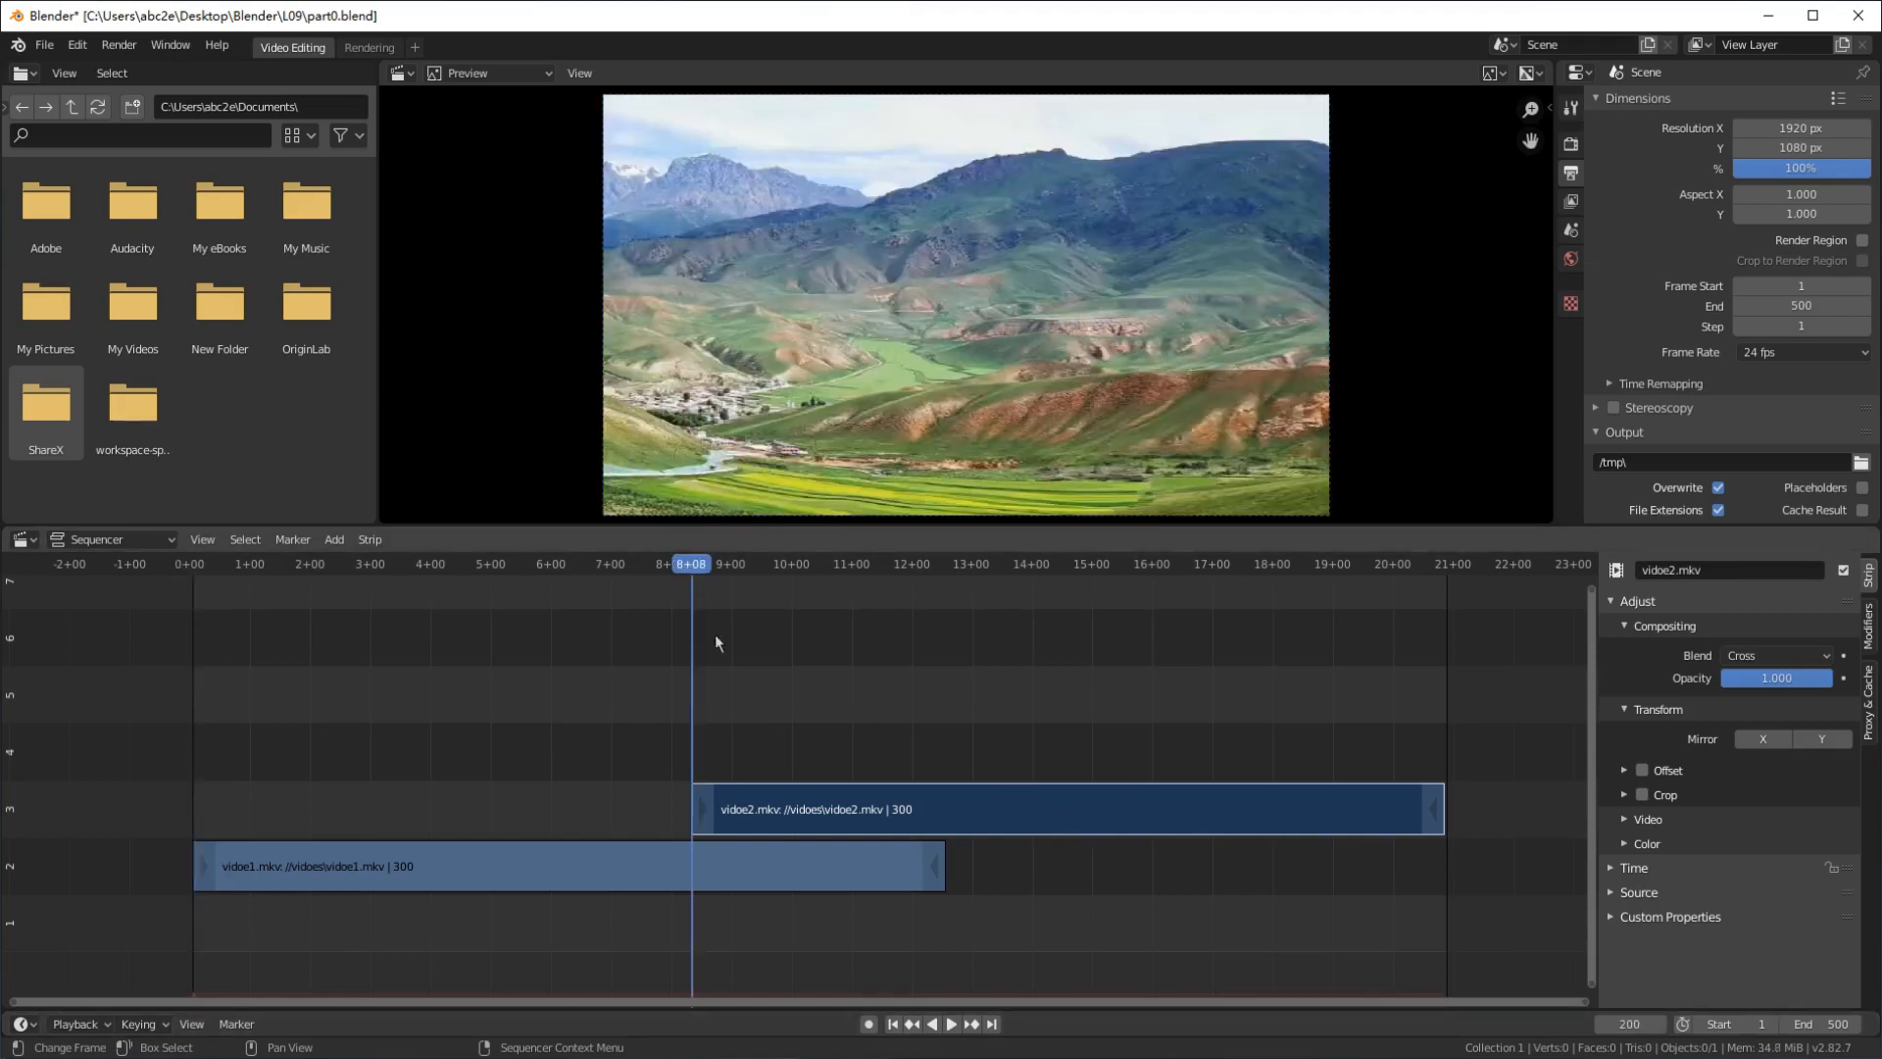
Add a Transform effect strip on the second movie with Uniform Scale on and scale 0
{"action": "left_click", "coordinate": [333, 539]}
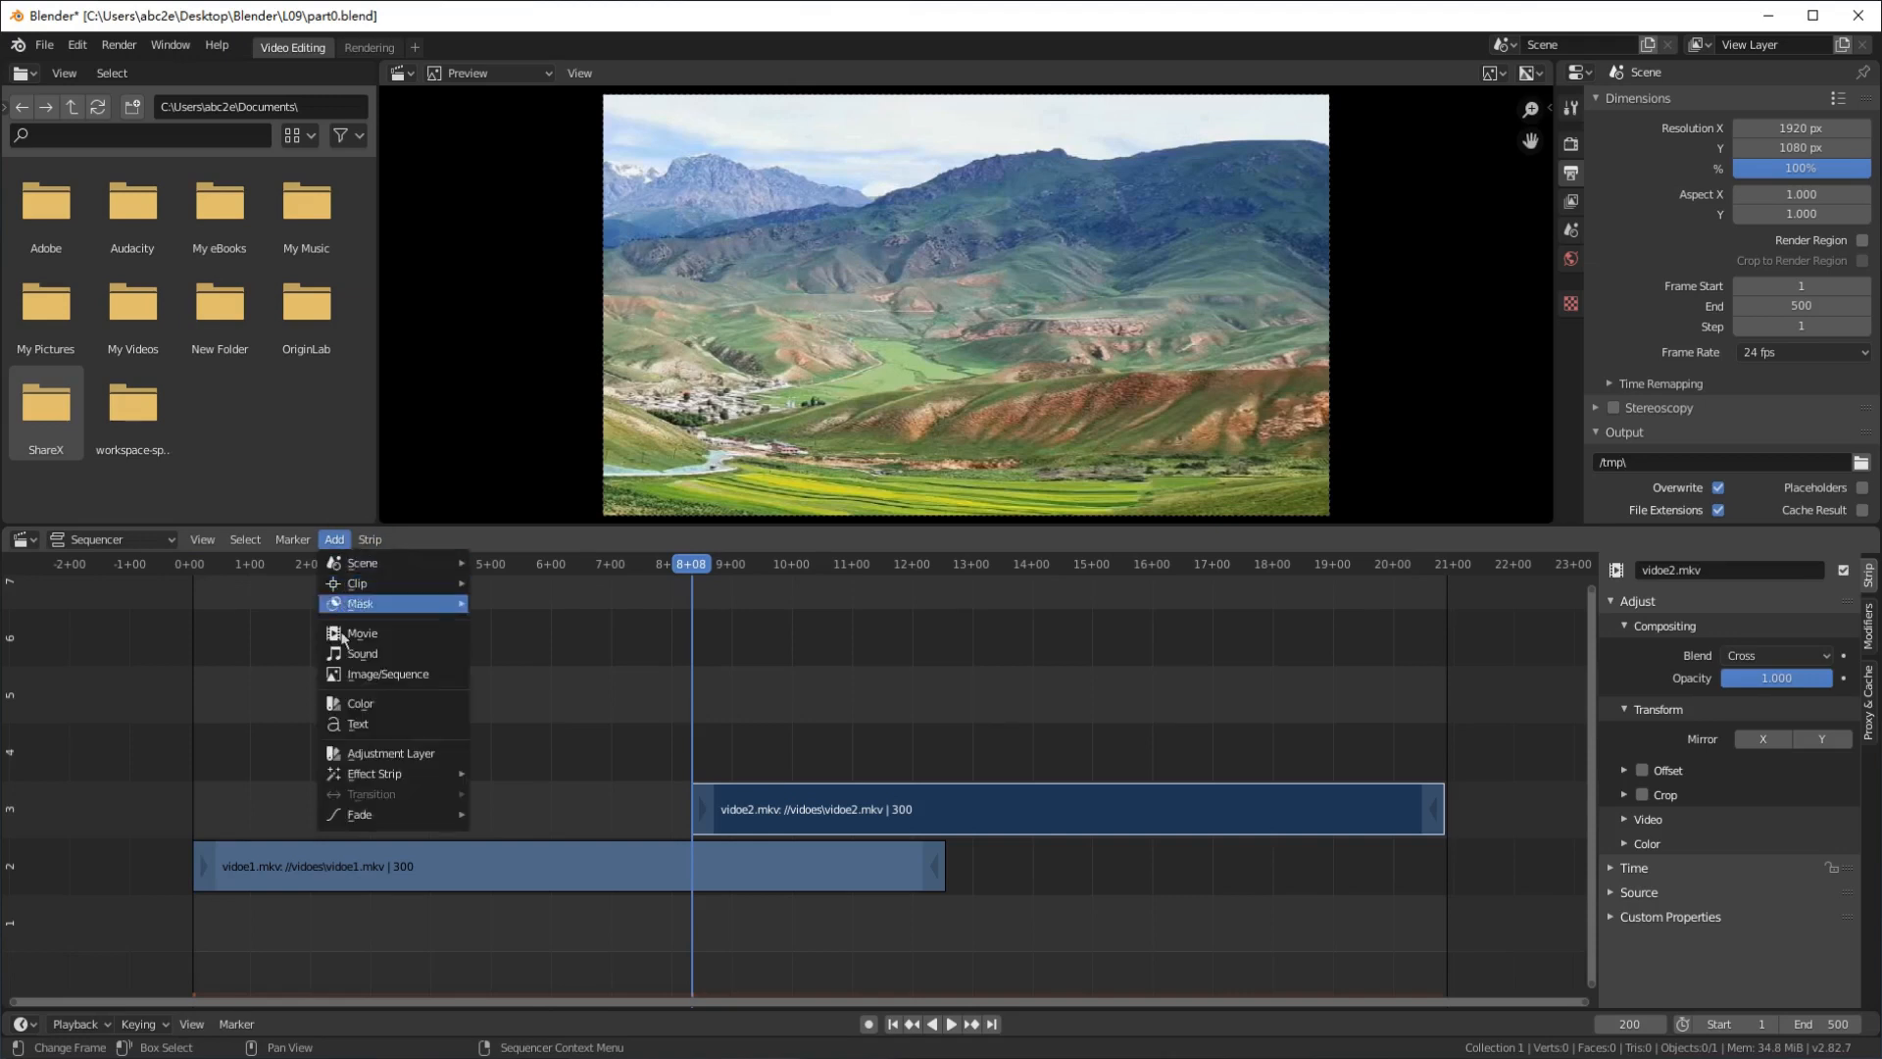
{"action": "mouse_move", "coordinate": [374, 775]}
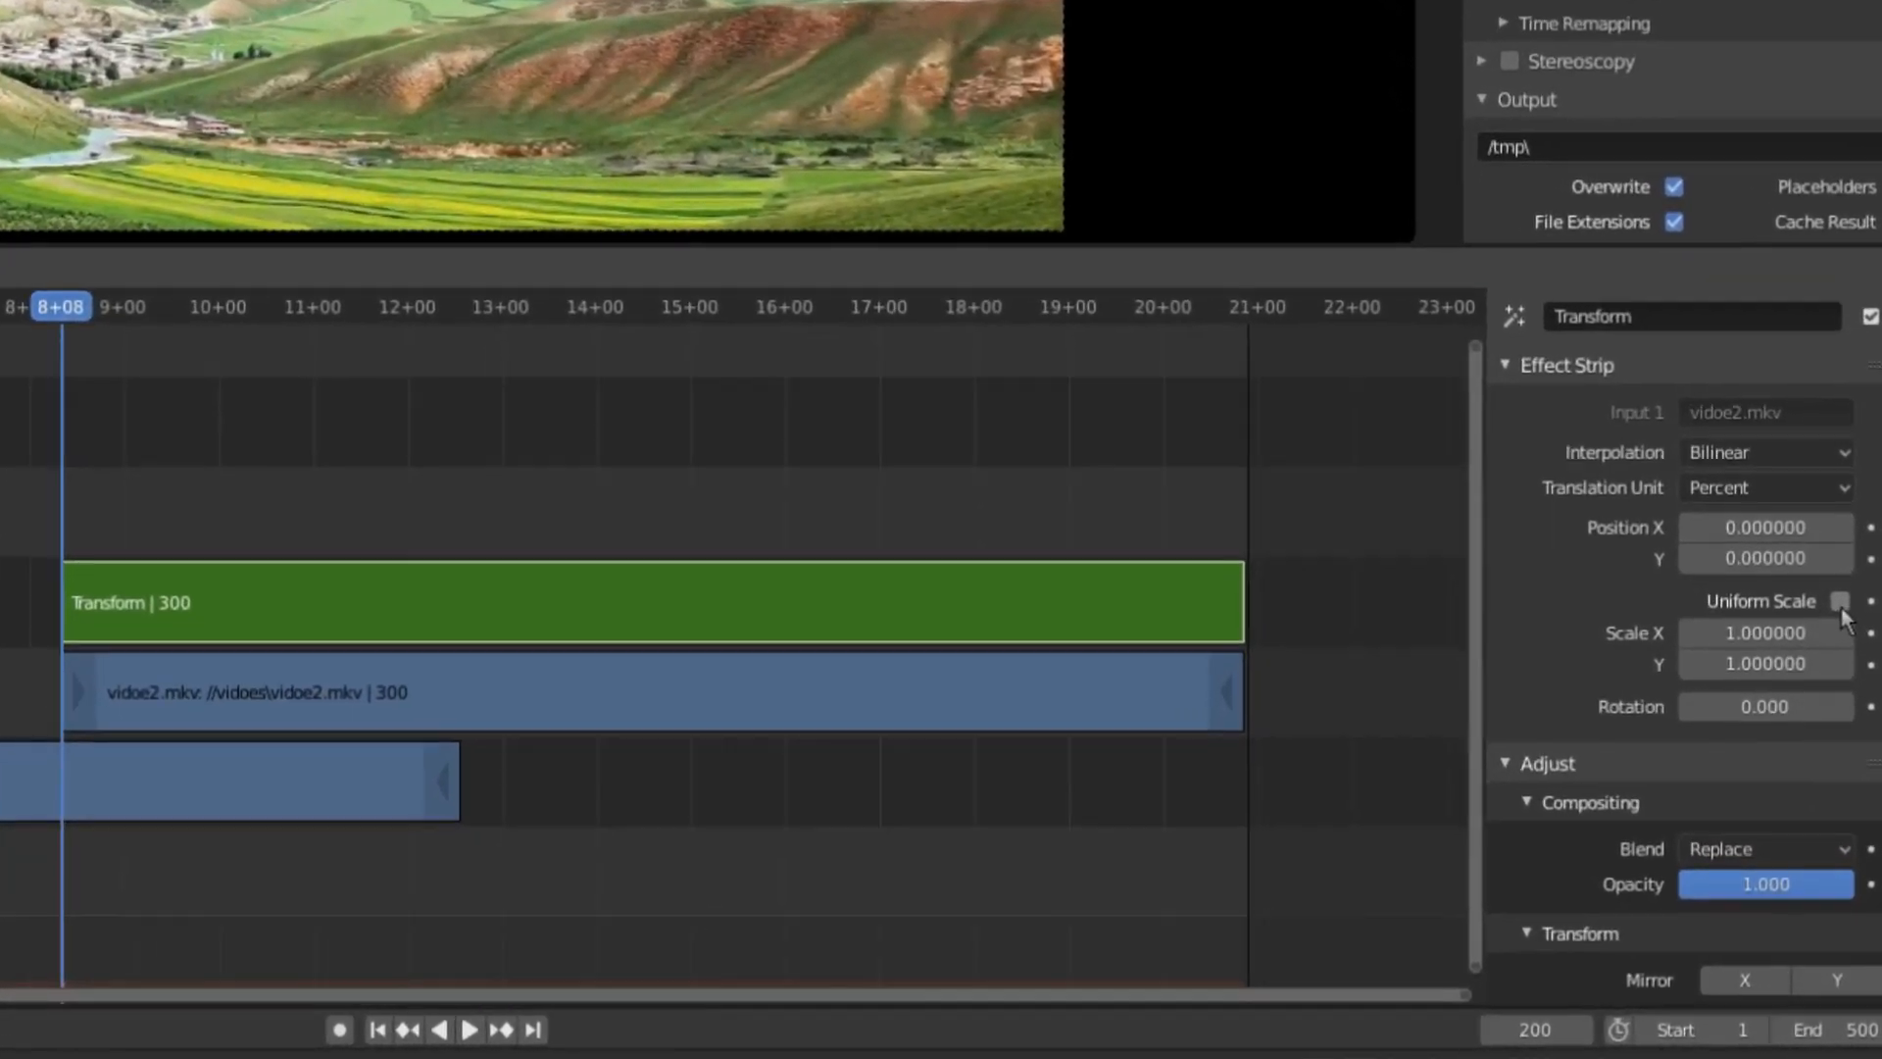
{"action": "left_click", "coordinate": [1839, 602]}
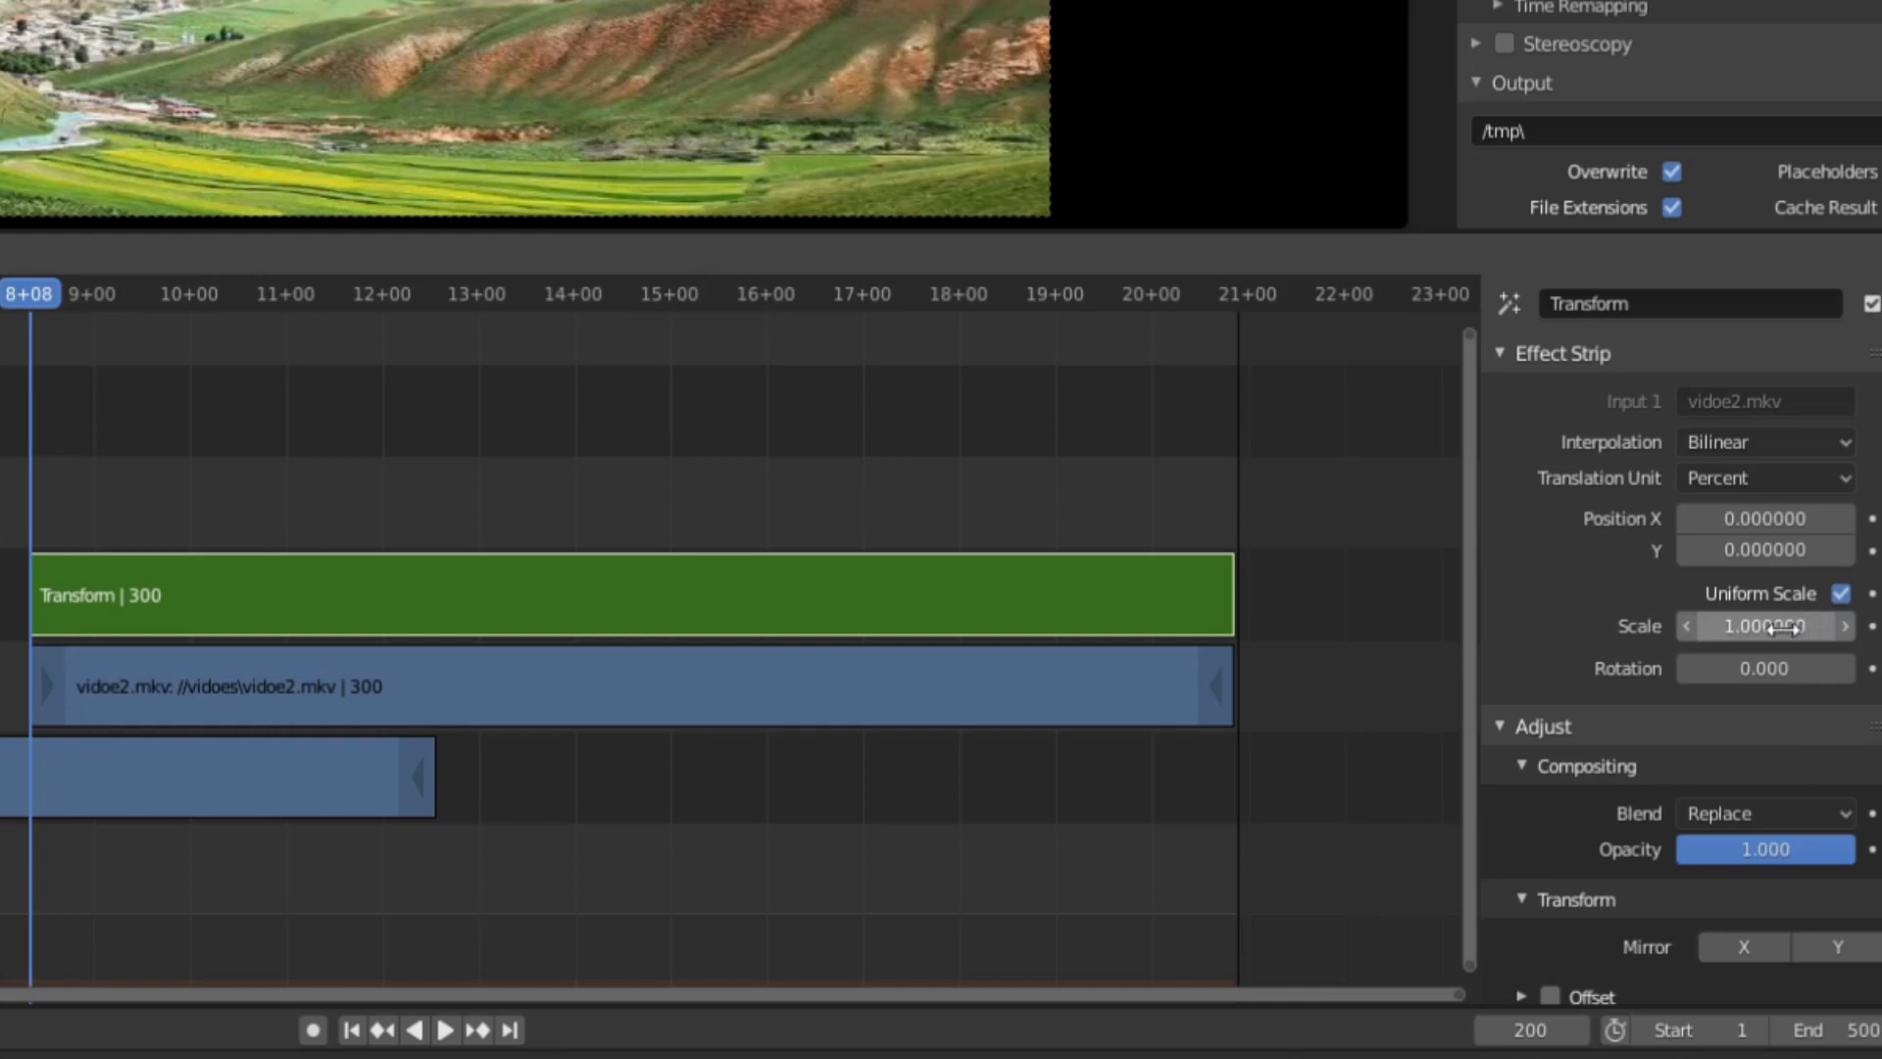
{"action": "left_click", "coordinate": [1764, 627]}
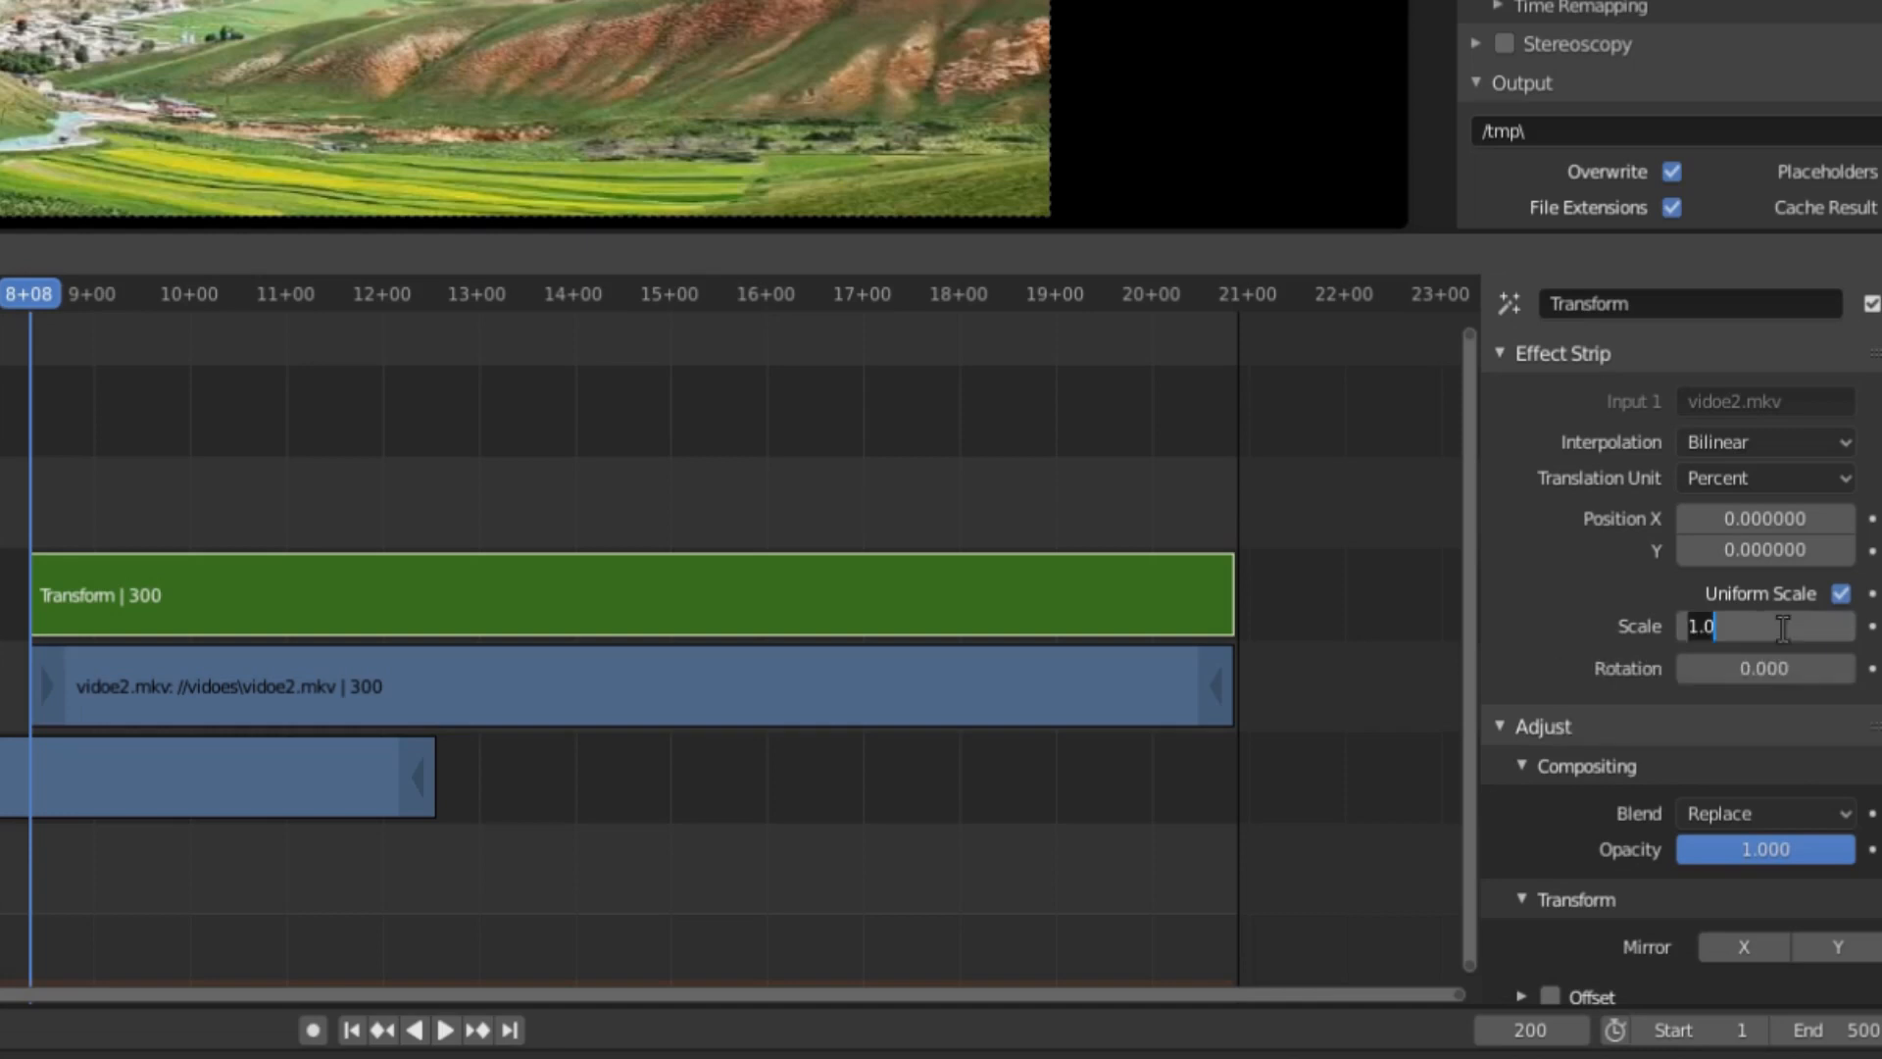
{"action": "type", "text": "0.000000"}
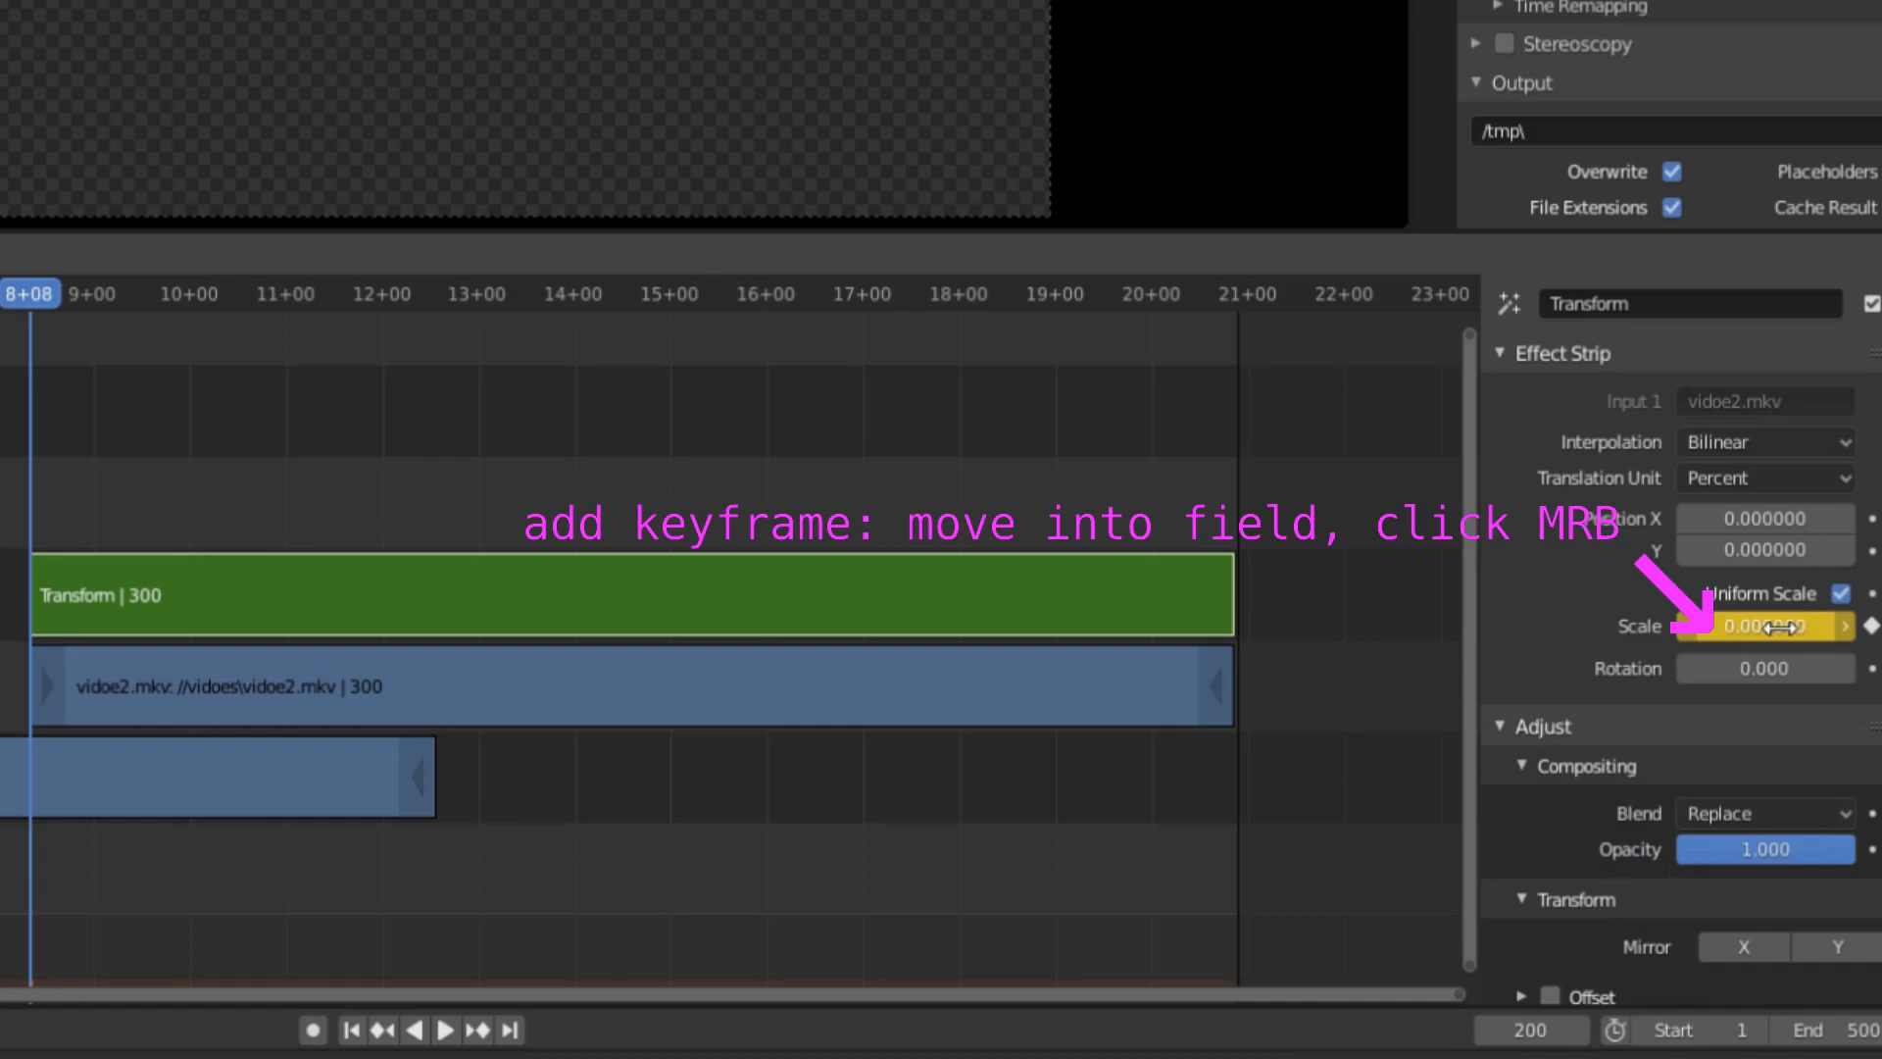
Set the Transform strip's blend mode to Over Drop
{"action": "left_click", "coordinate": [1764, 812]}
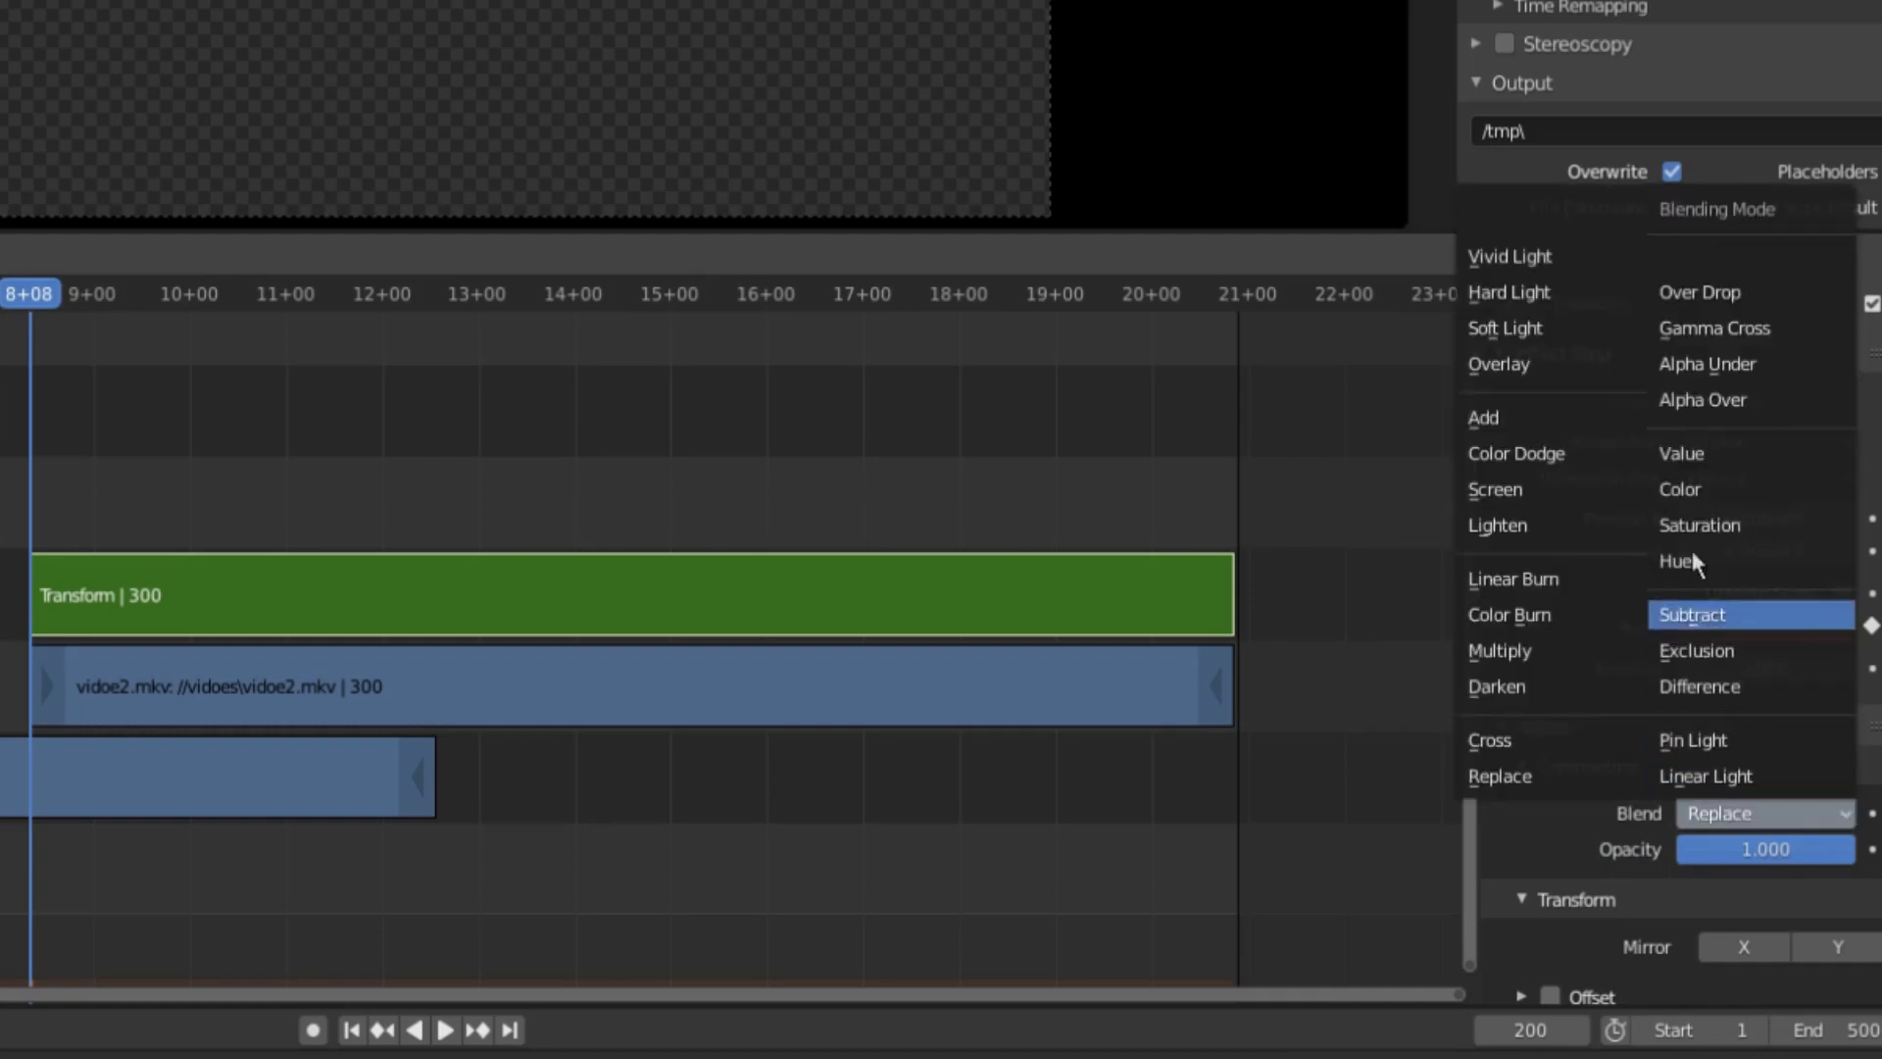
{"action": "left_click", "coordinate": [1698, 292]}
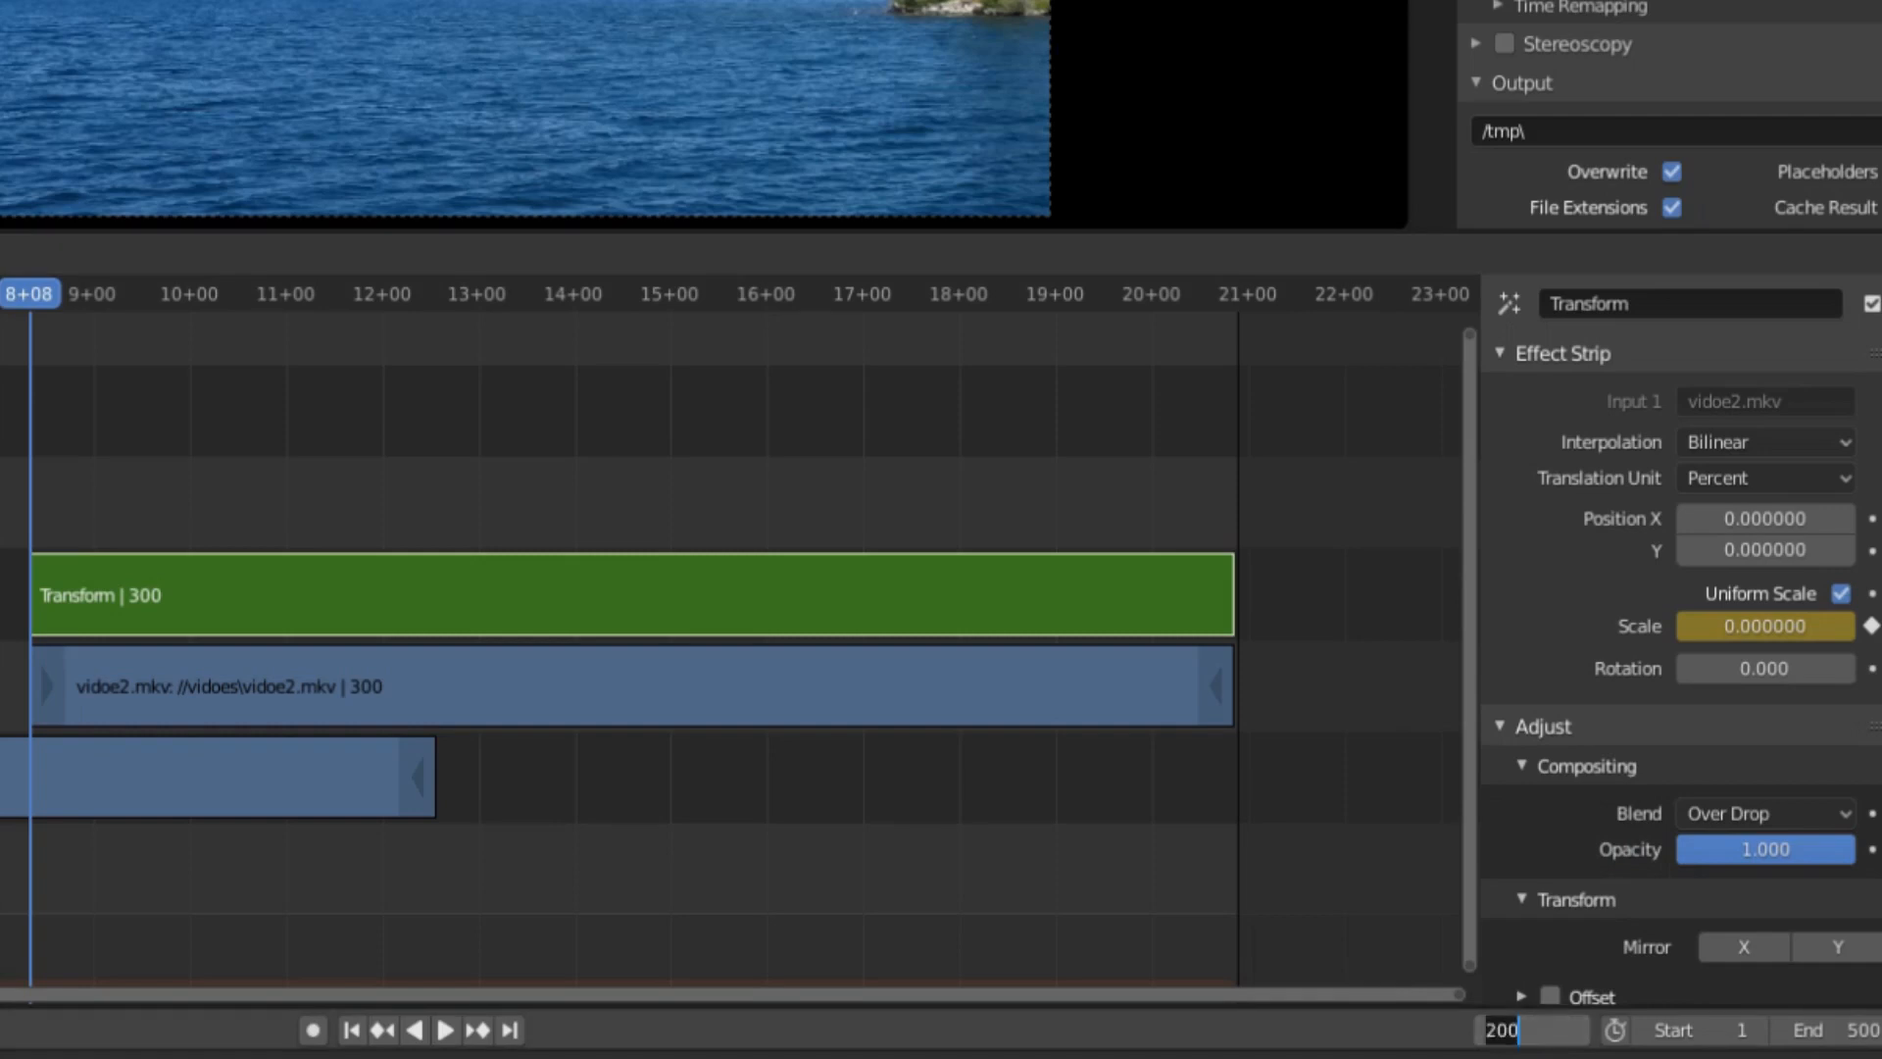
At frame 300, set the Transform scale to 1 and insert a keyframe on it
{"action": "type", "text": "300"}
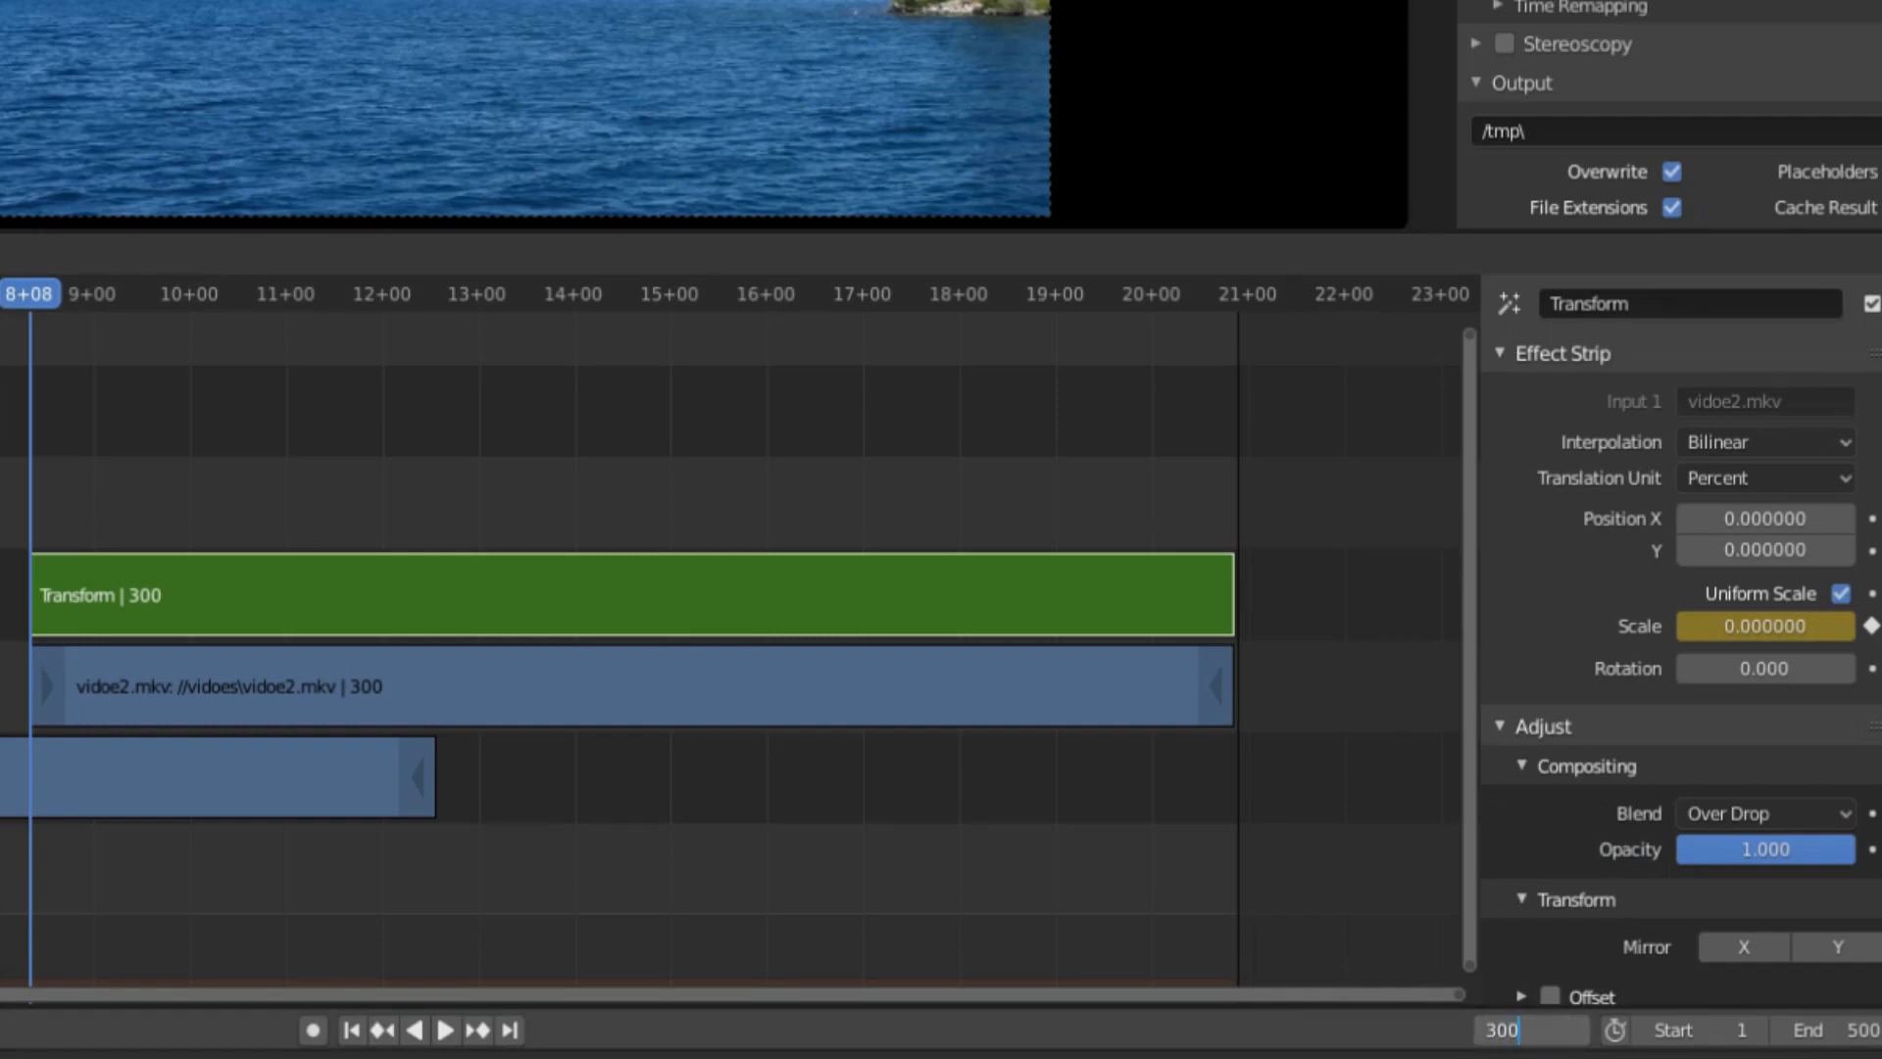
{"action": "left_click", "coordinate": [429, 294]}
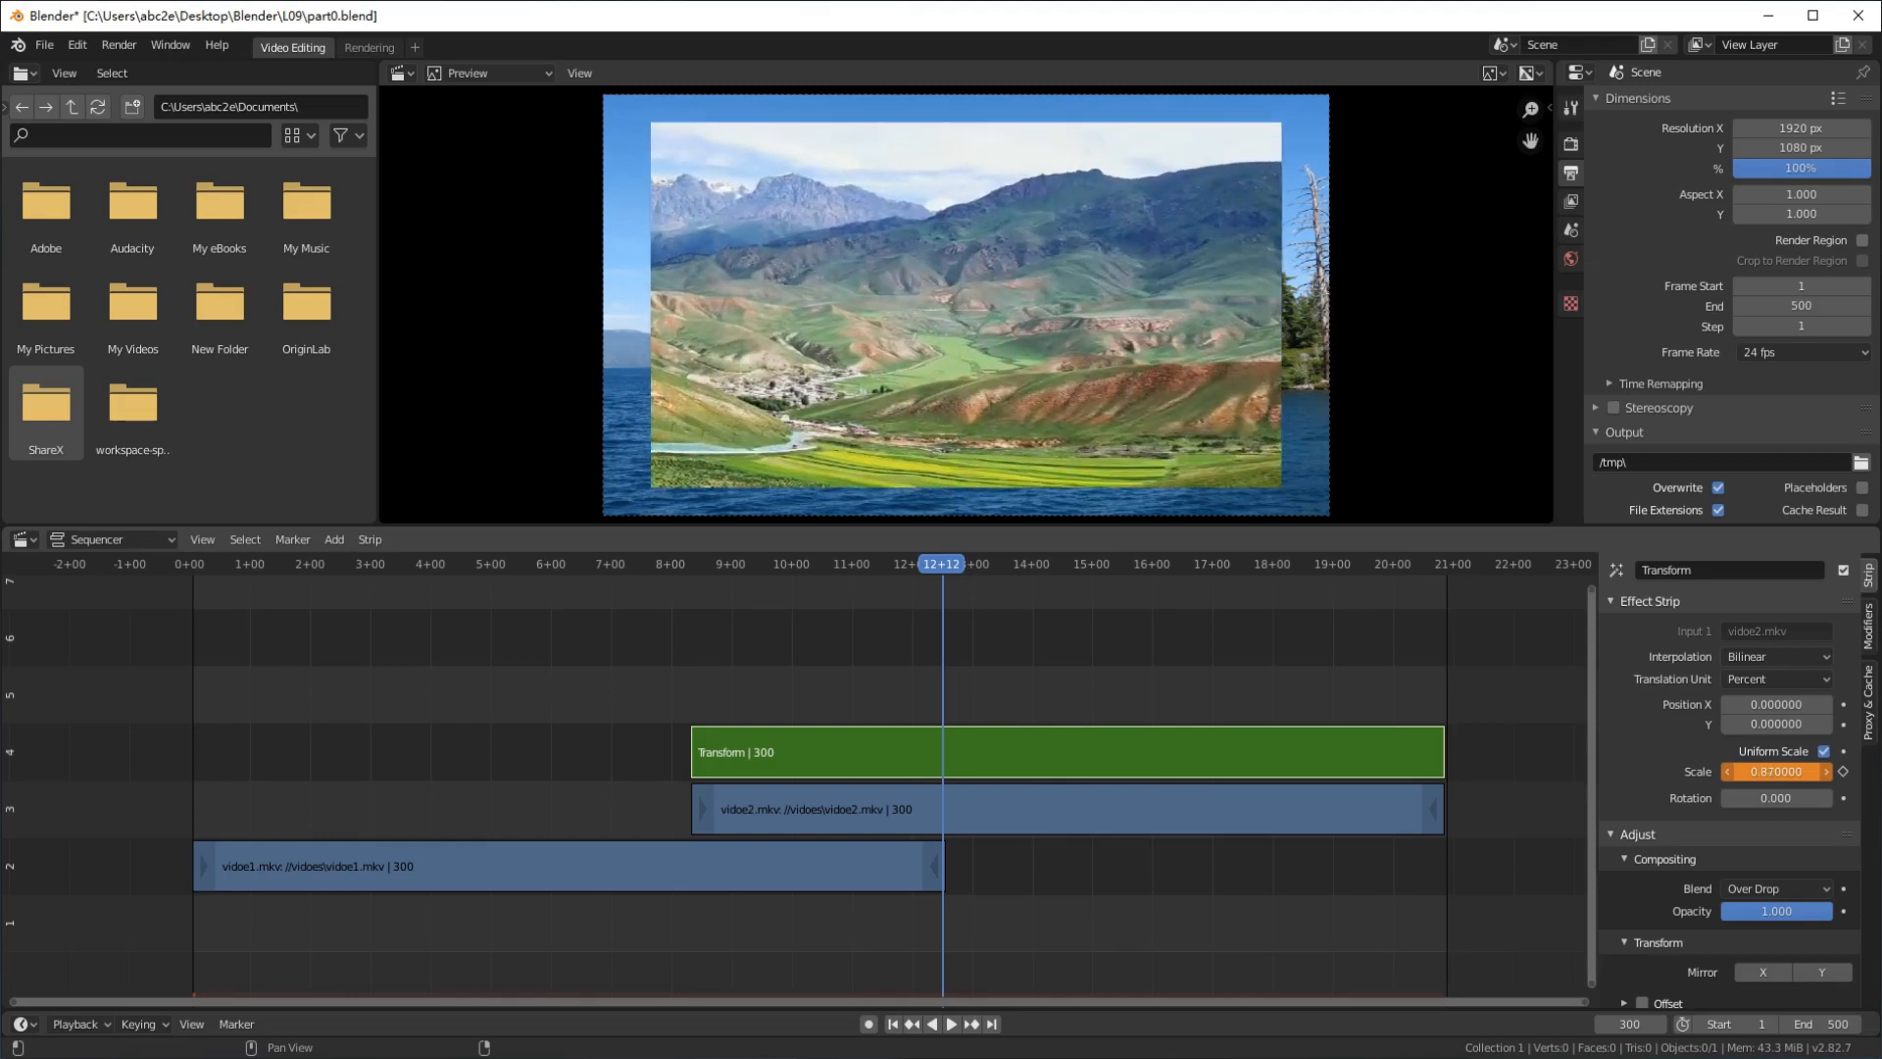
{"action": "left_click", "coordinate": [1775, 770]}
{"action": "type", "text": "1"}
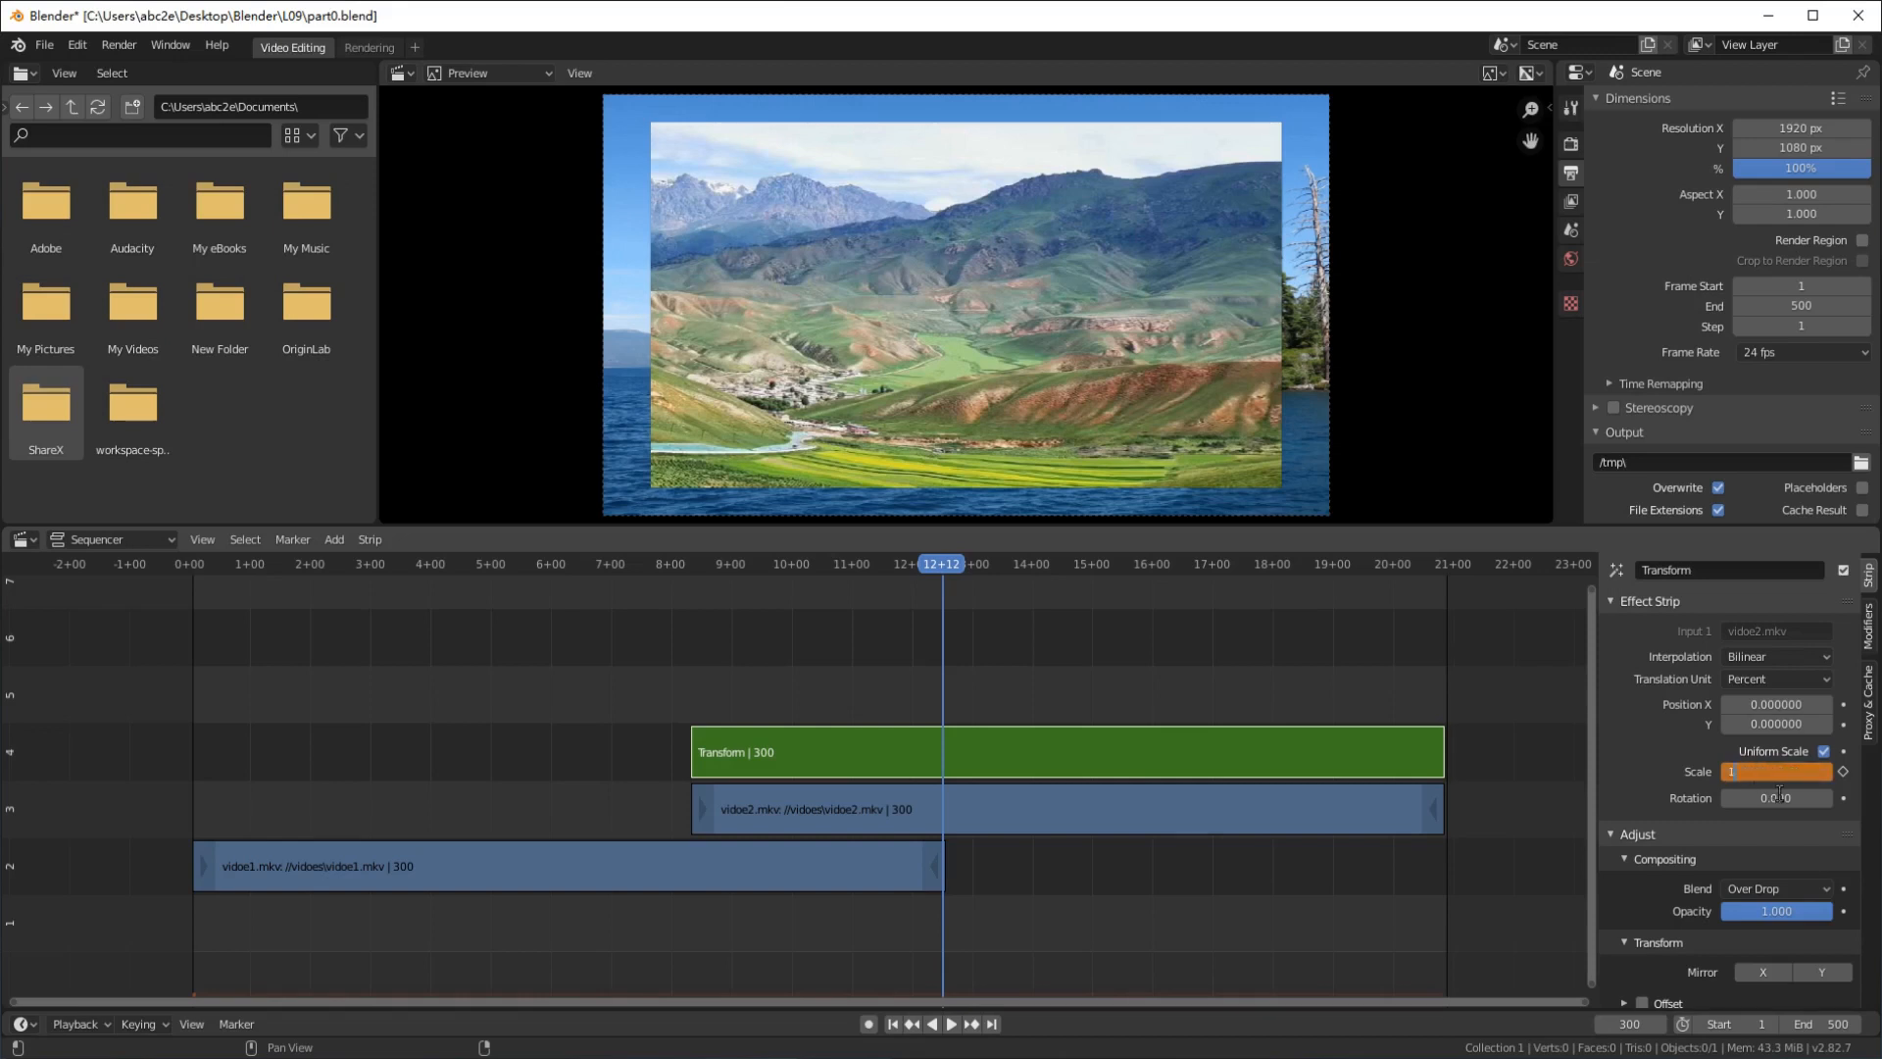
{"action": "left_click", "coordinate": [1776, 772]}
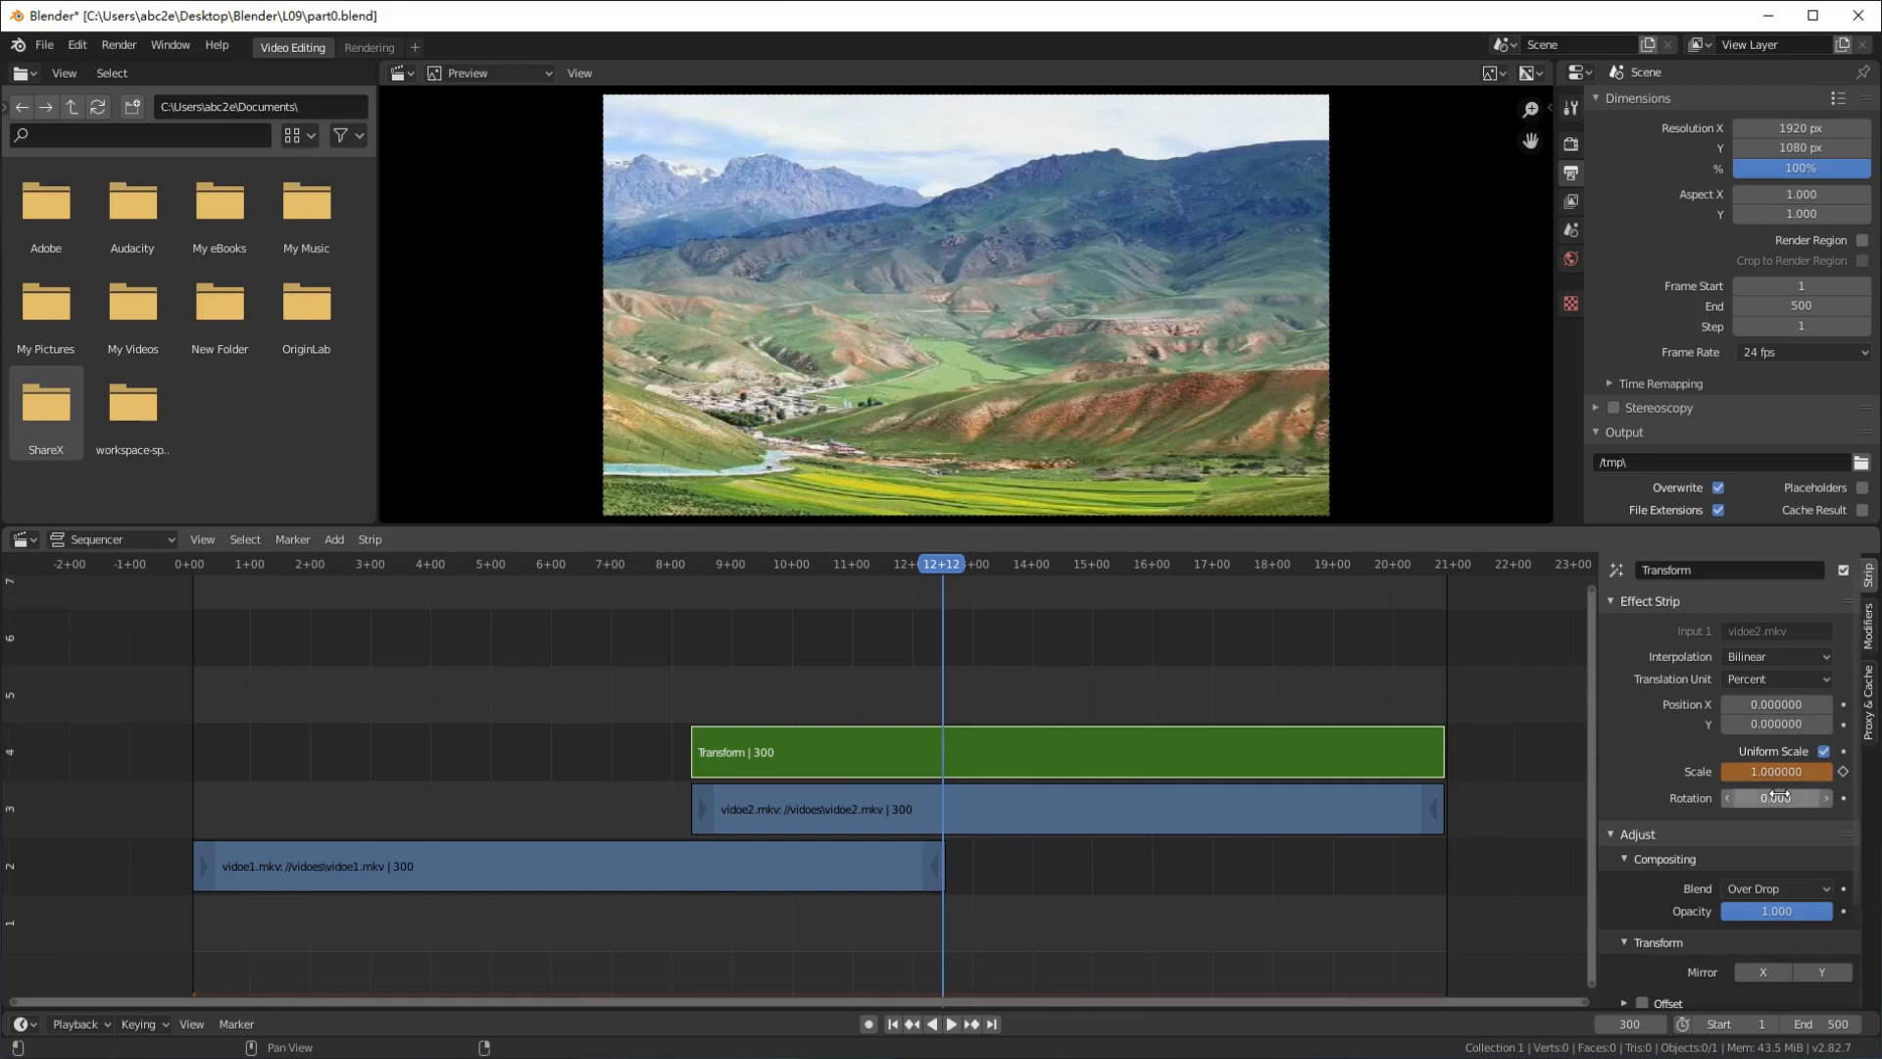
{"action": "right_click", "coordinate": [1776, 773]}
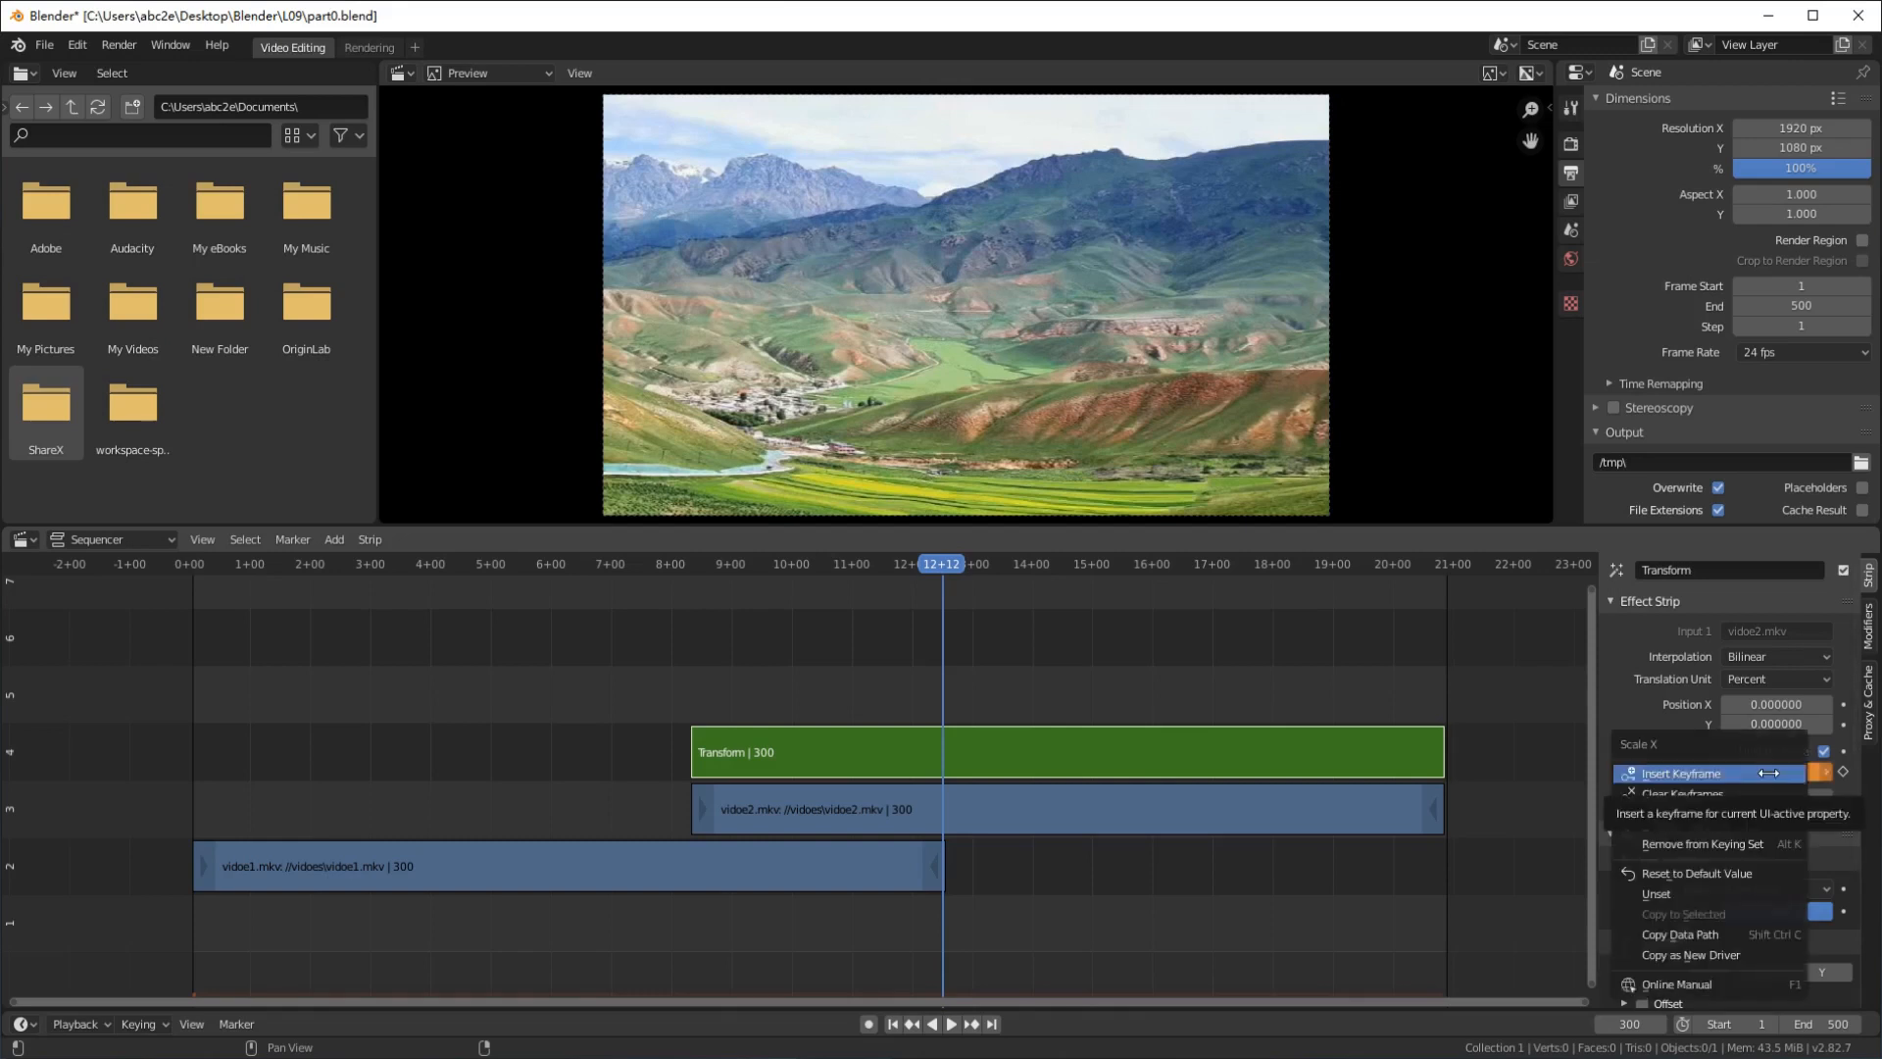
{"action": "left_click", "coordinate": [1695, 774]}
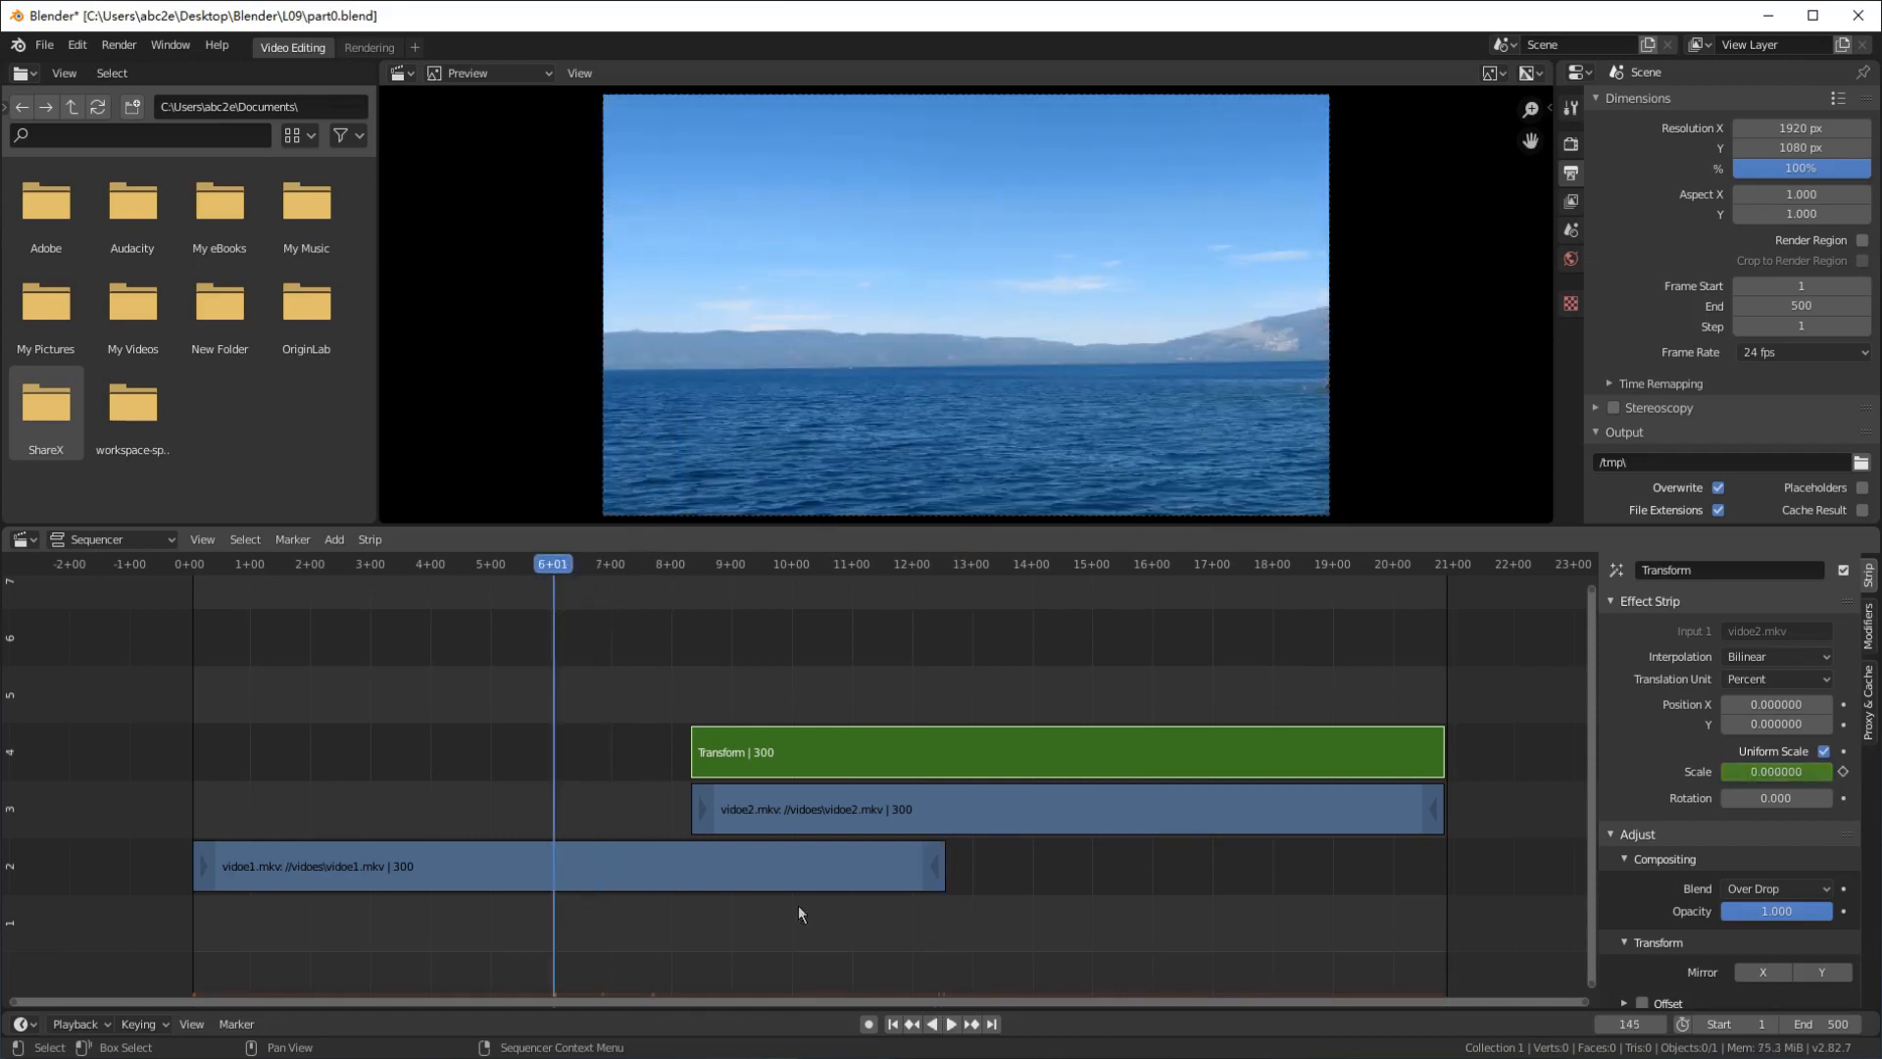
{"action": "left_click", "coordinate": [951, 1051]}
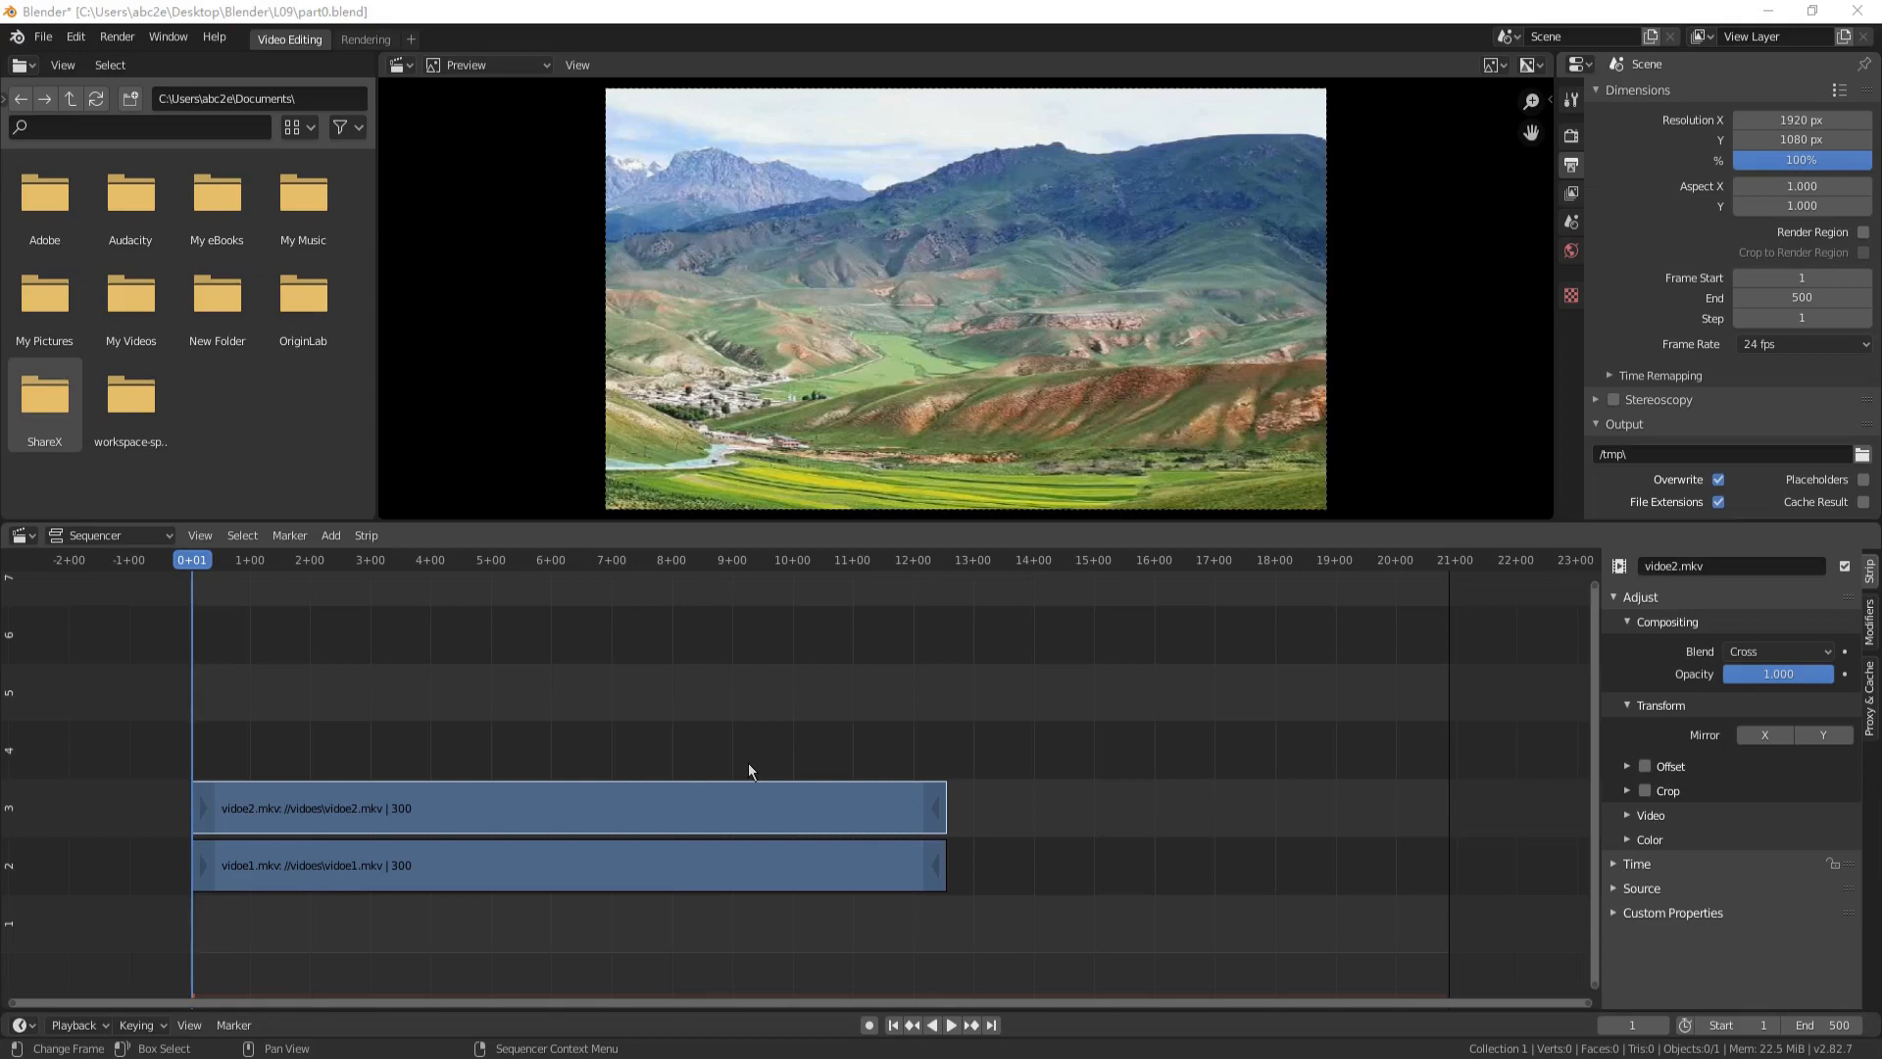
{"action": "mouse_move", "coordinate": [737, 808]}
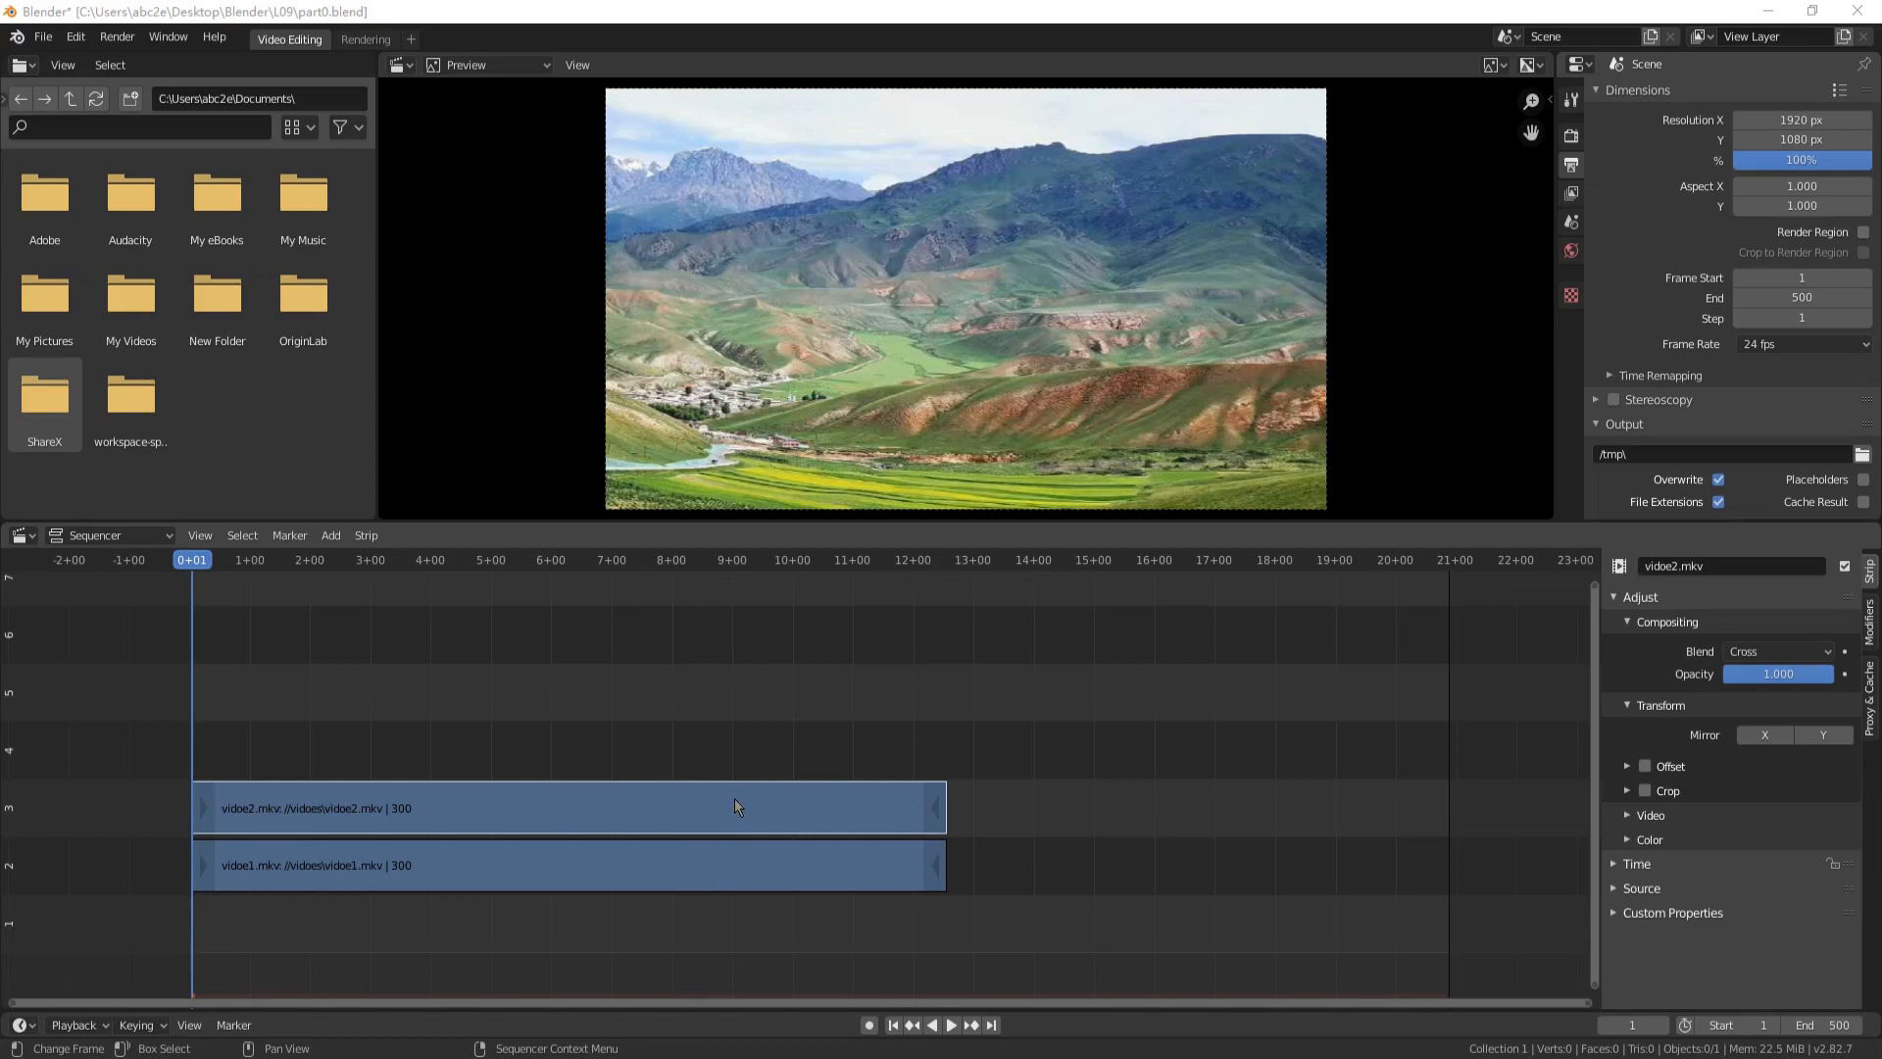
{"action": "mouse_move", "coordinate": [1564, 996]}
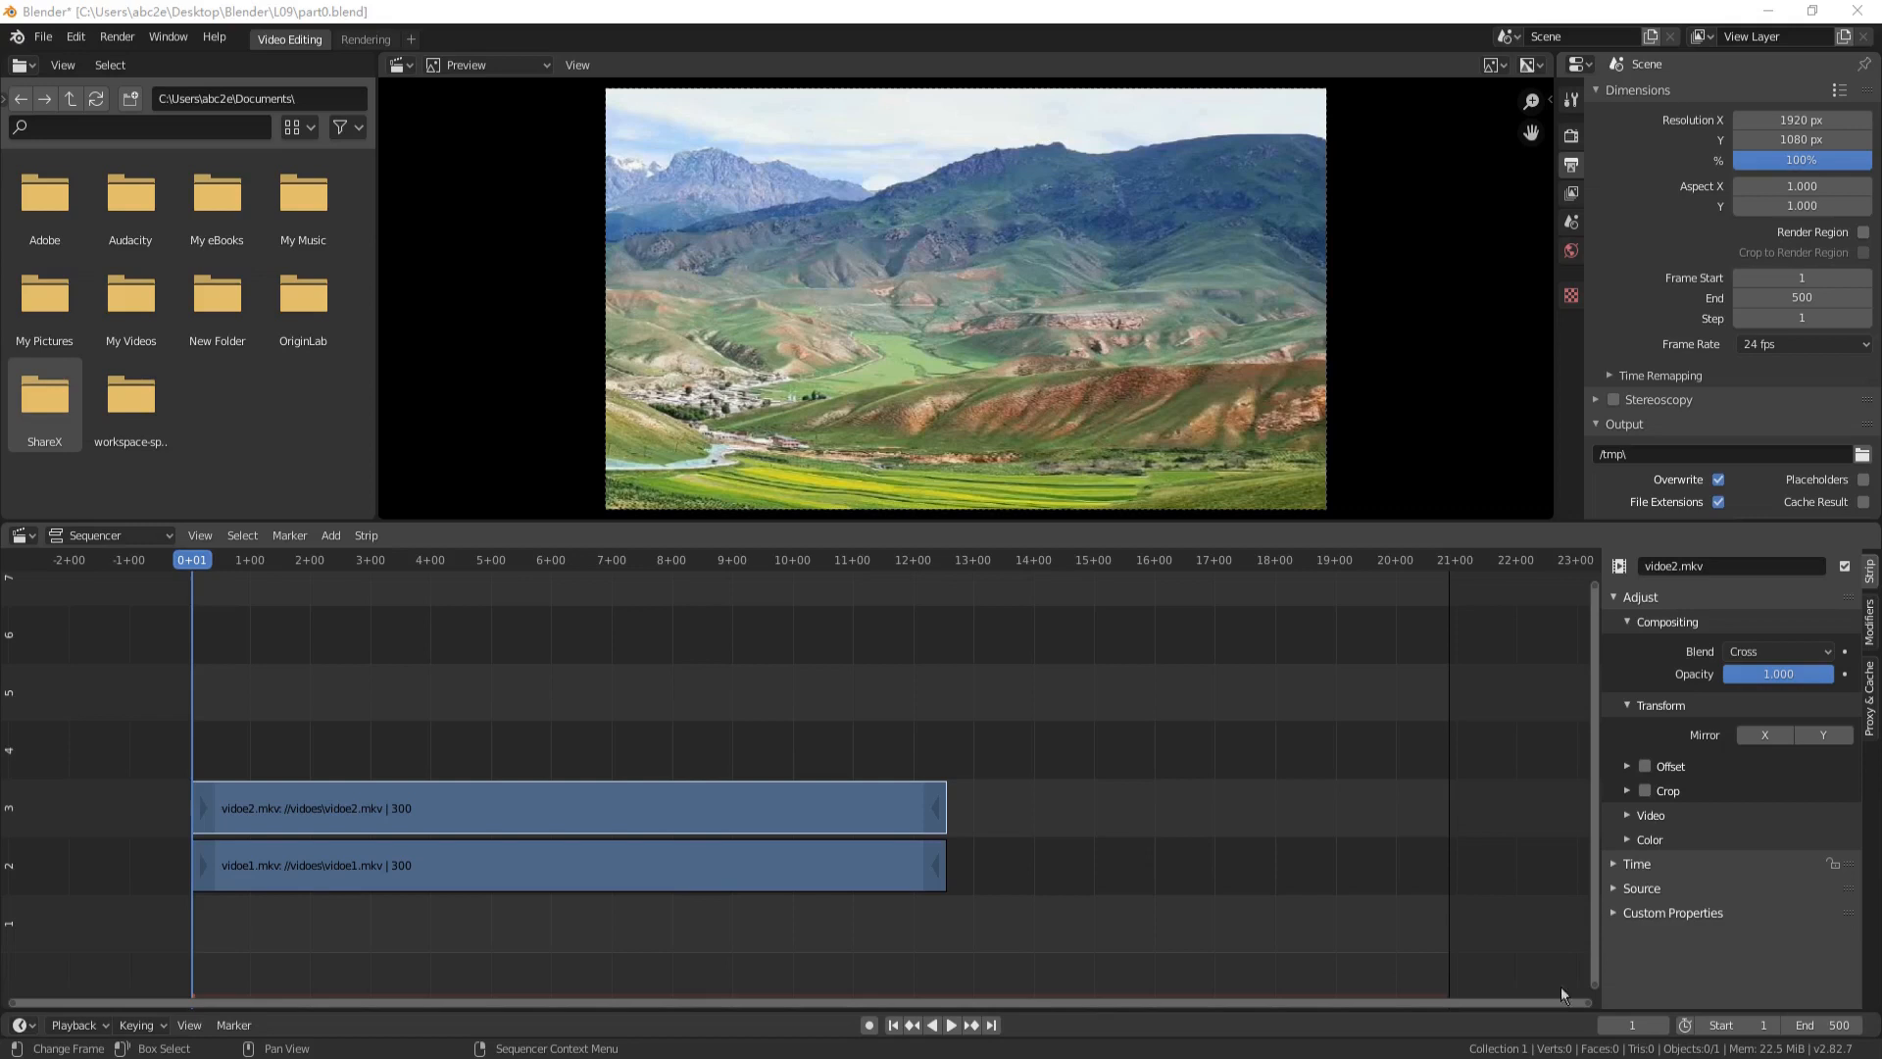
Jump to frame 200 and drop the vidoe2.mkv strip starting at frame 200 on channel 3
{"action": "left_click", "coordinate": [1635, 1023]}
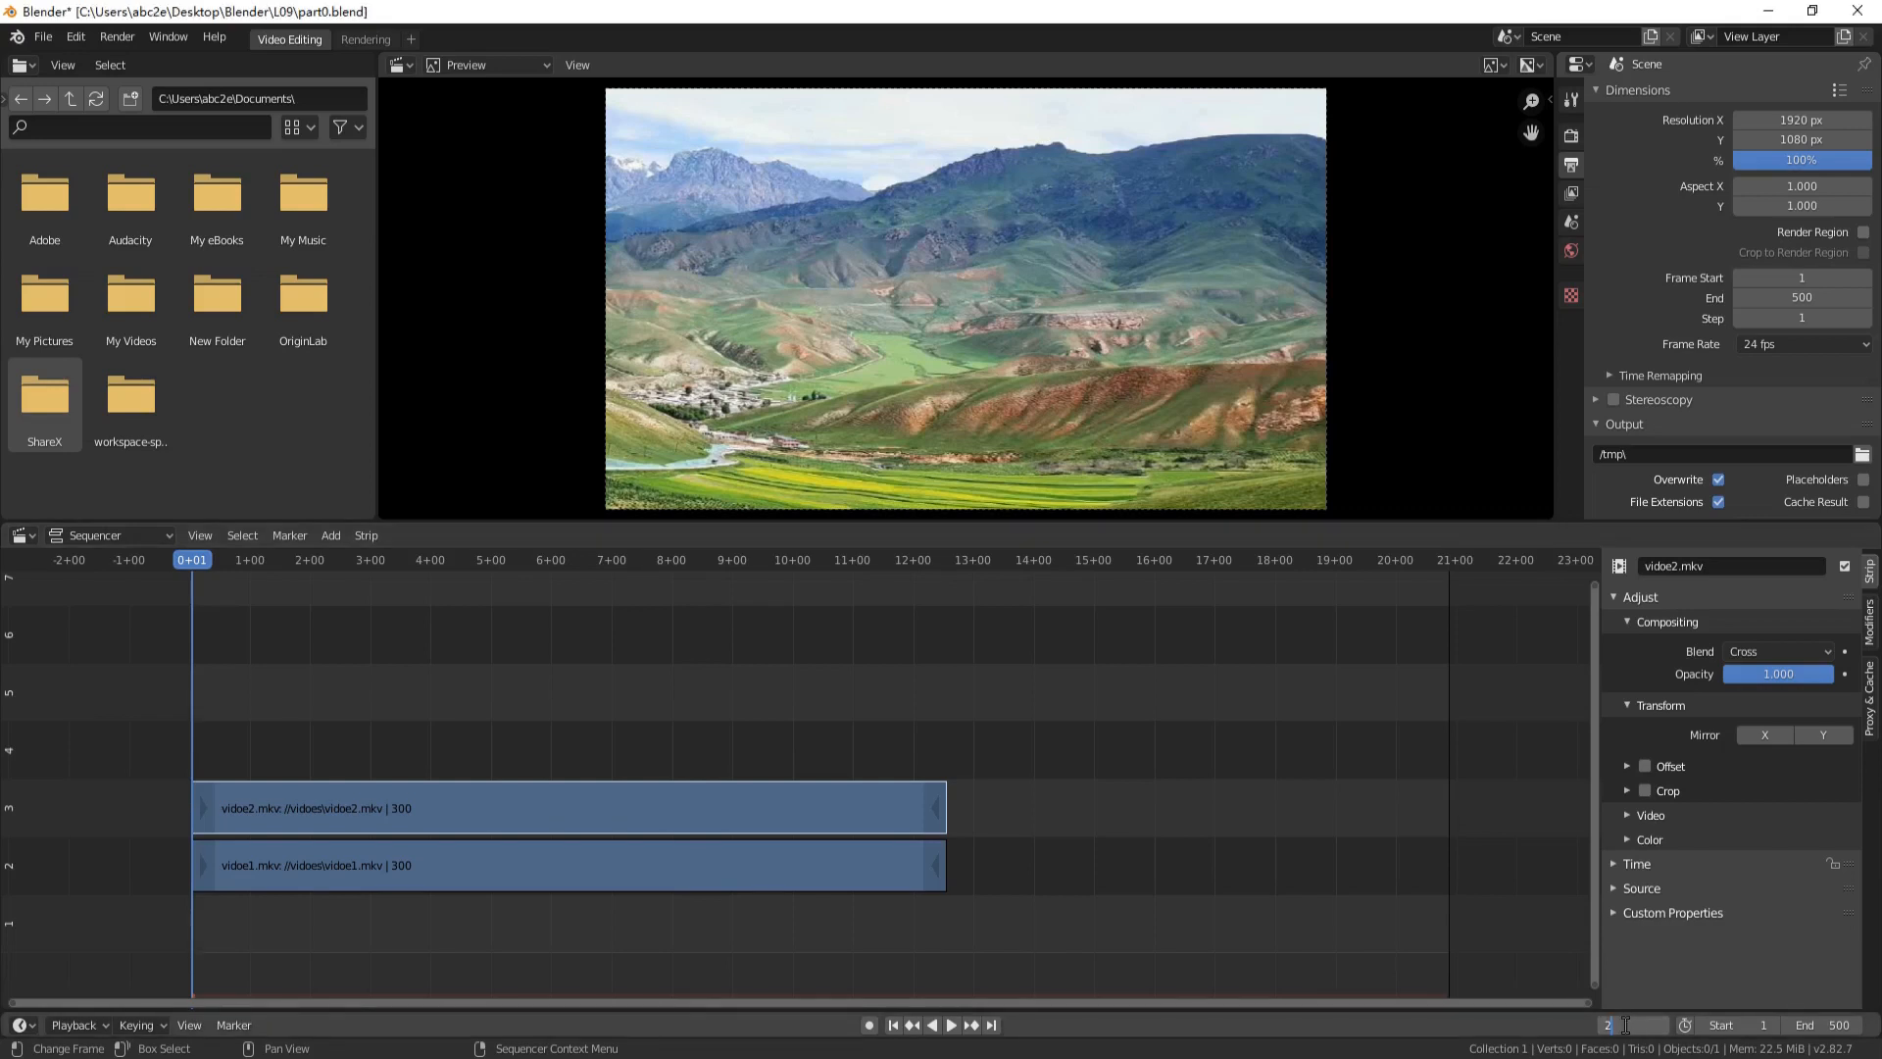
{"action": "left_click", "coordinate": [690, 561]}
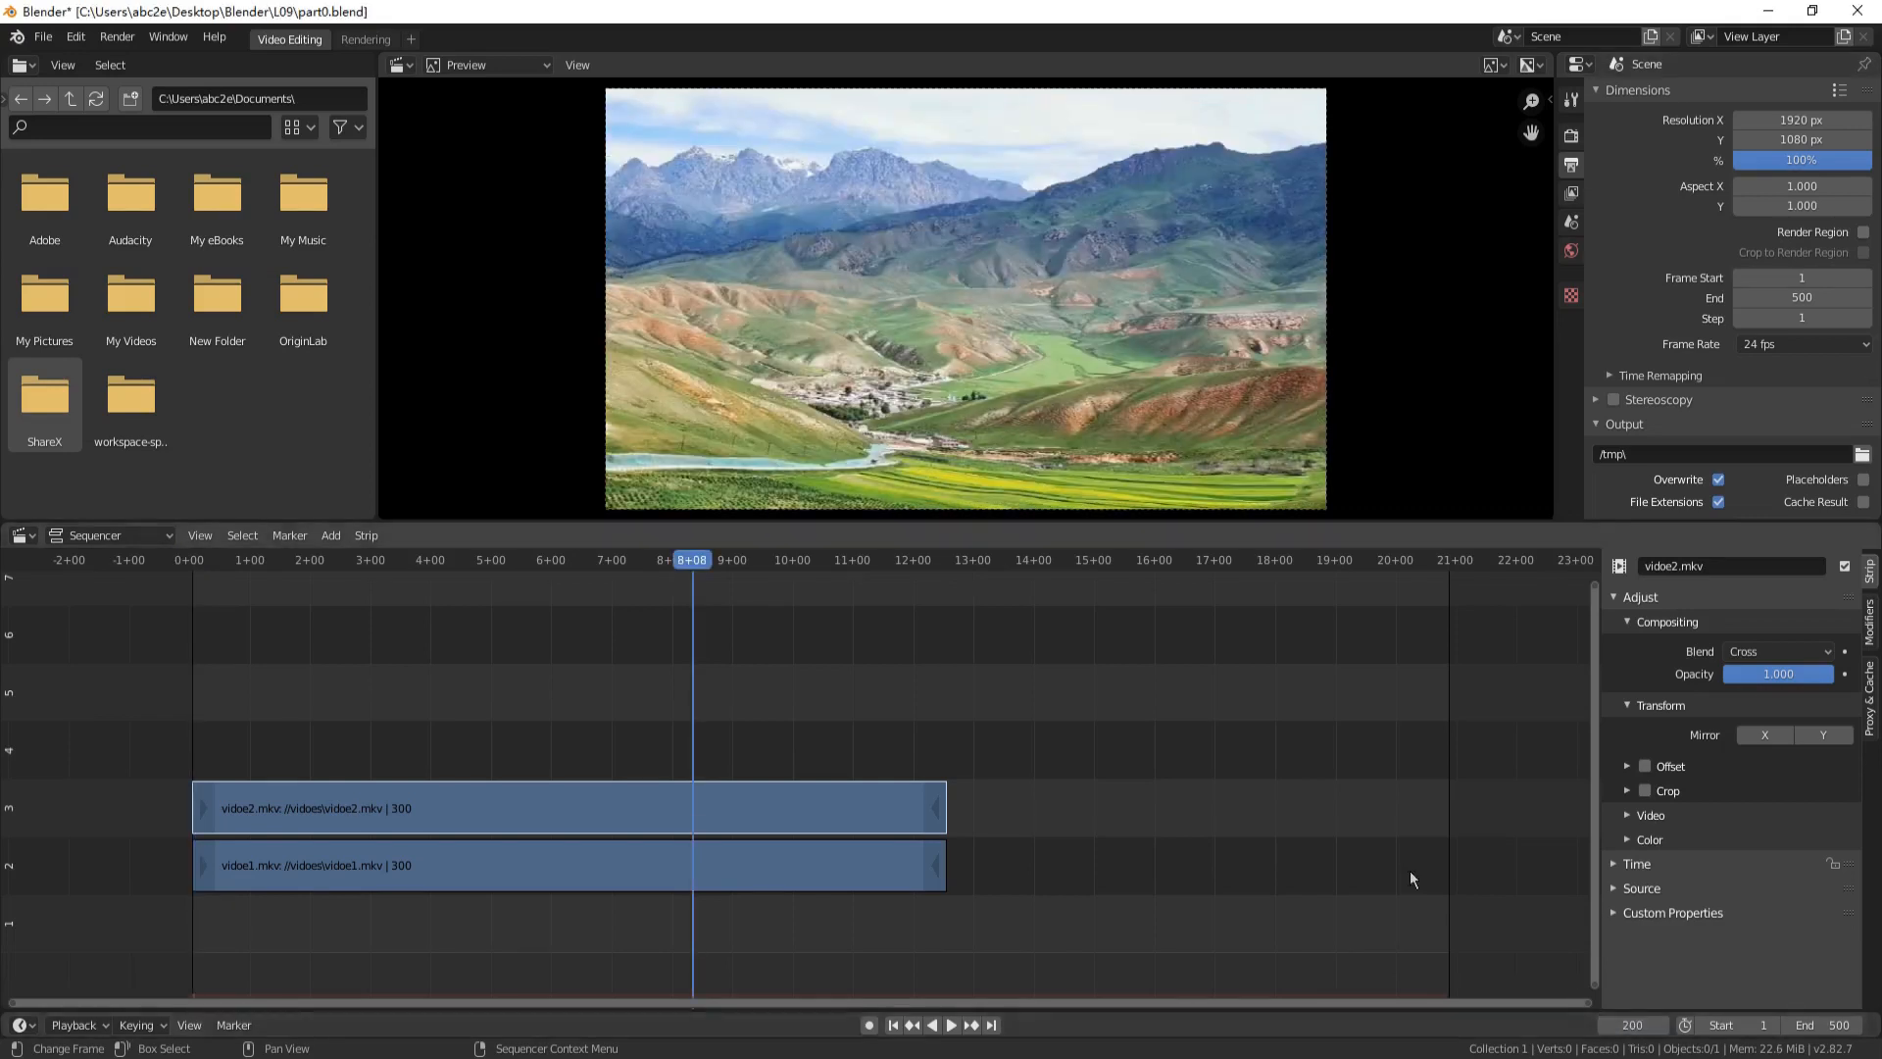
{"action": "left_click", "coordinate": [514, 811]}
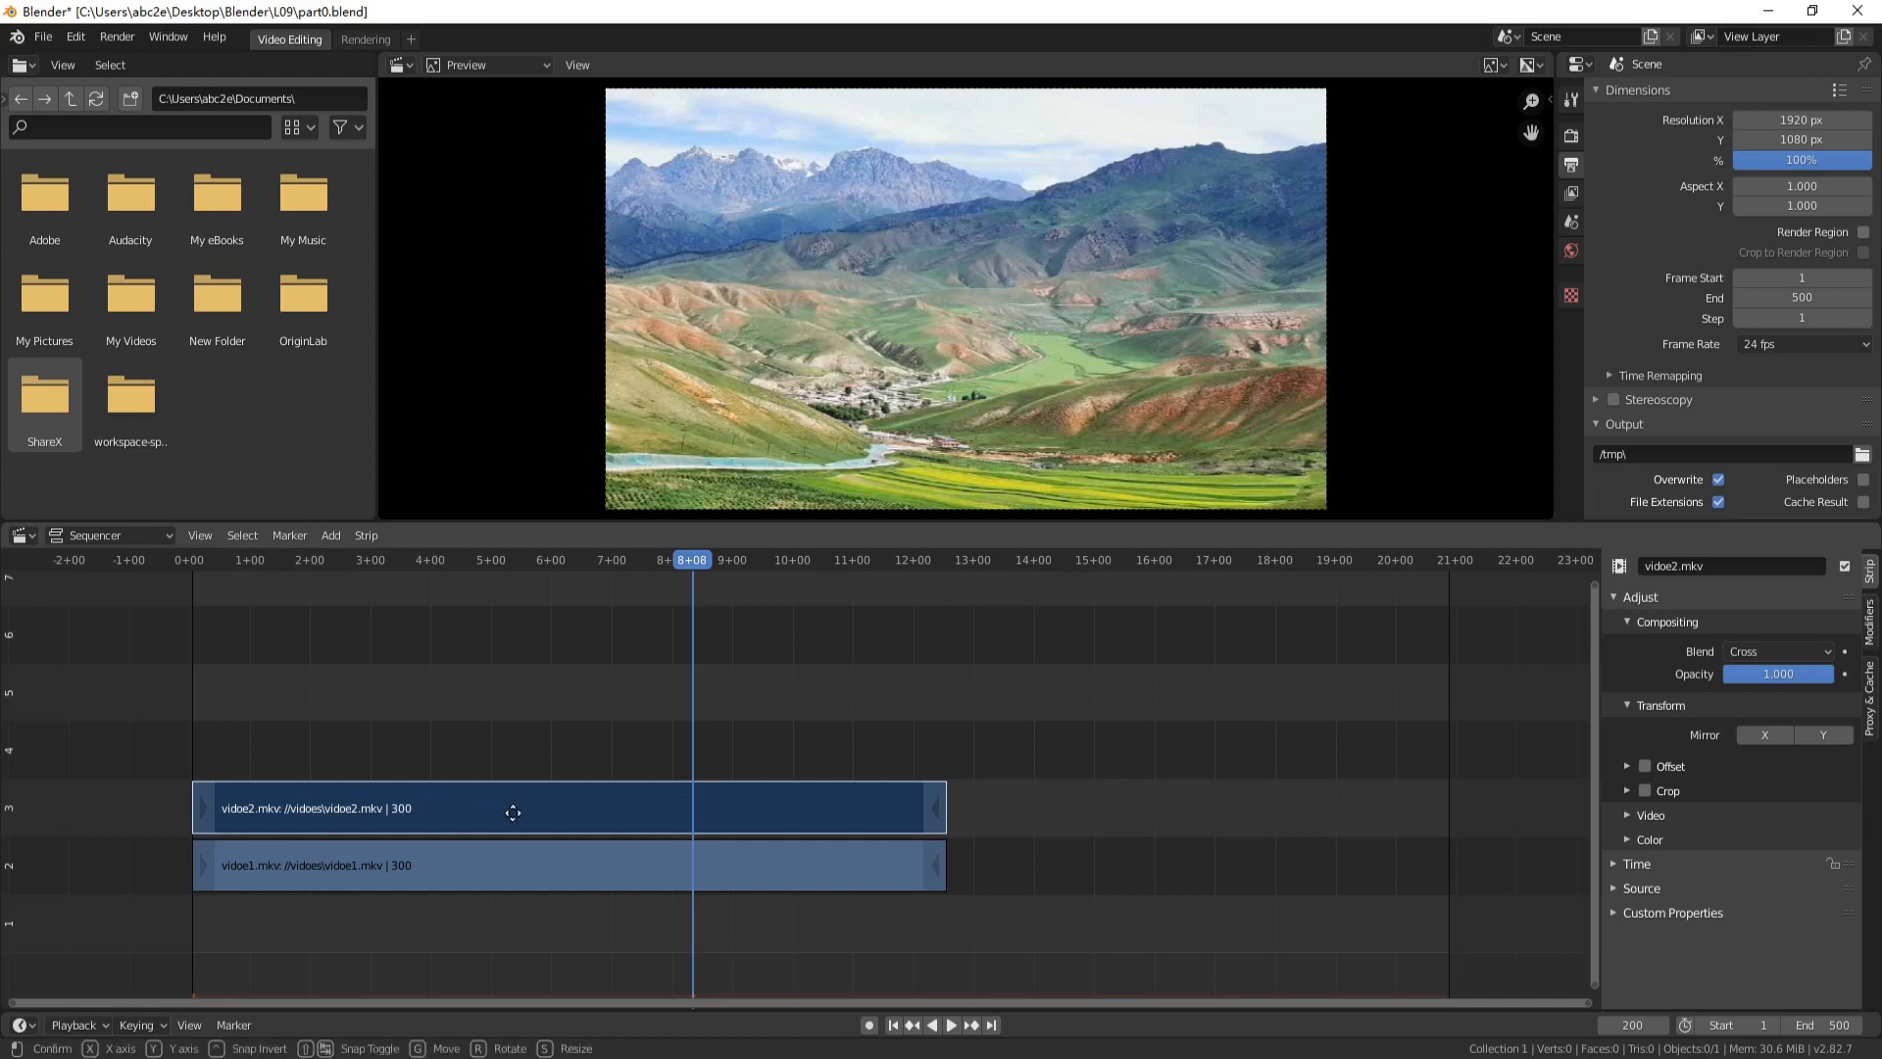
{"action": "left_click_drag", "start_coordinate": [511, 807], "coordinate": [1047, 796]}
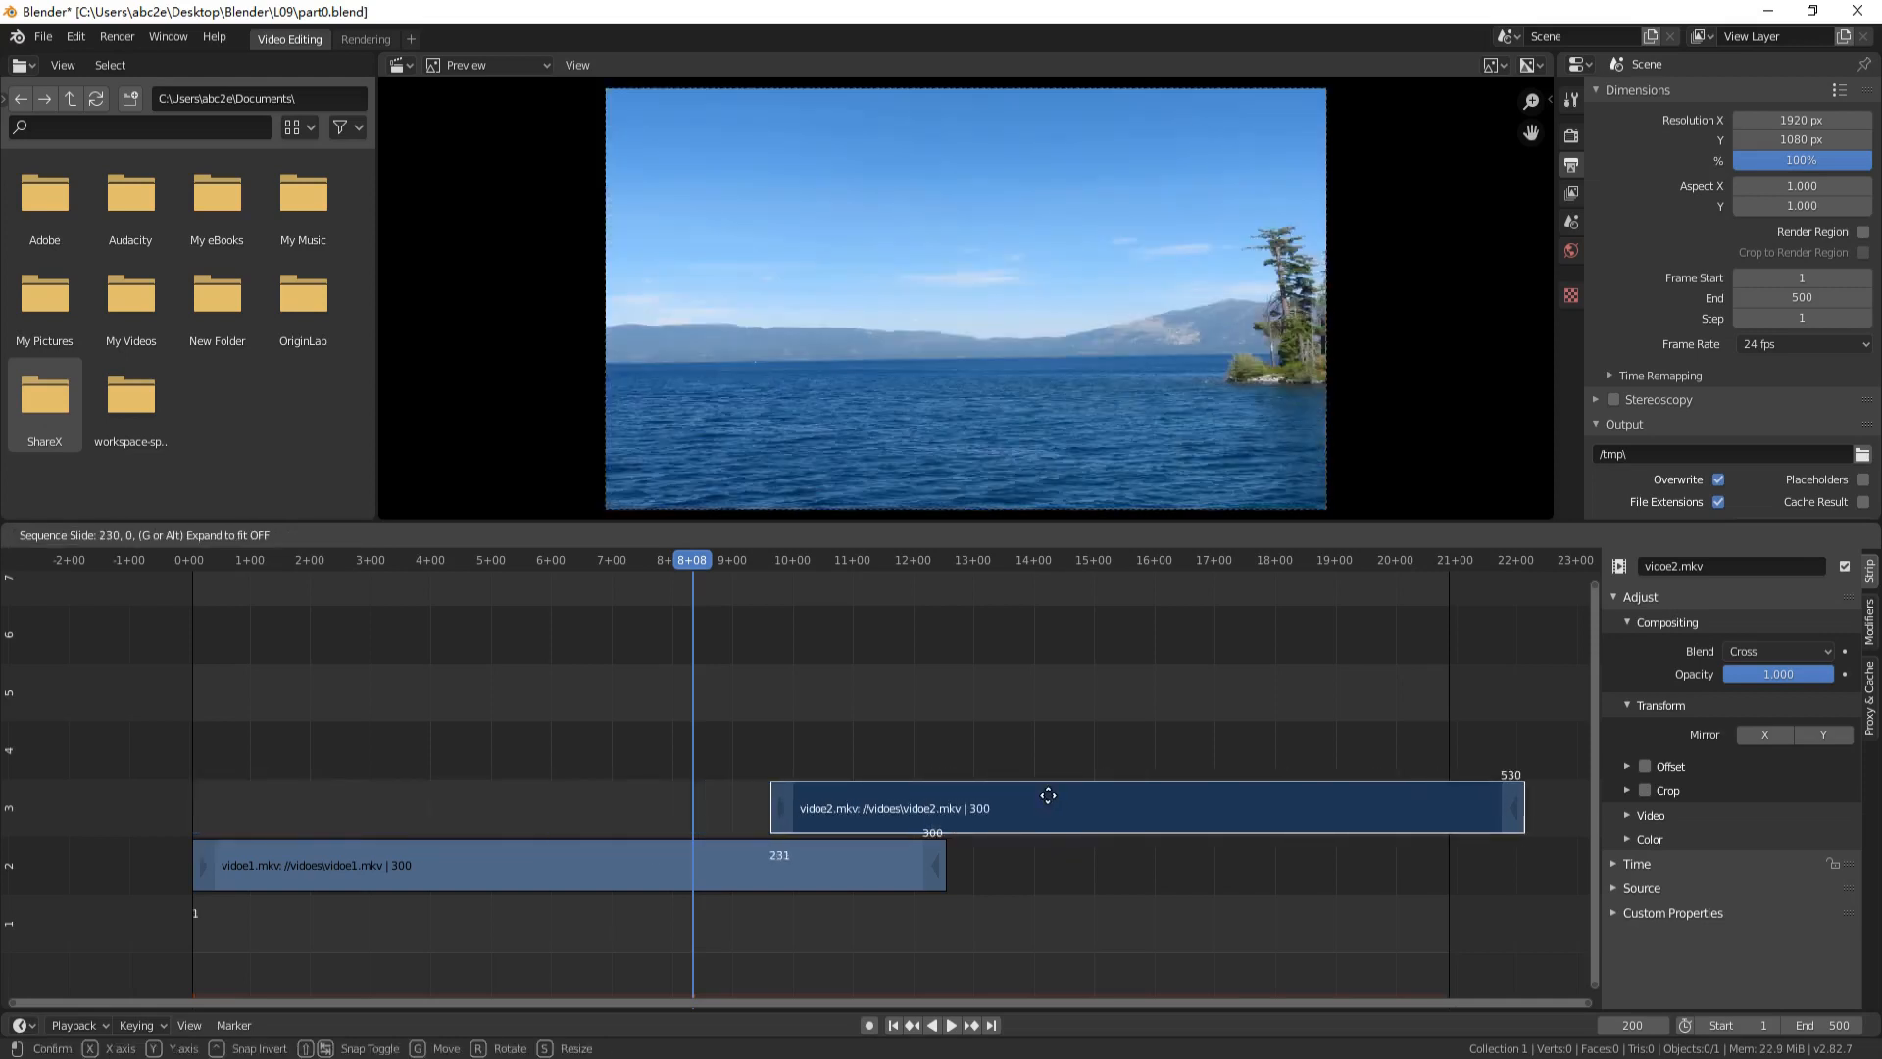
{"action": "left_click_drag", "start_coordinate": [1047, 794], "coordinate": [978, 778]}
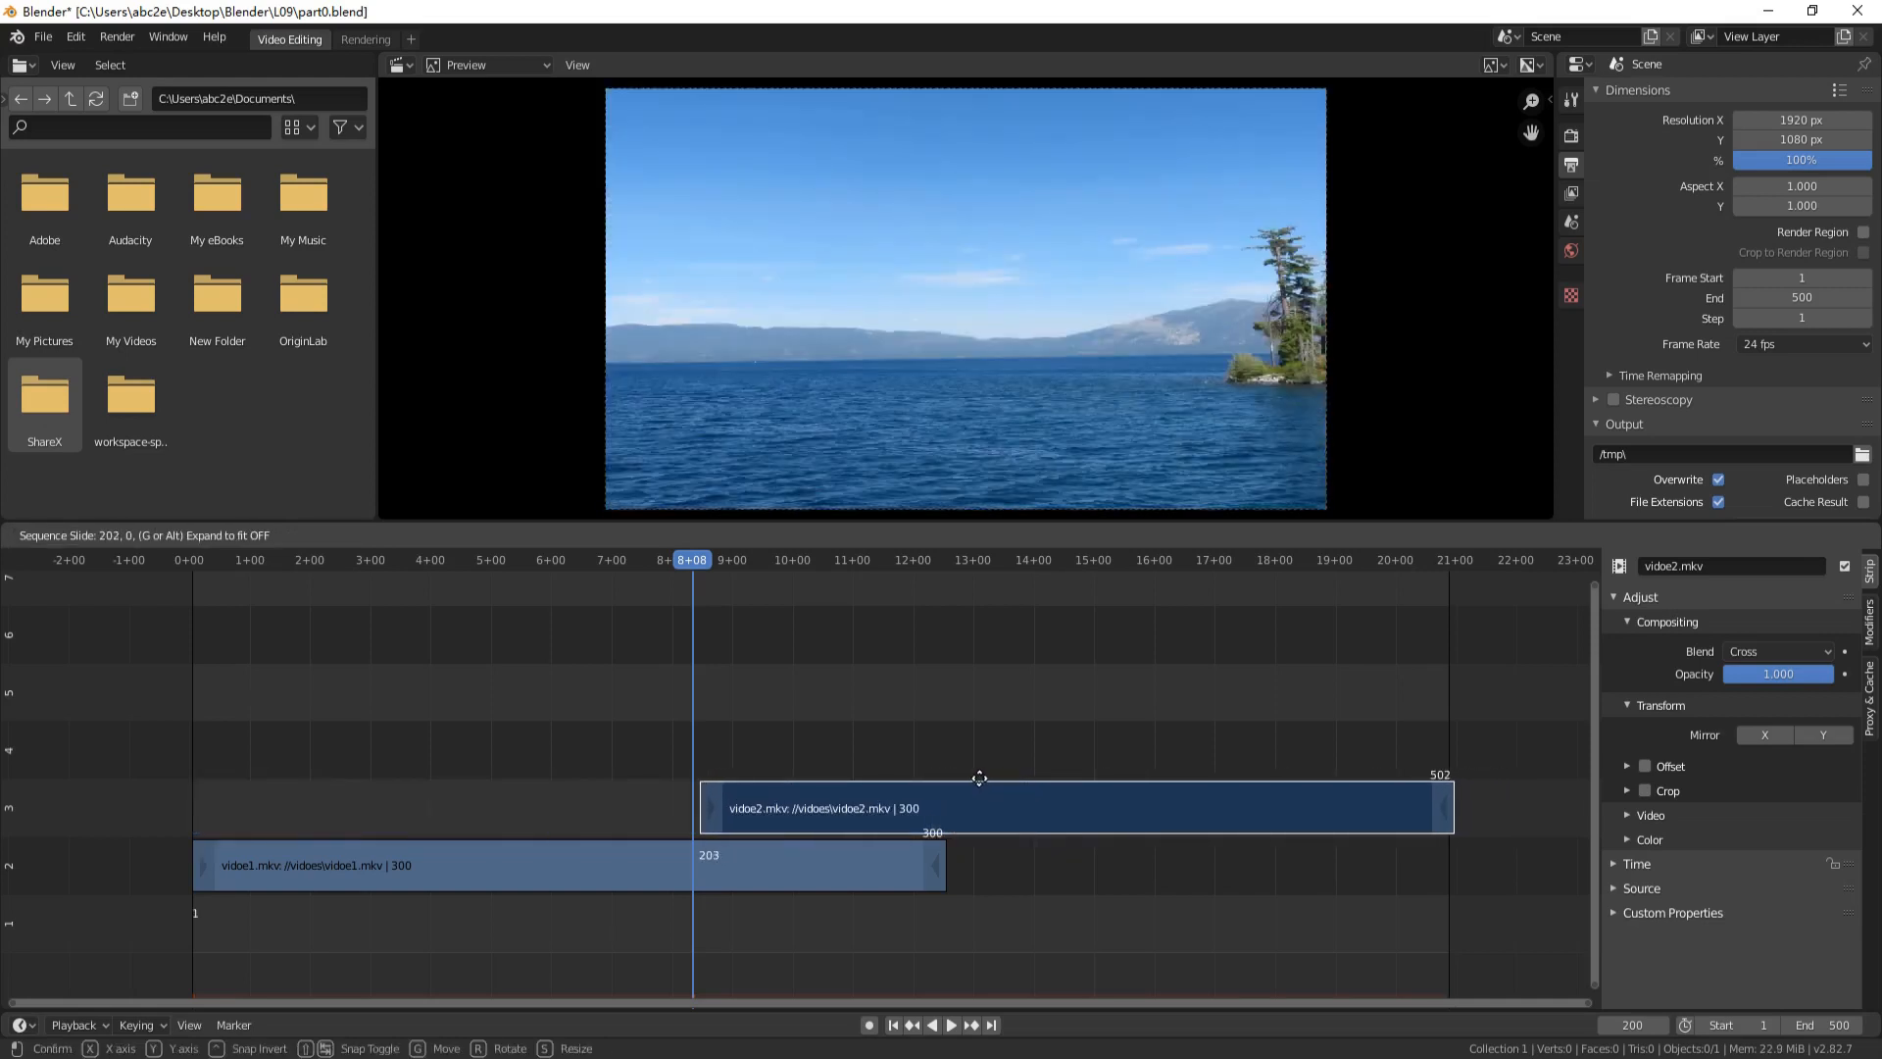
{"action": "left_click_drag", "start_coordinate": [978, 804], "coordinate": [970, 746]}
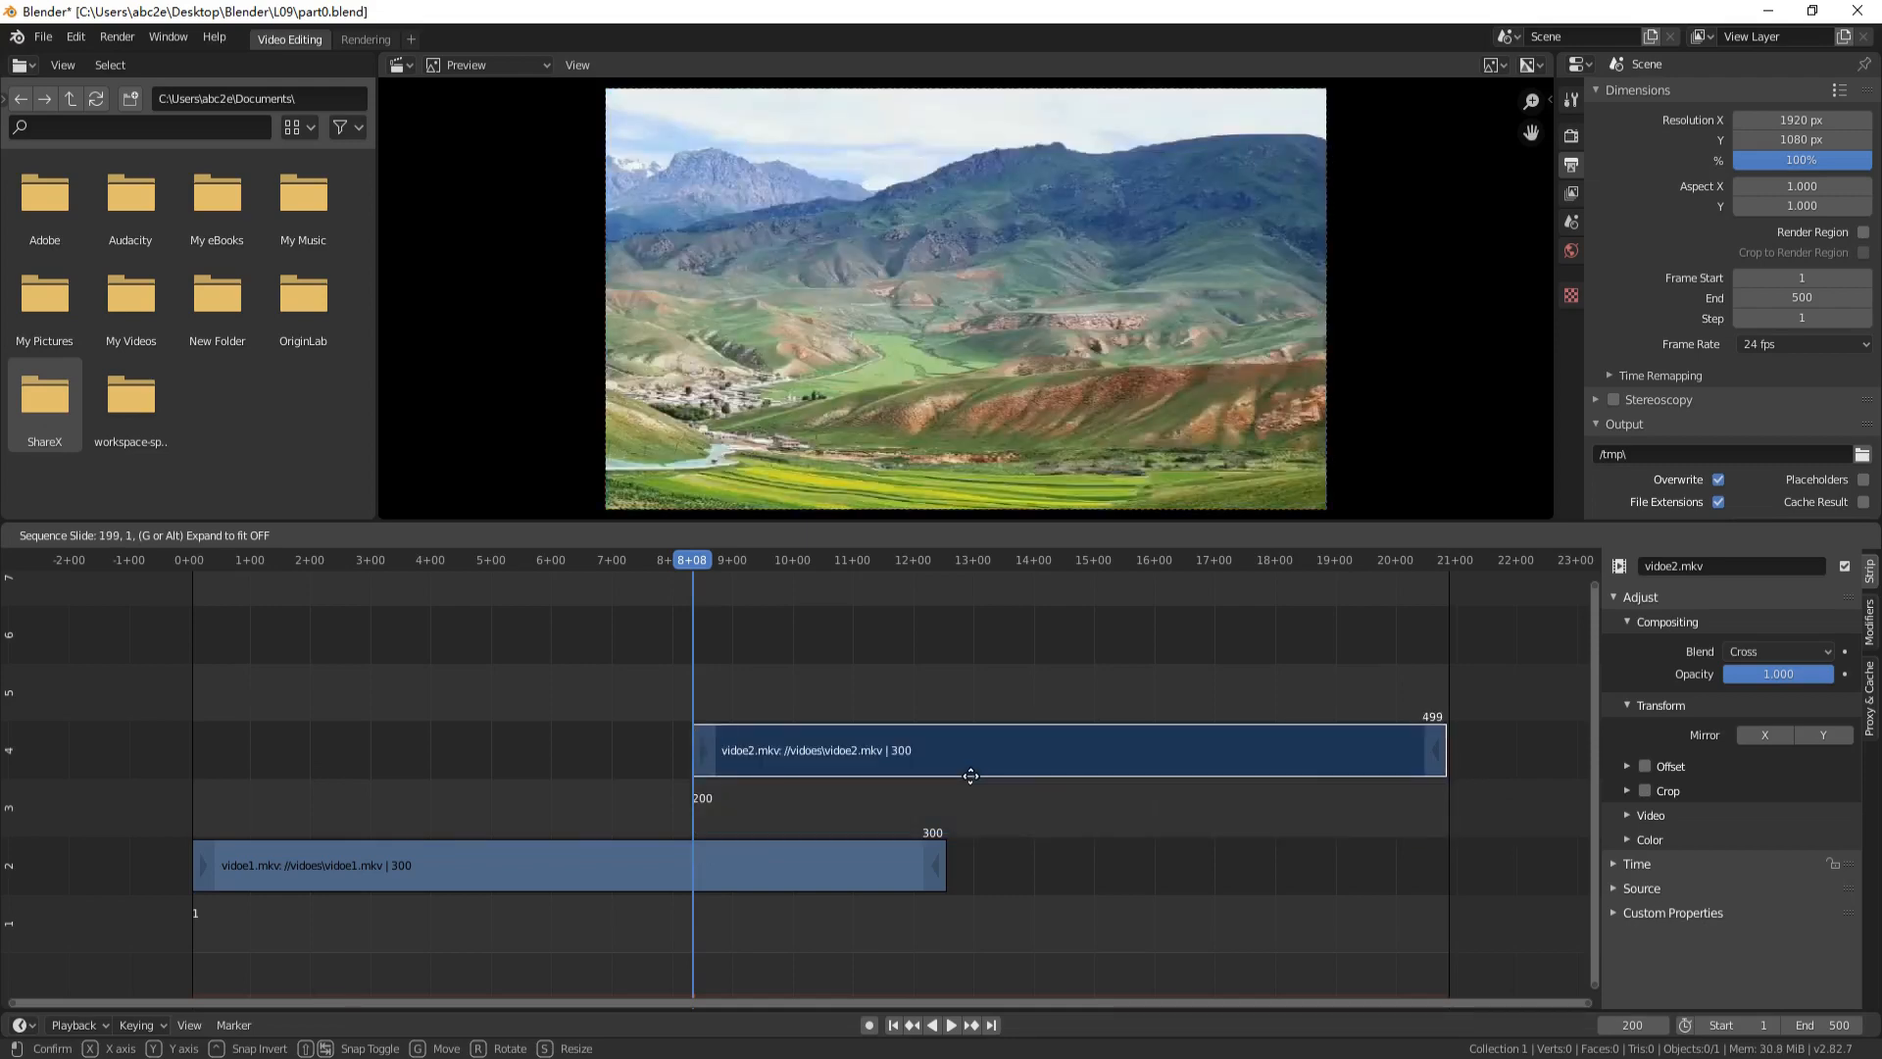
{"action": "left_click_drag", "start_coordinate": [970, 750], "coordinate": [971, 806]}
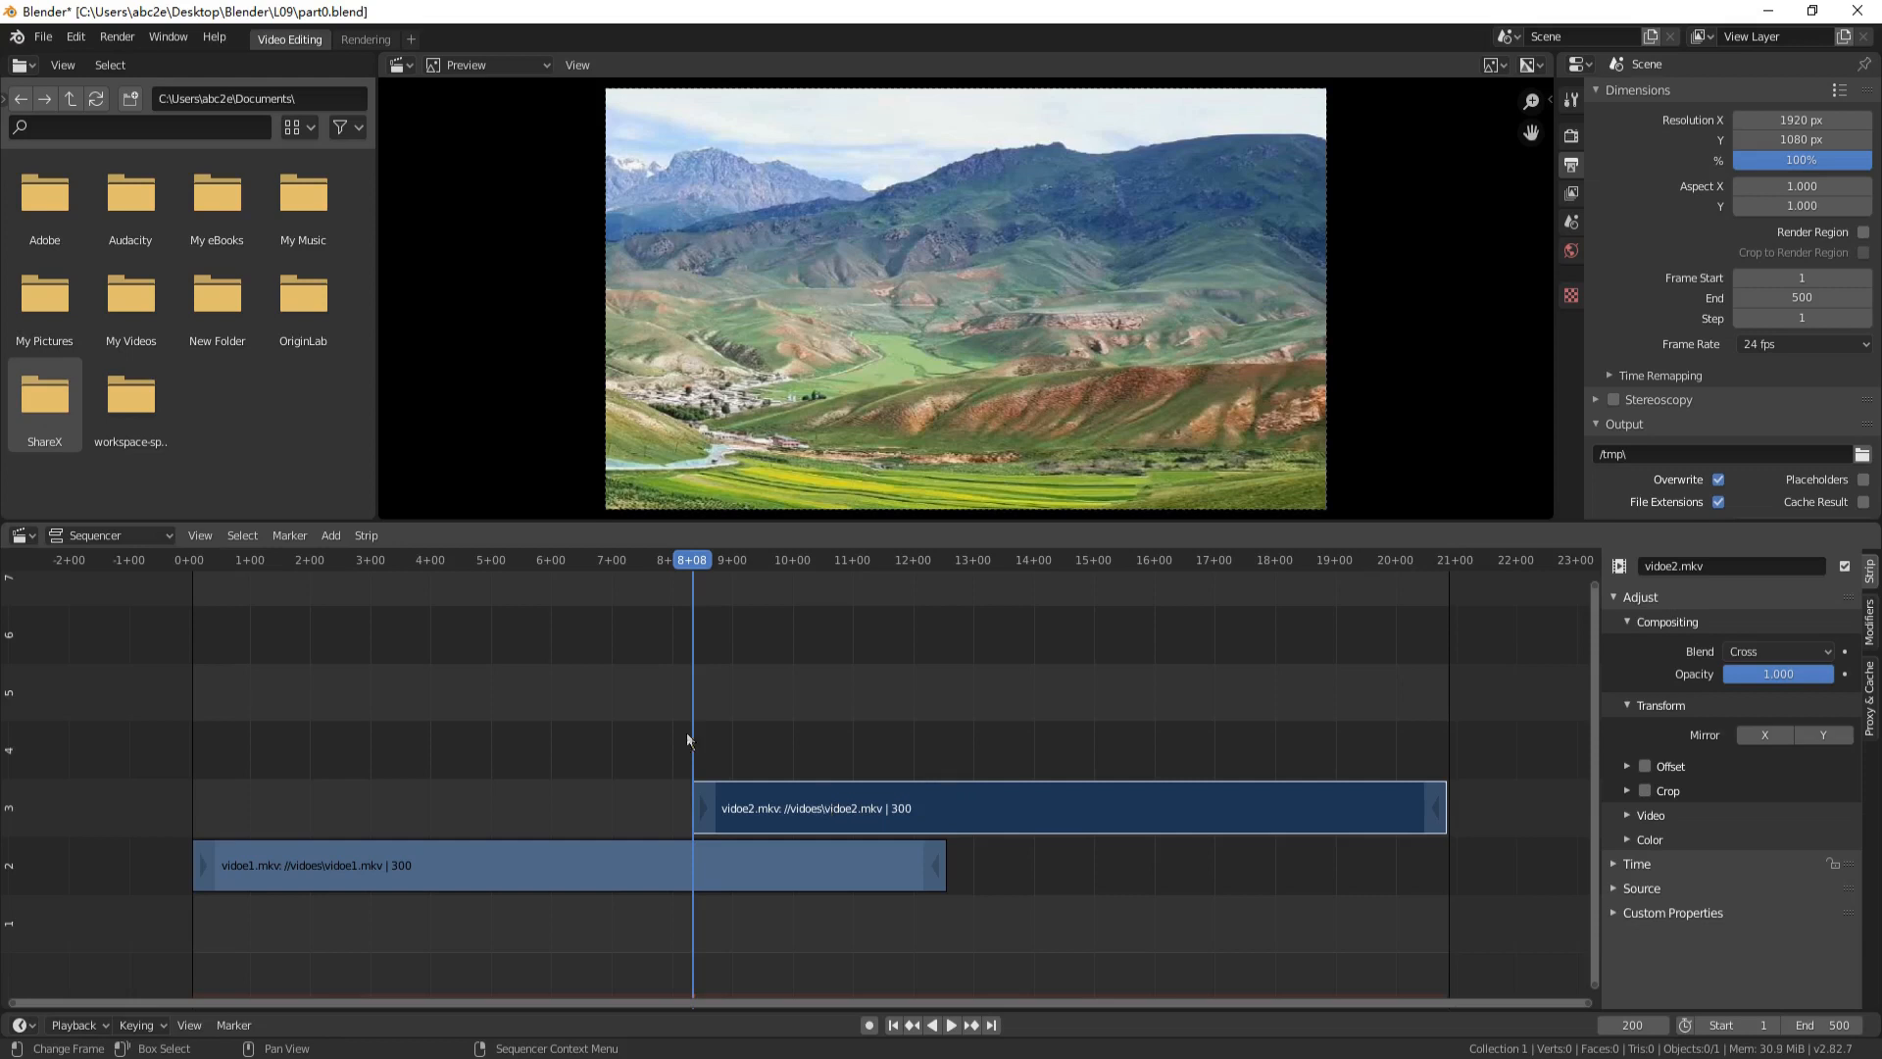
Add a Transform effect on vidoe2.mkv with Uniform Scale and key its scale at frame 200
{"action": "left_click", "coordinate": [329, 535]}
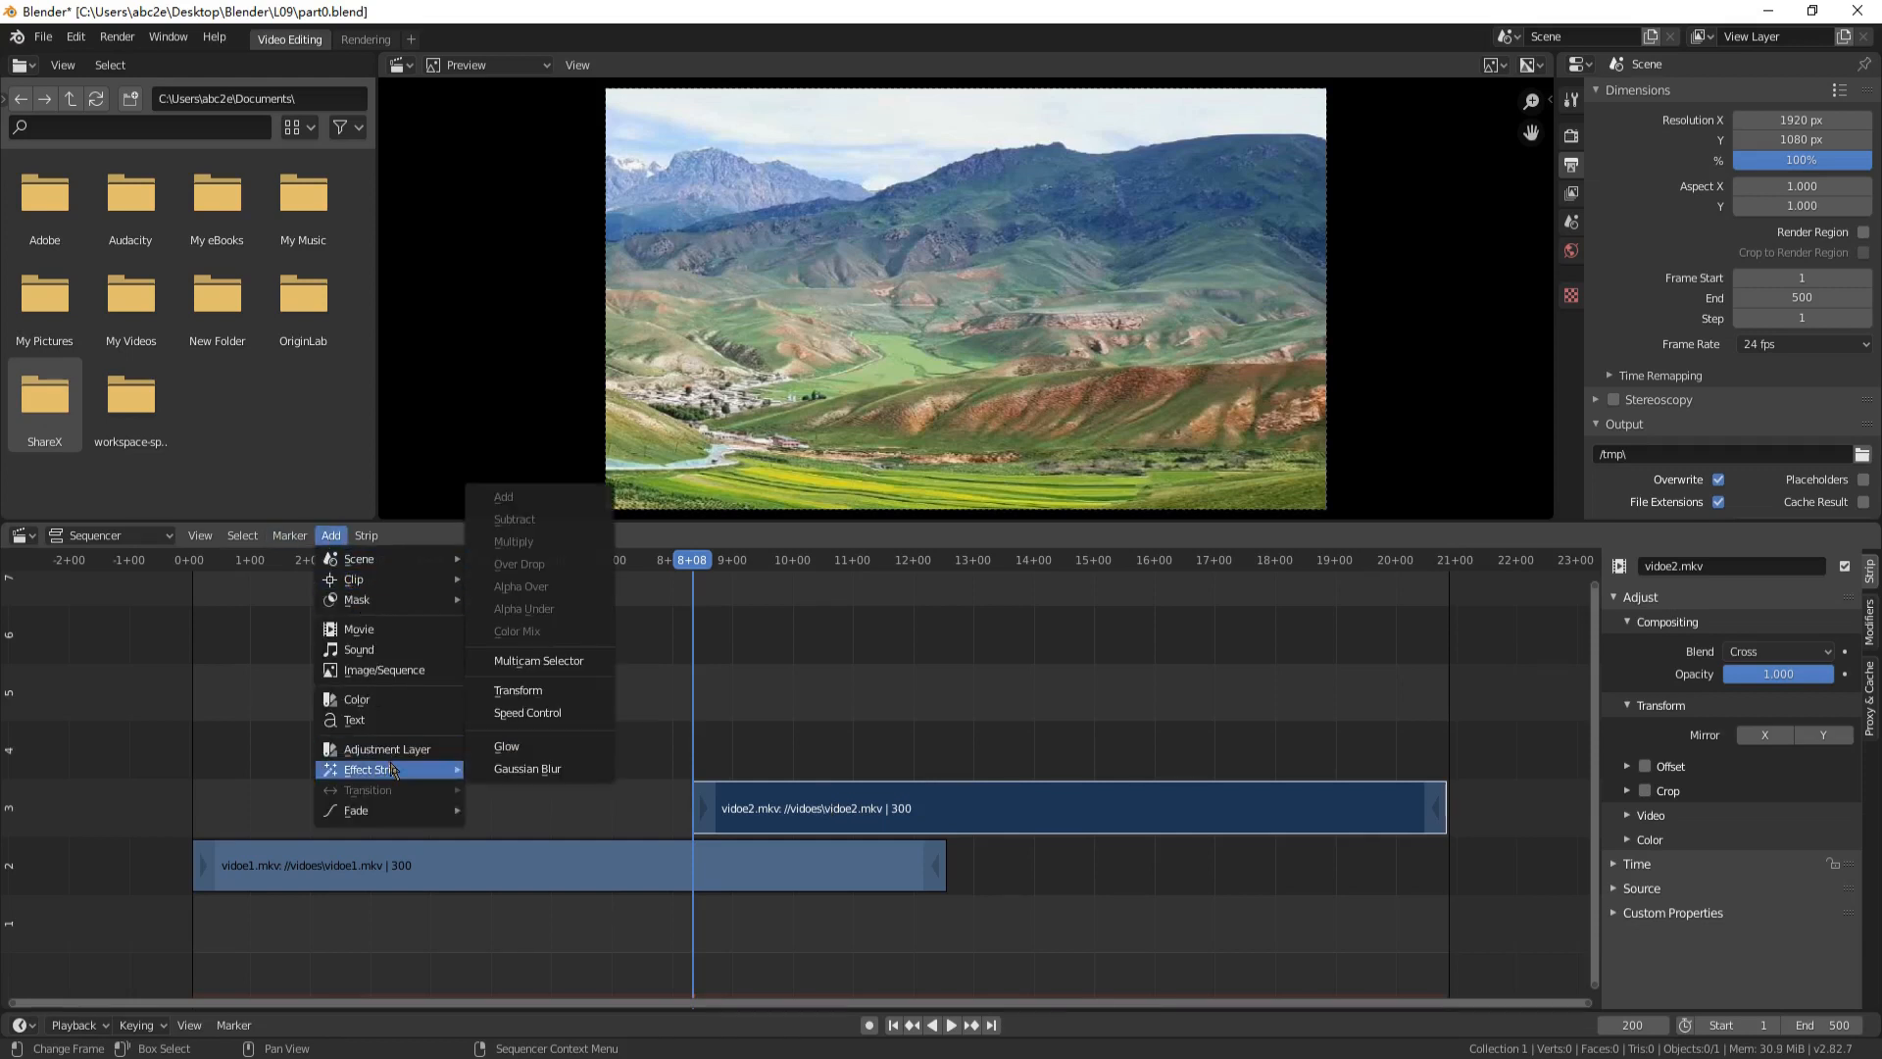
{"action": "mouse_move", "coordinate": [518, 690]}
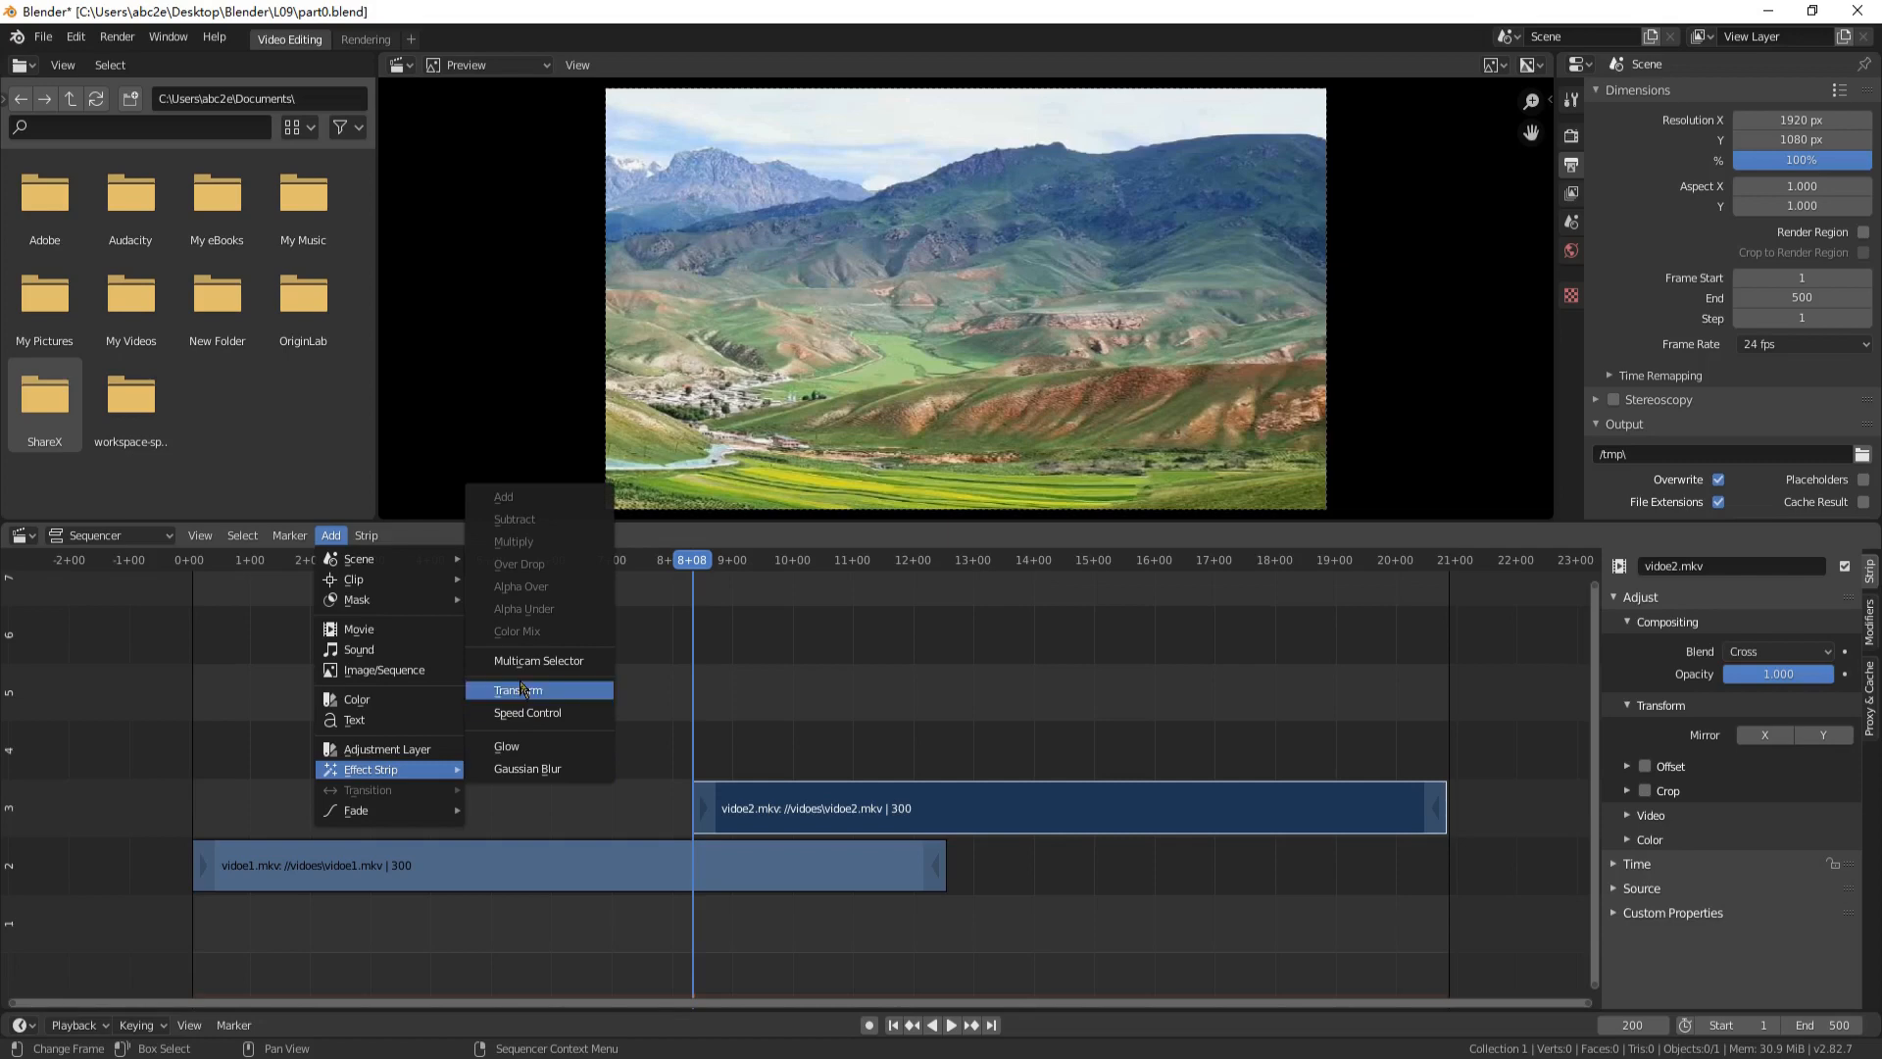
{"action": "left_click", "coordinate": [517, 690]}
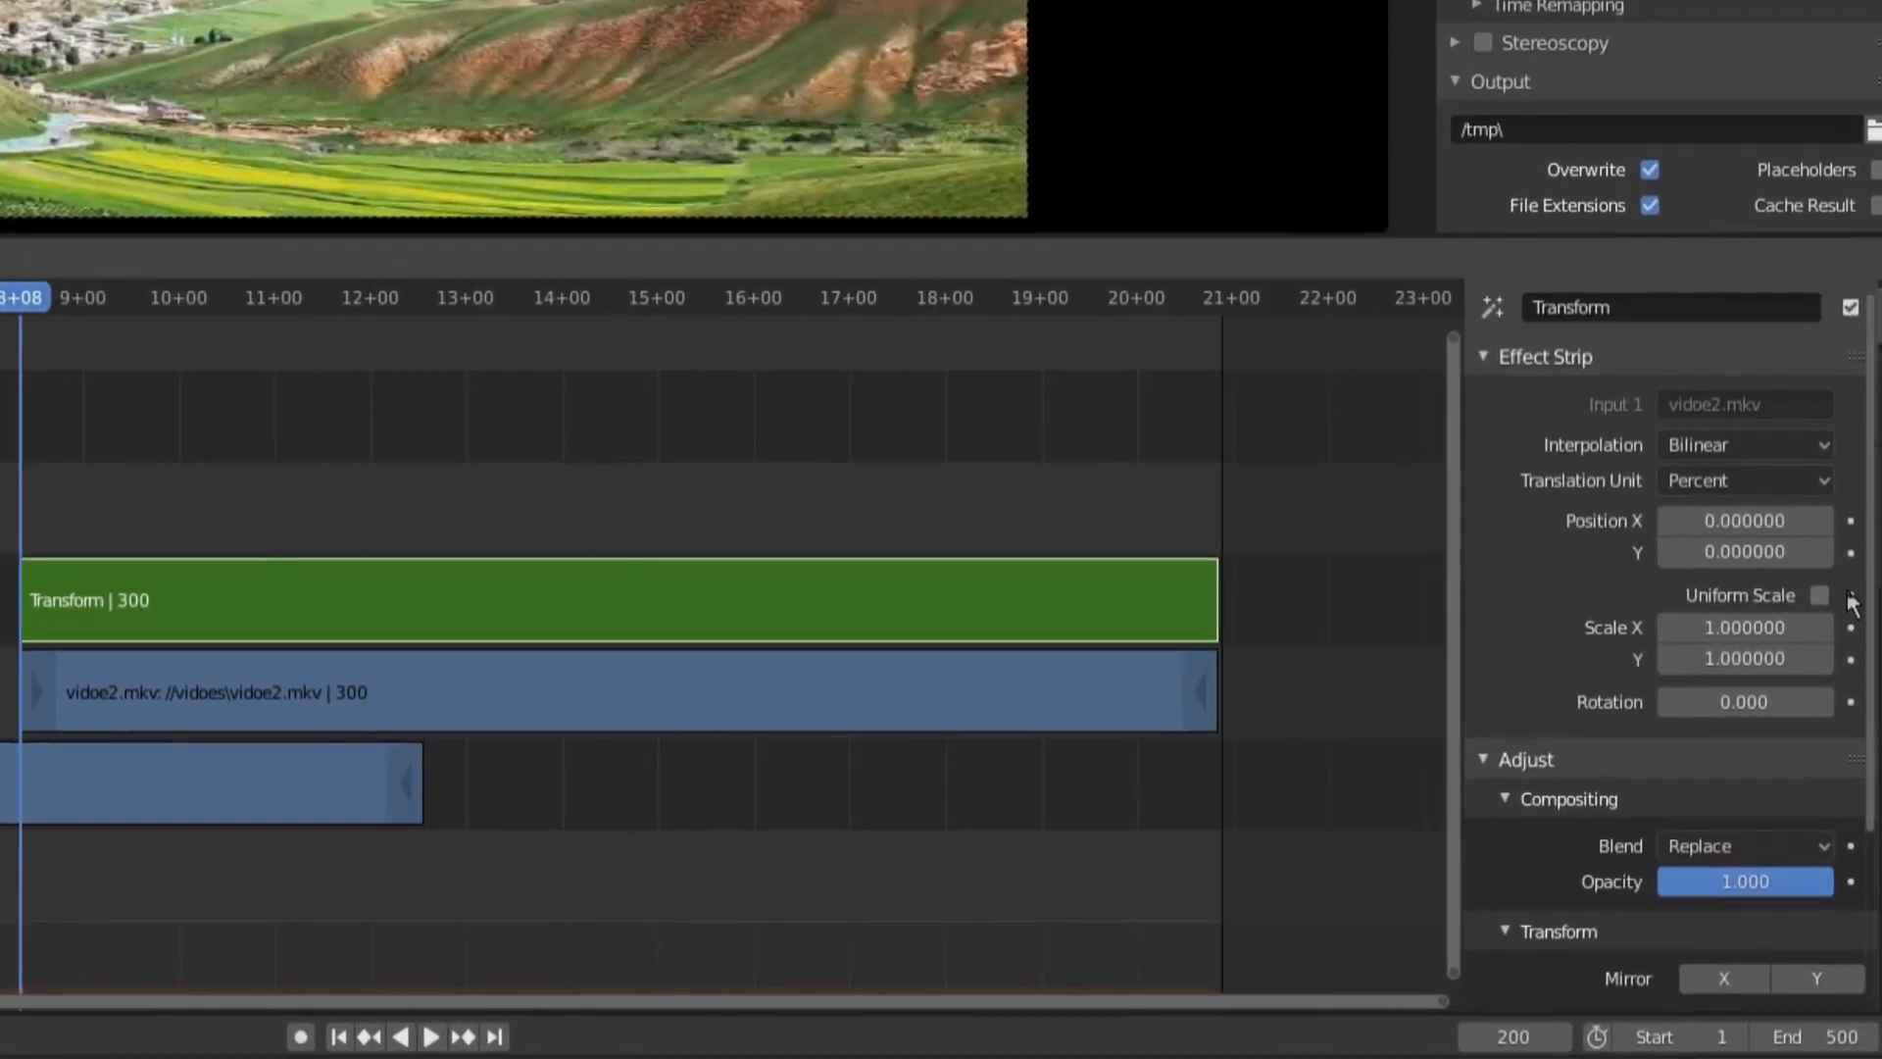
{"action": "left_click", "coordinate": [1819, 596]}
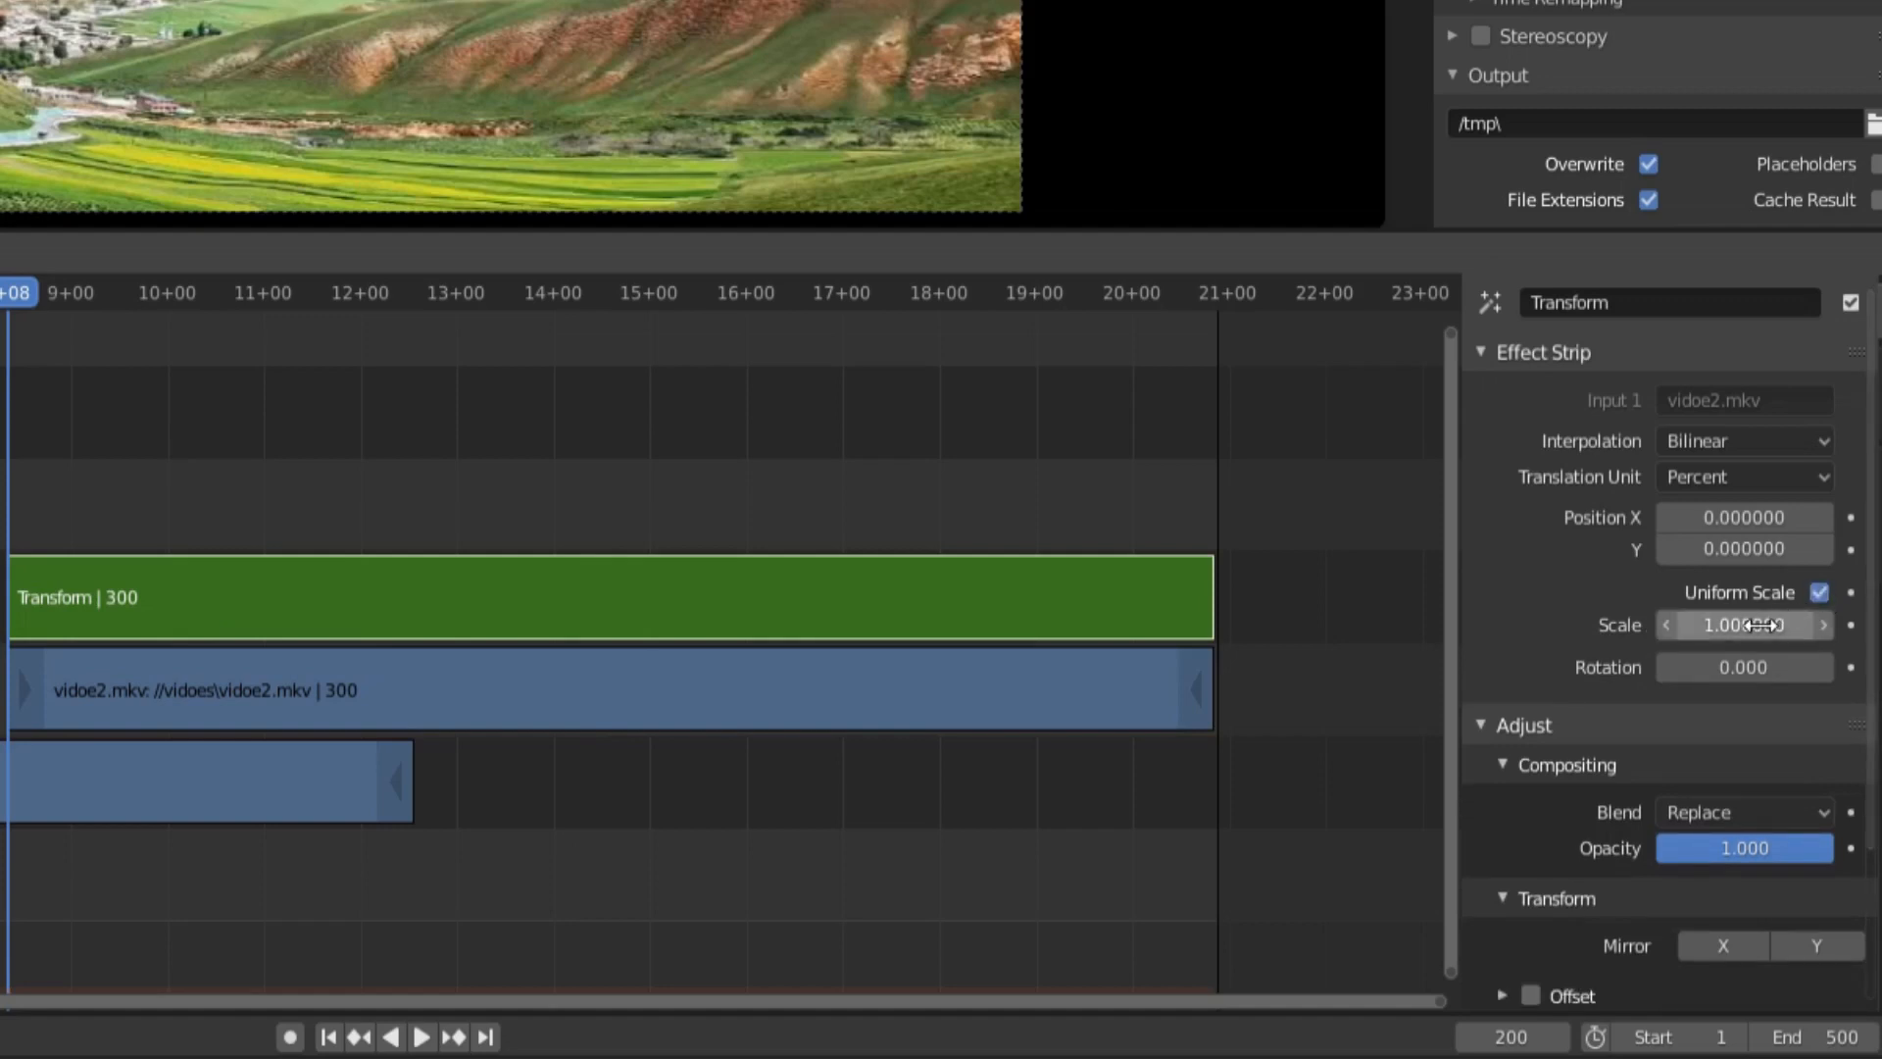
{"action": "left_click", "coordinate": [1744, 625]}
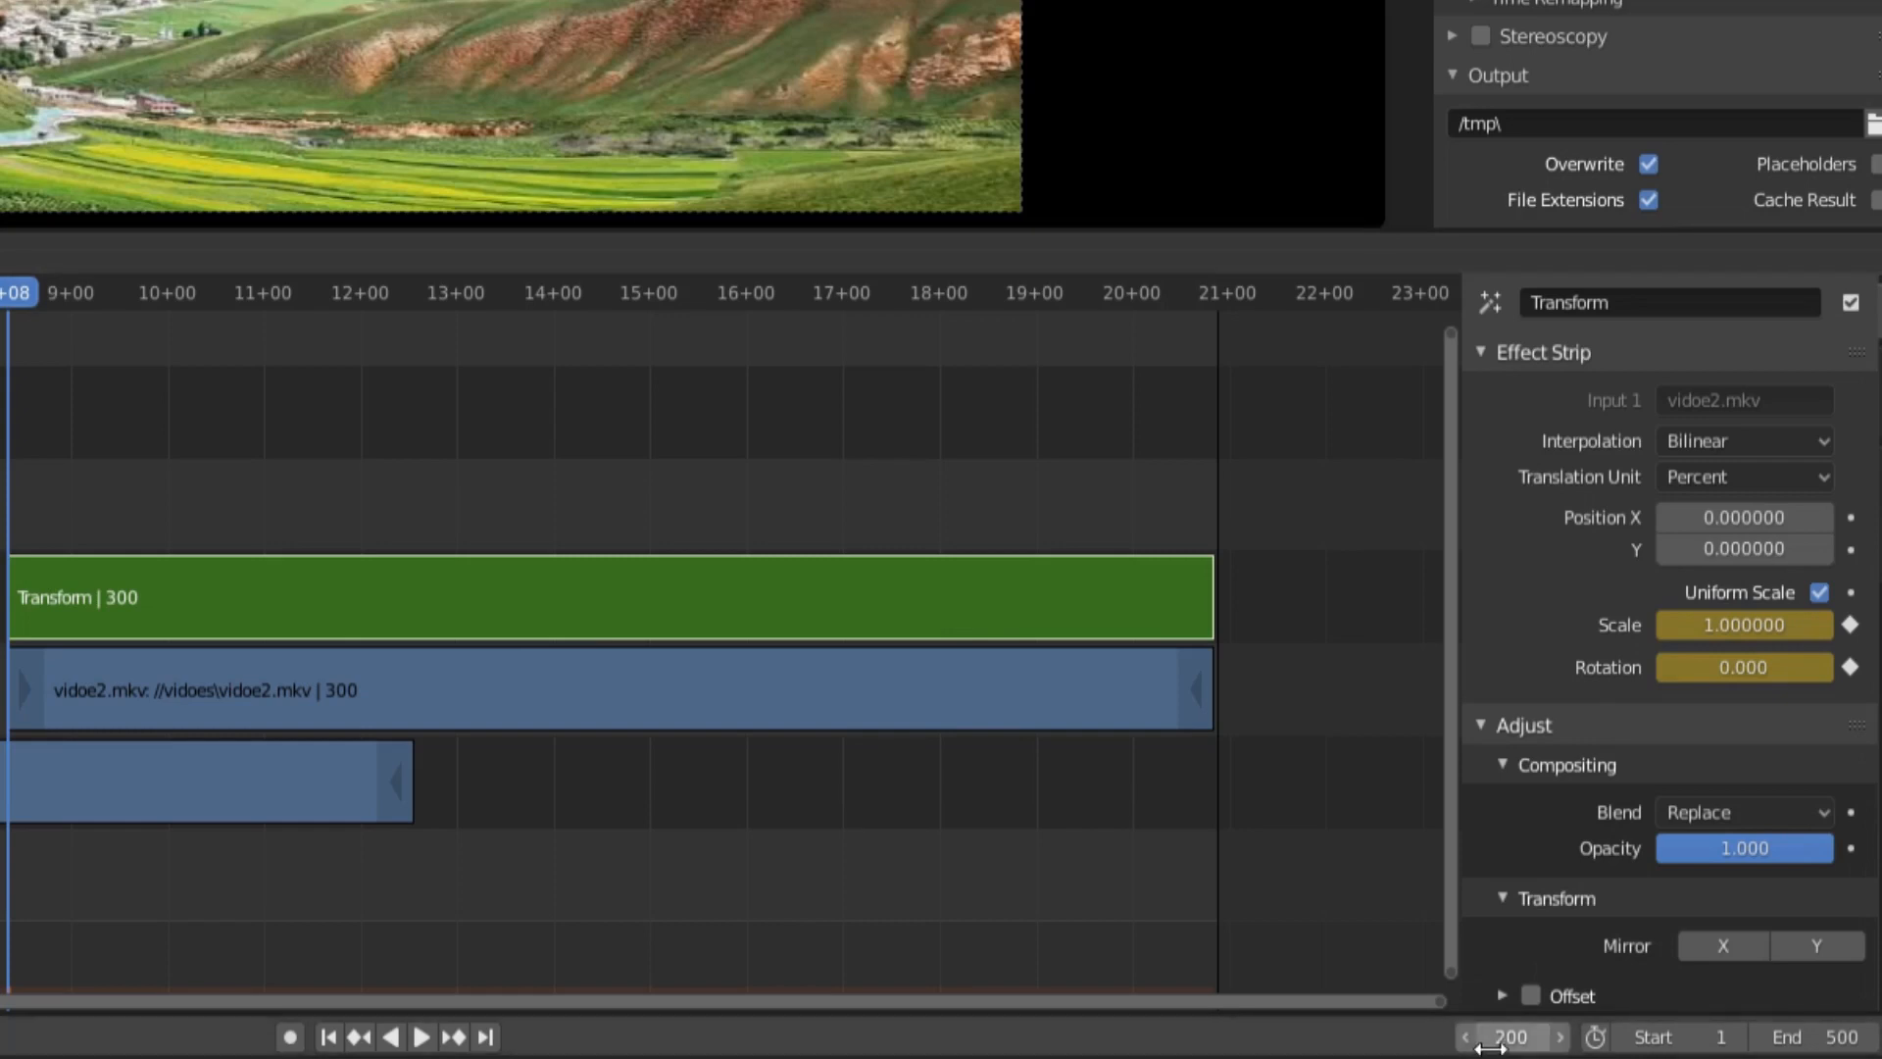
{"action": "left_click", "coordinate": [1509, 1037]}
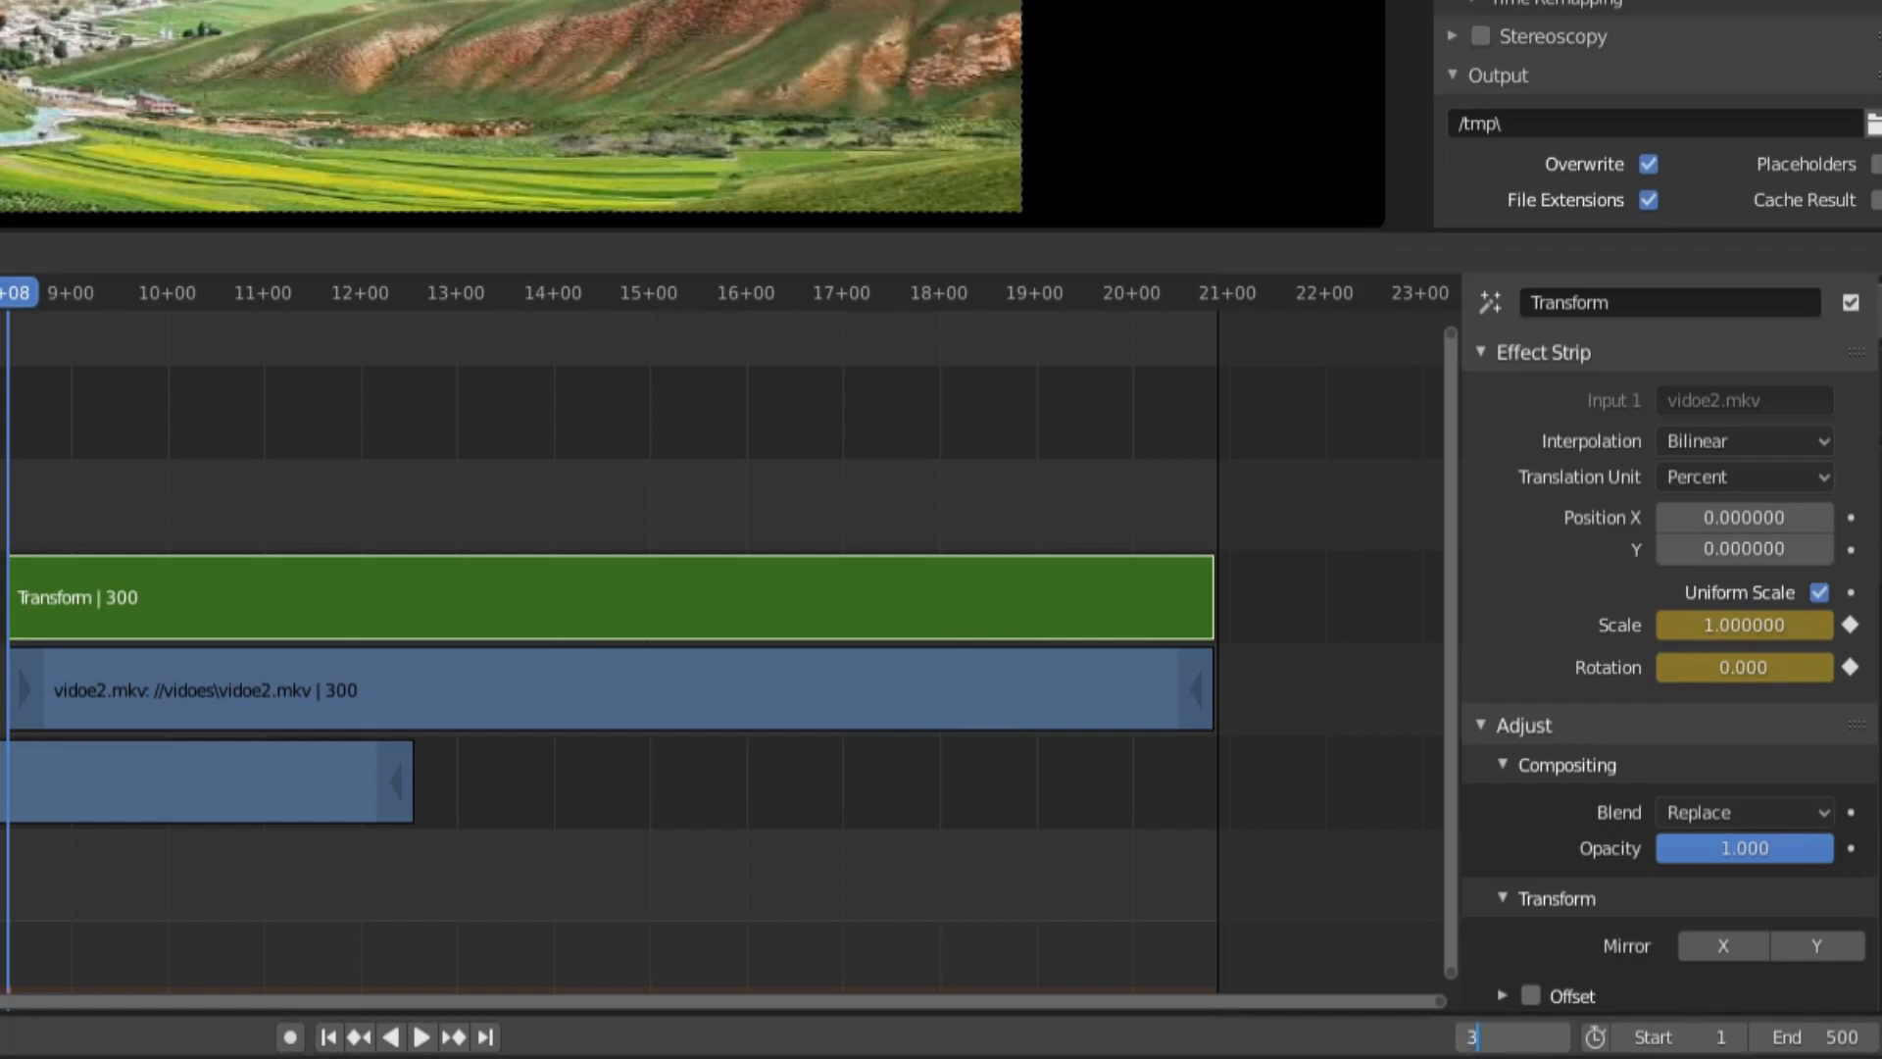
Back at frame 200, set scale to 0 and replace the existing scale keyframe
{"action": "left_click", "coordinate": [407, 294]}
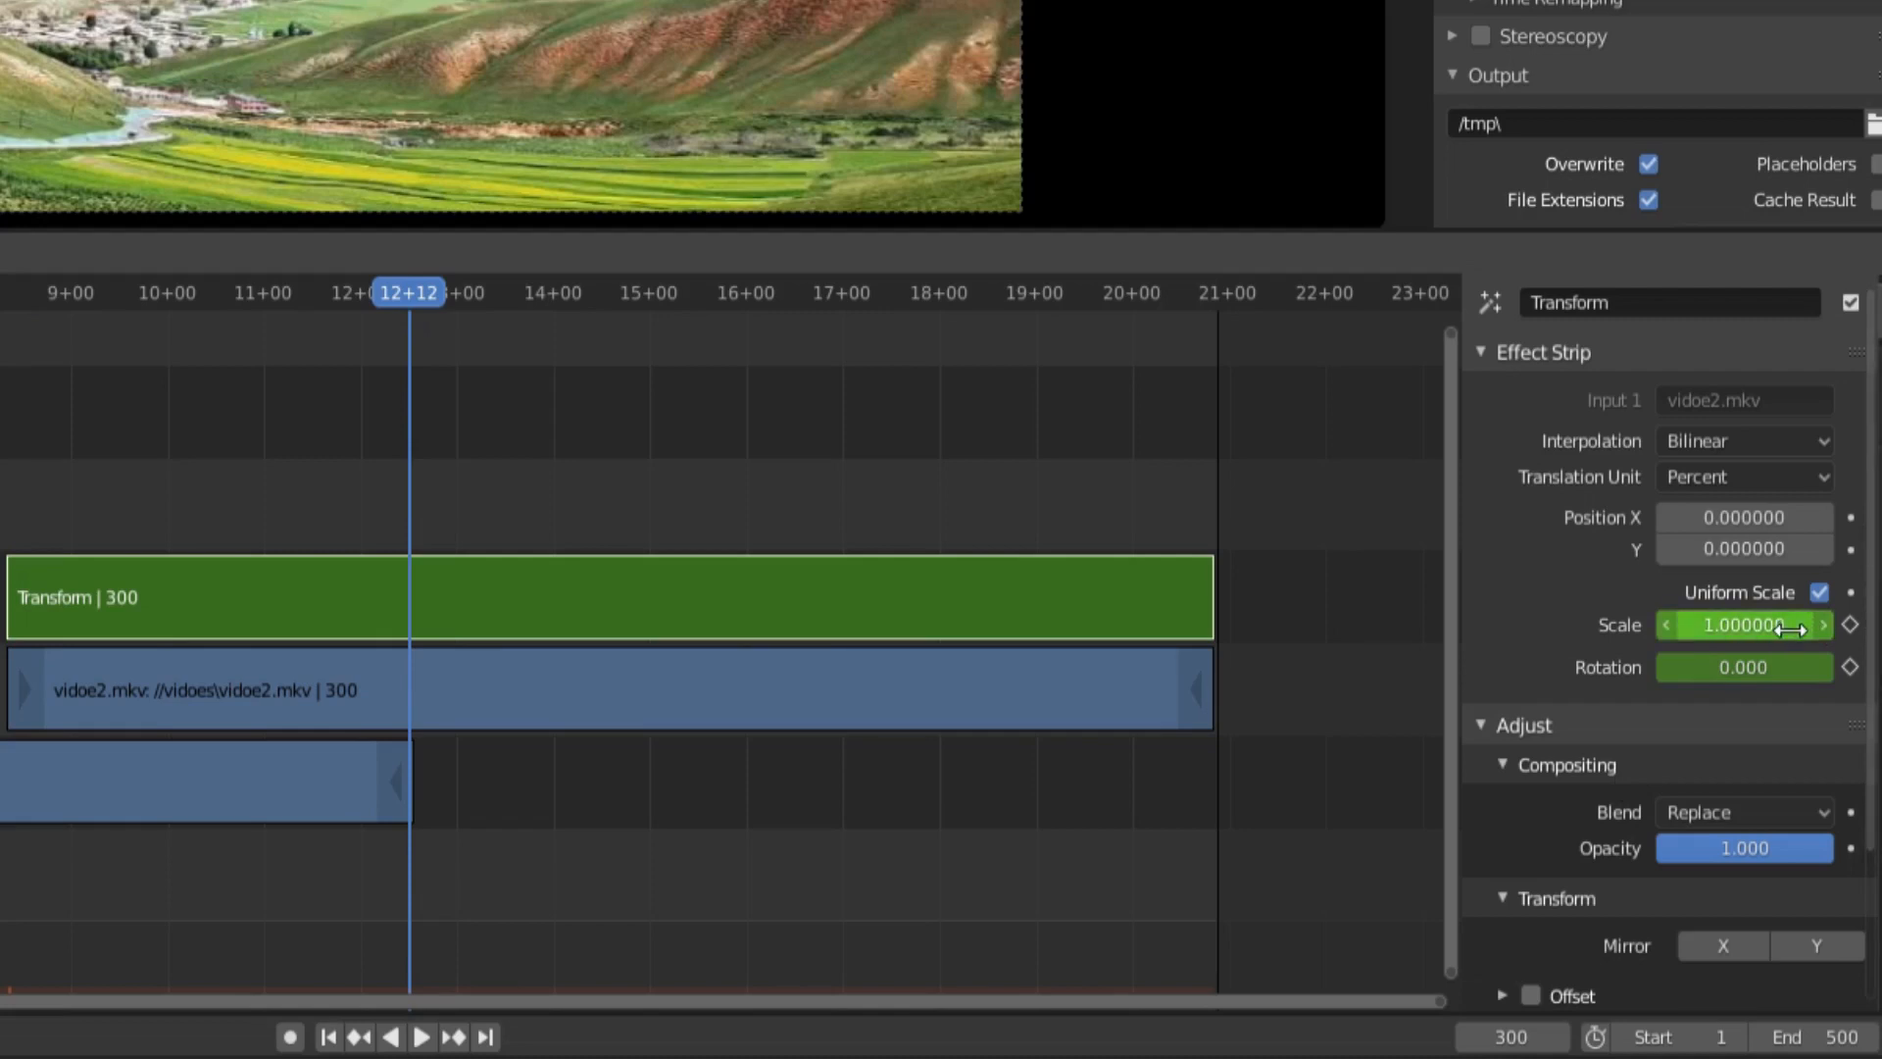
{"action": "mouse_move", "coordinate": [1782, 628]}
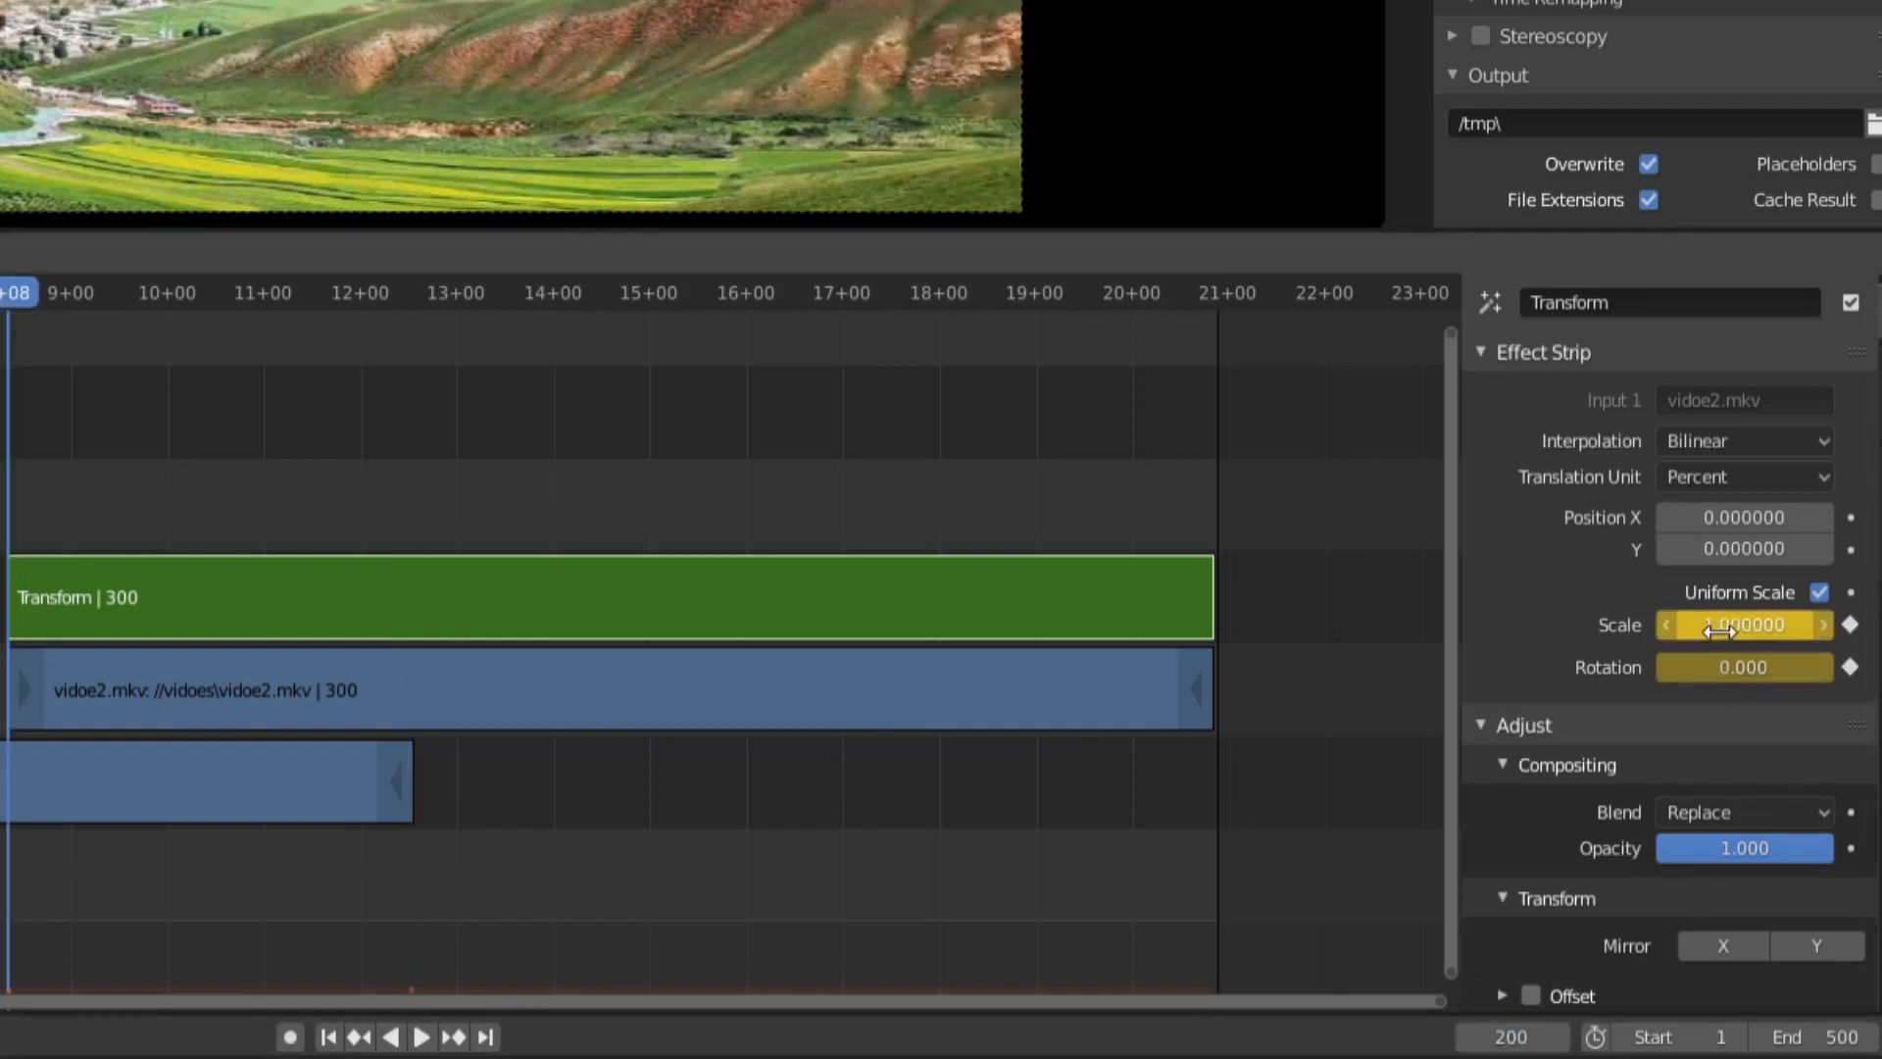
{"action": "left_click", "coordinate": [1745, 625]}
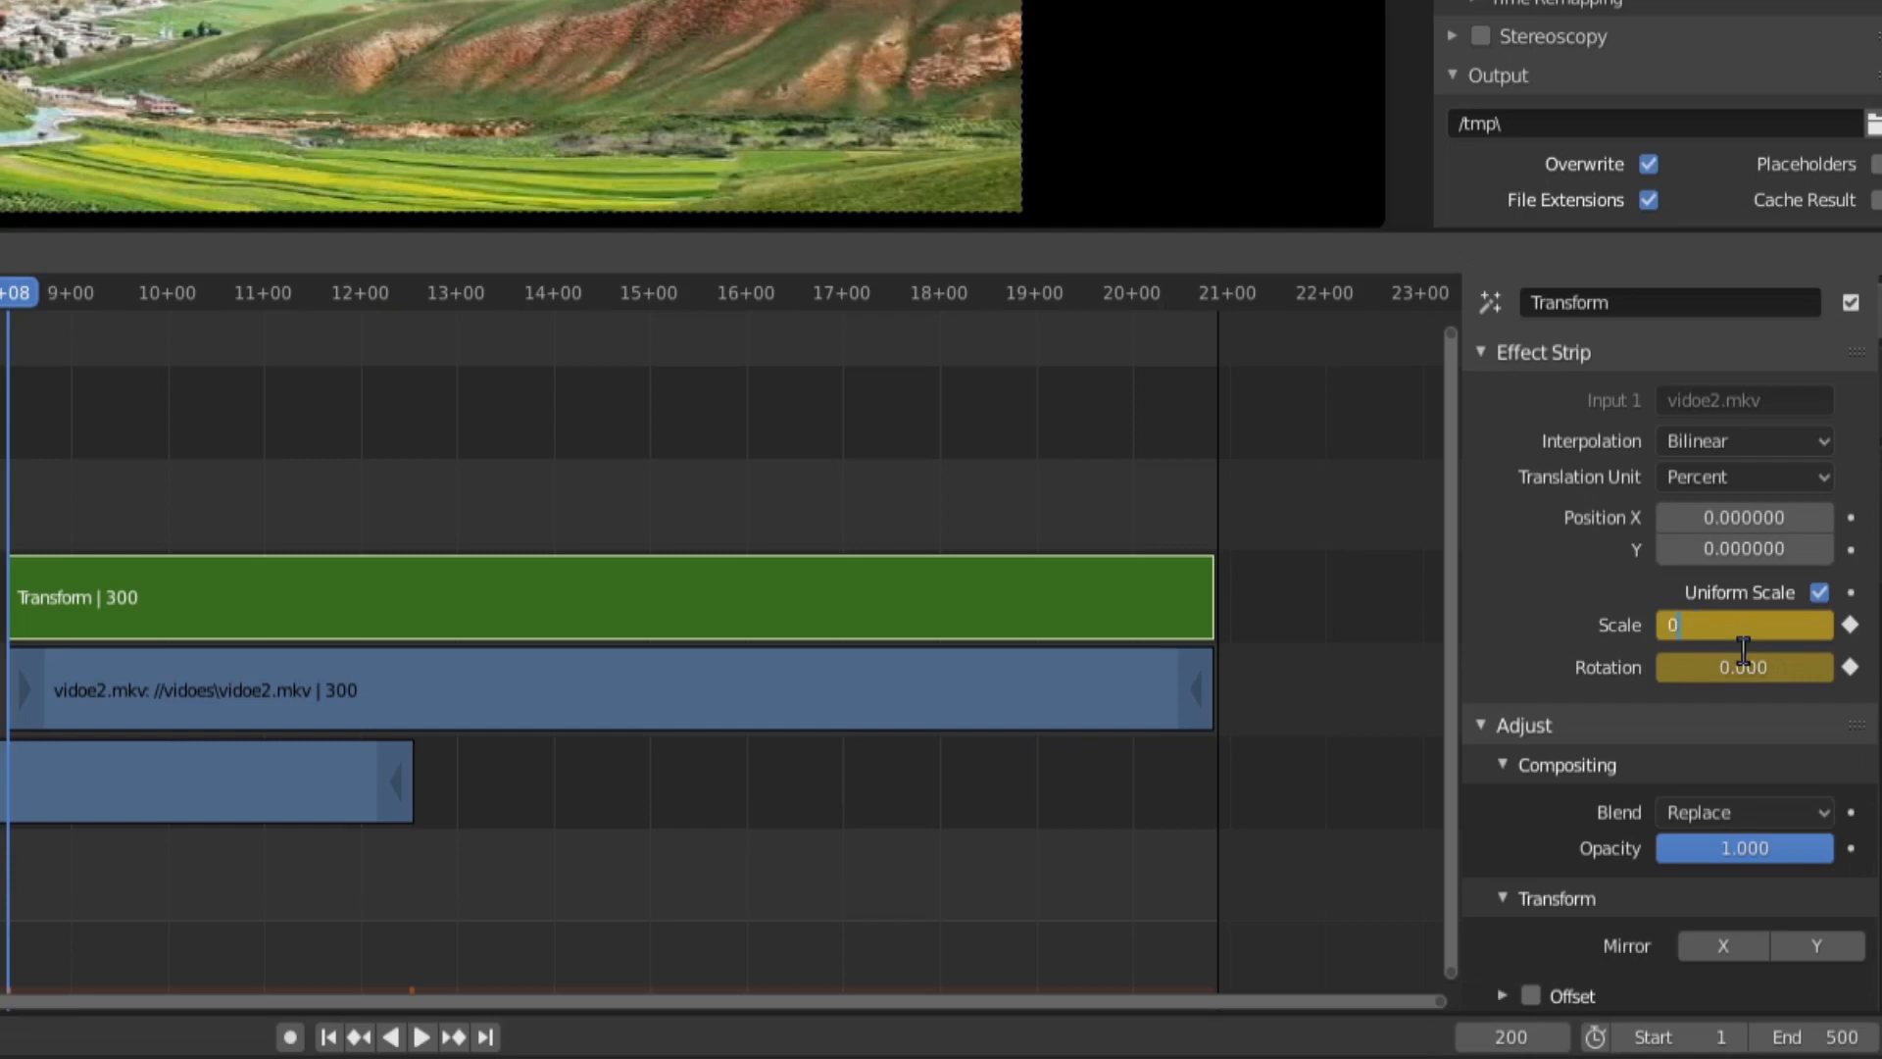
{"action": "left_click", "coordinate": [1744, 626]}
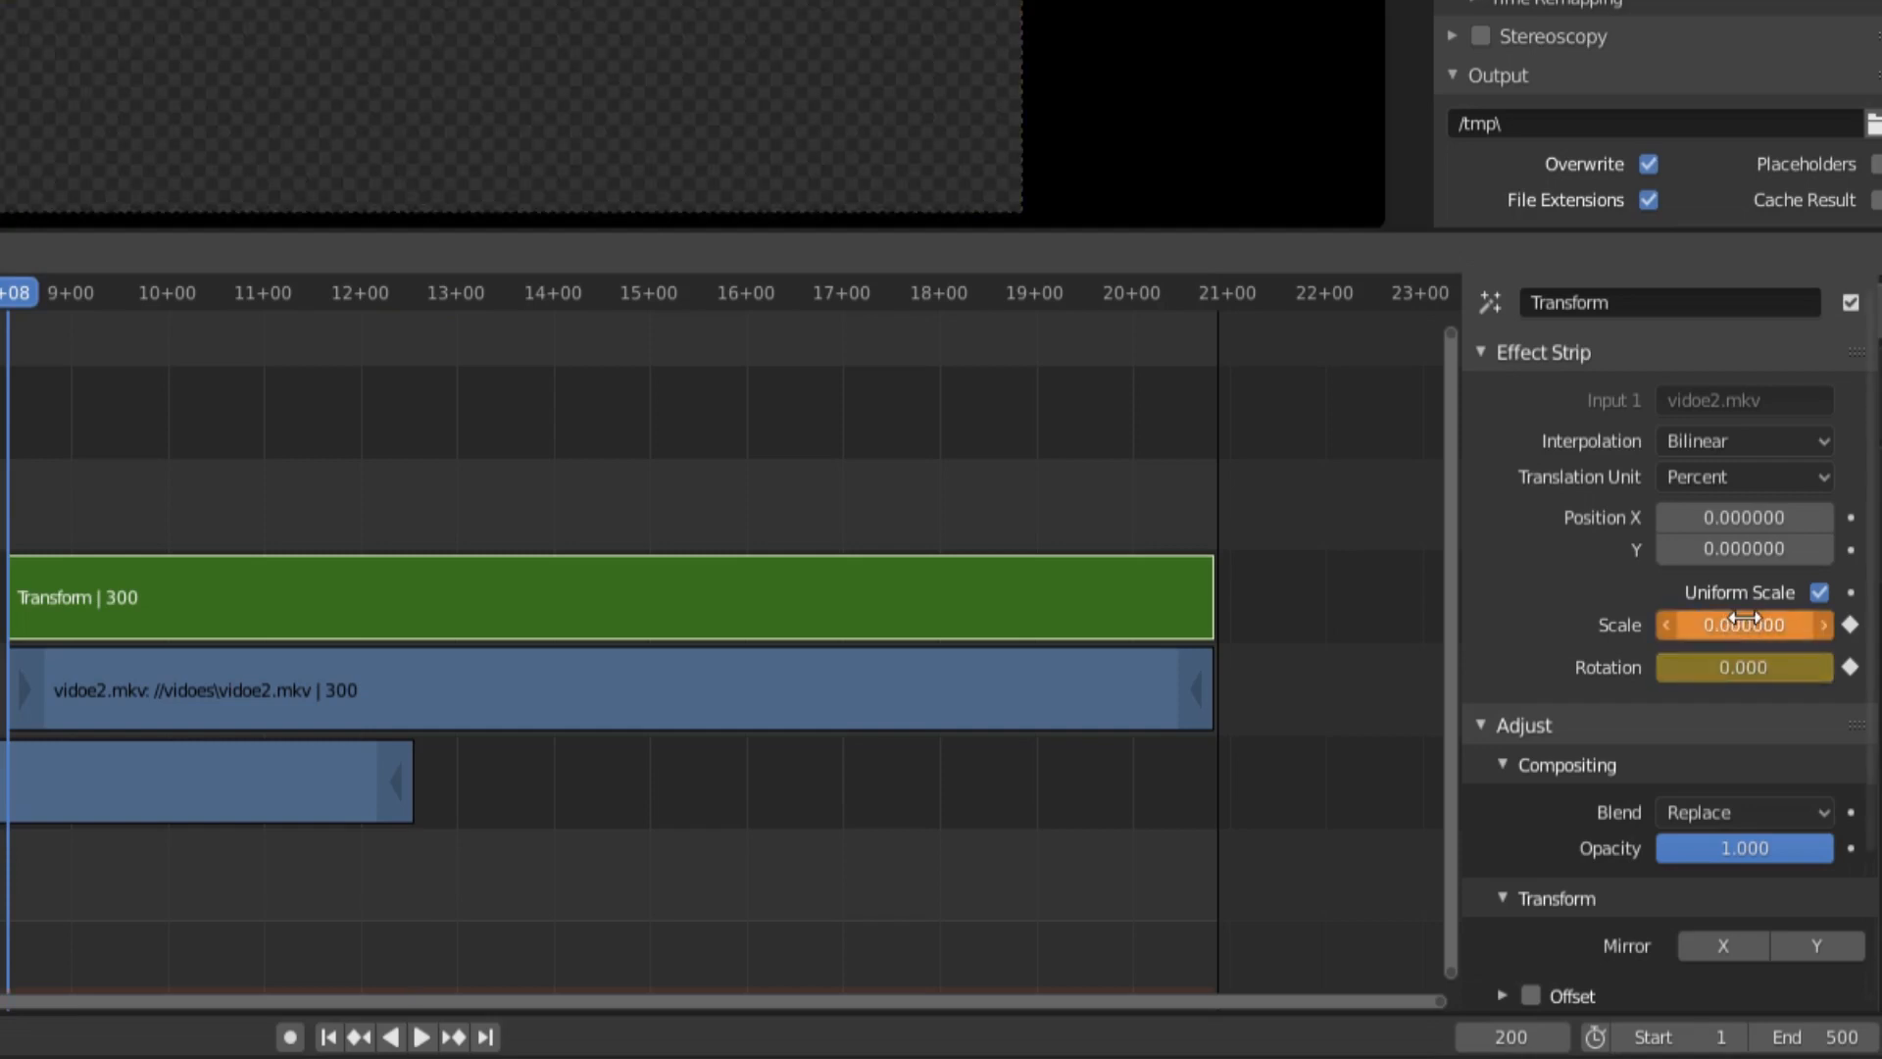
{"action": "right_click", "coordinate": [1745, 625]}
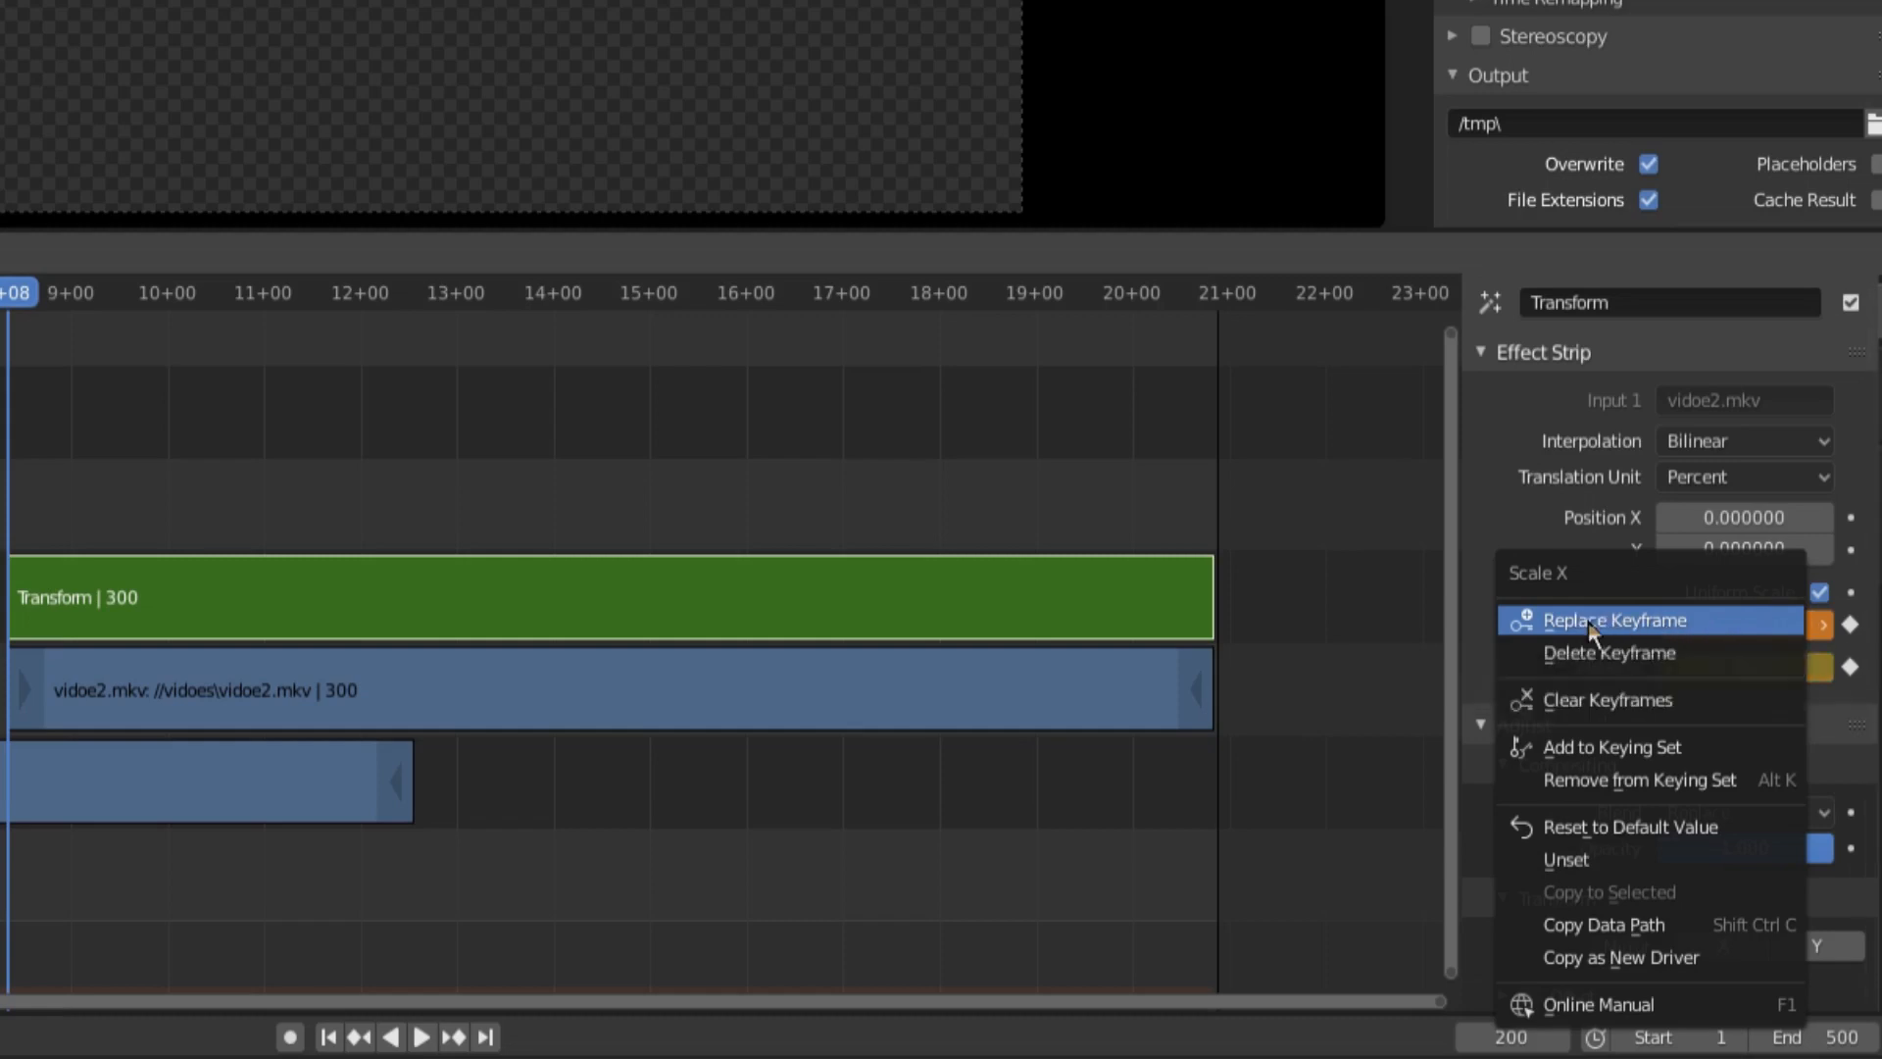
{"action": "left_click", "coordinate": [1614, 619]}
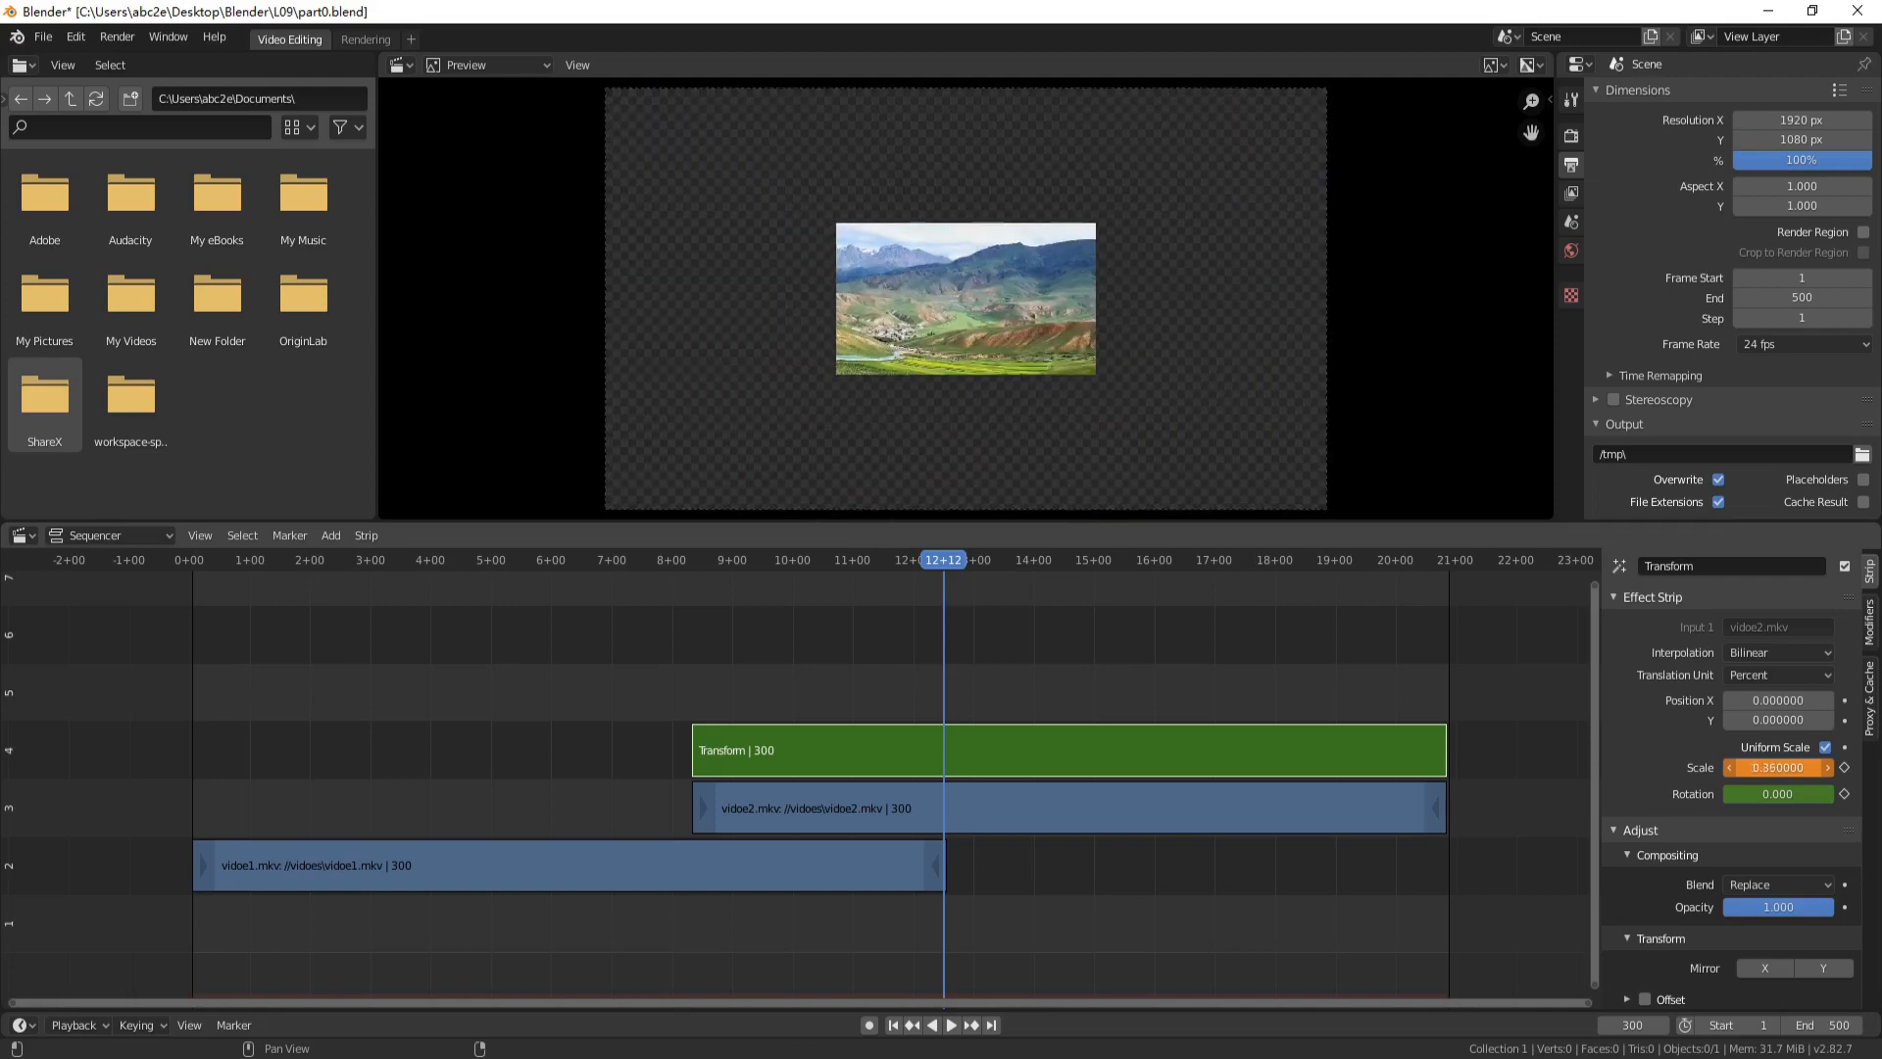
At frame 300, raise scale to 1.0 and key rotation 360 degrees
{"action": "left_click_drag", "start_coordinate": [1780, 767], "coordinate": [1780, 794]}
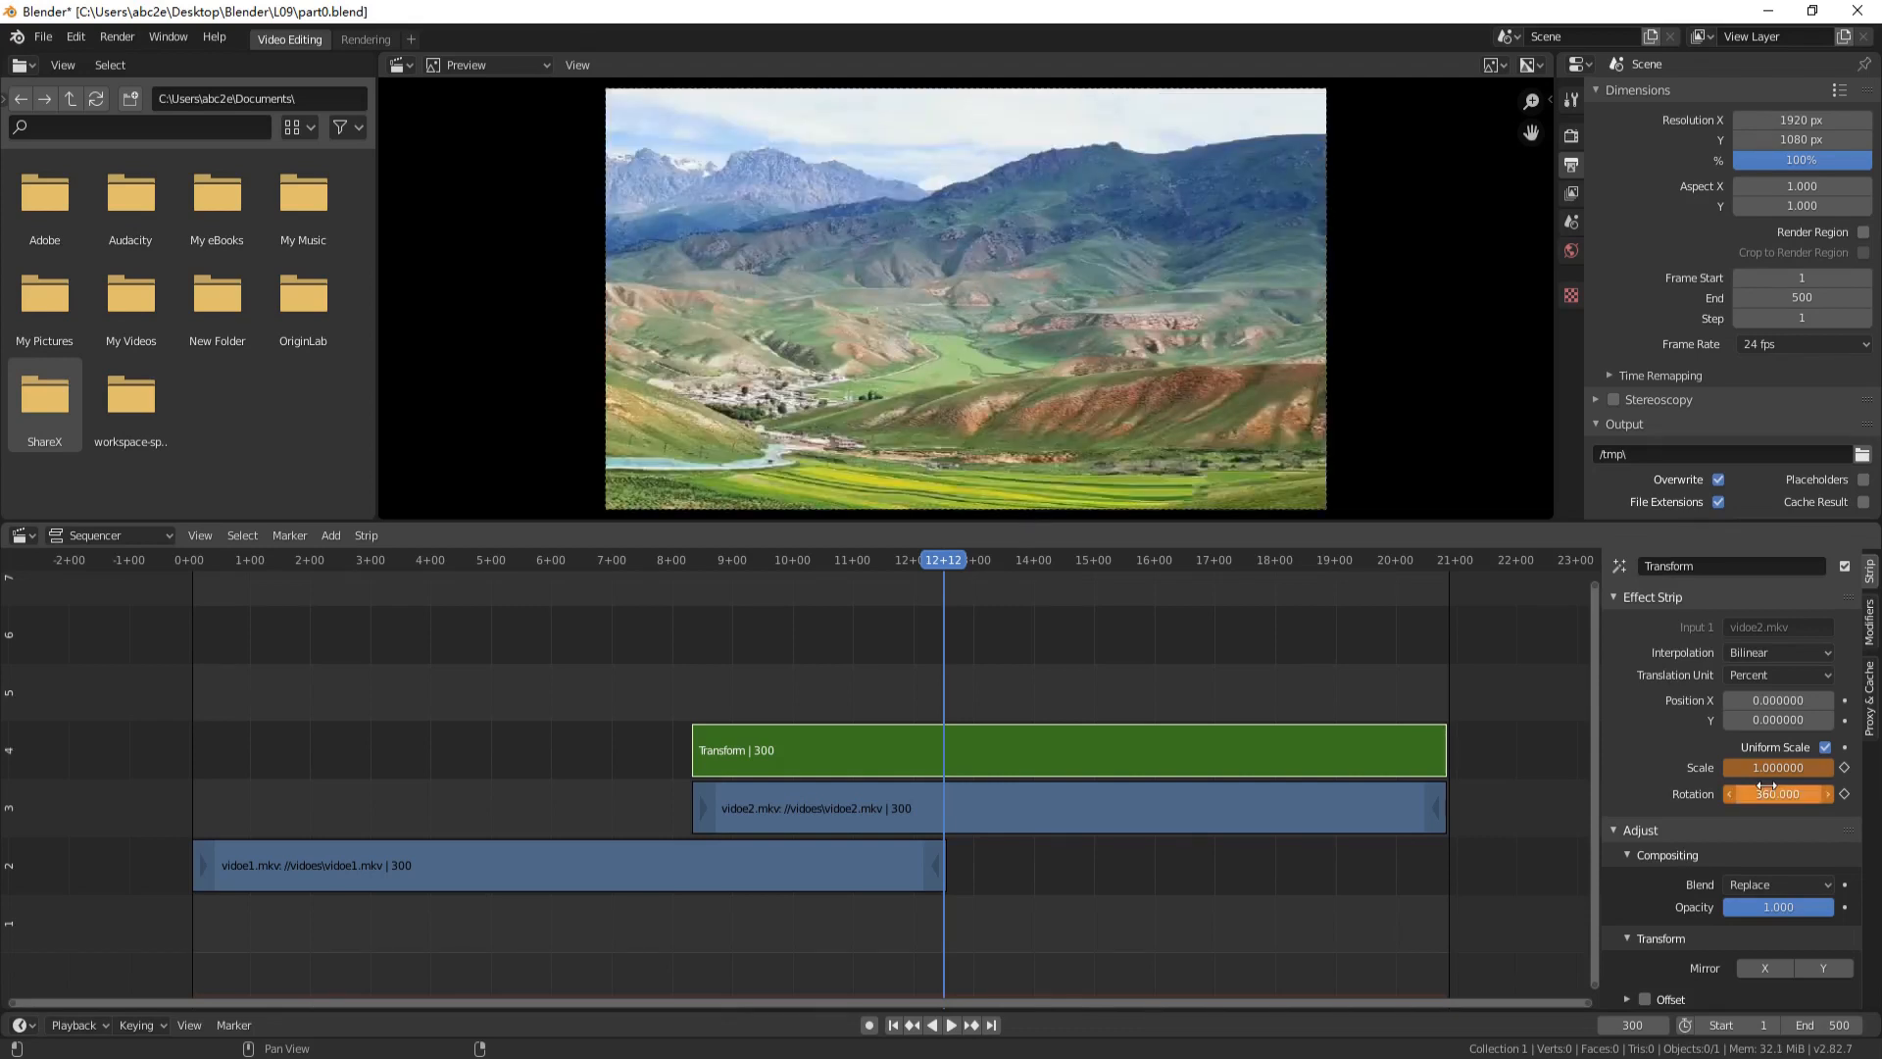
{"action": "right_click", "coordinate": [1780, 766]}
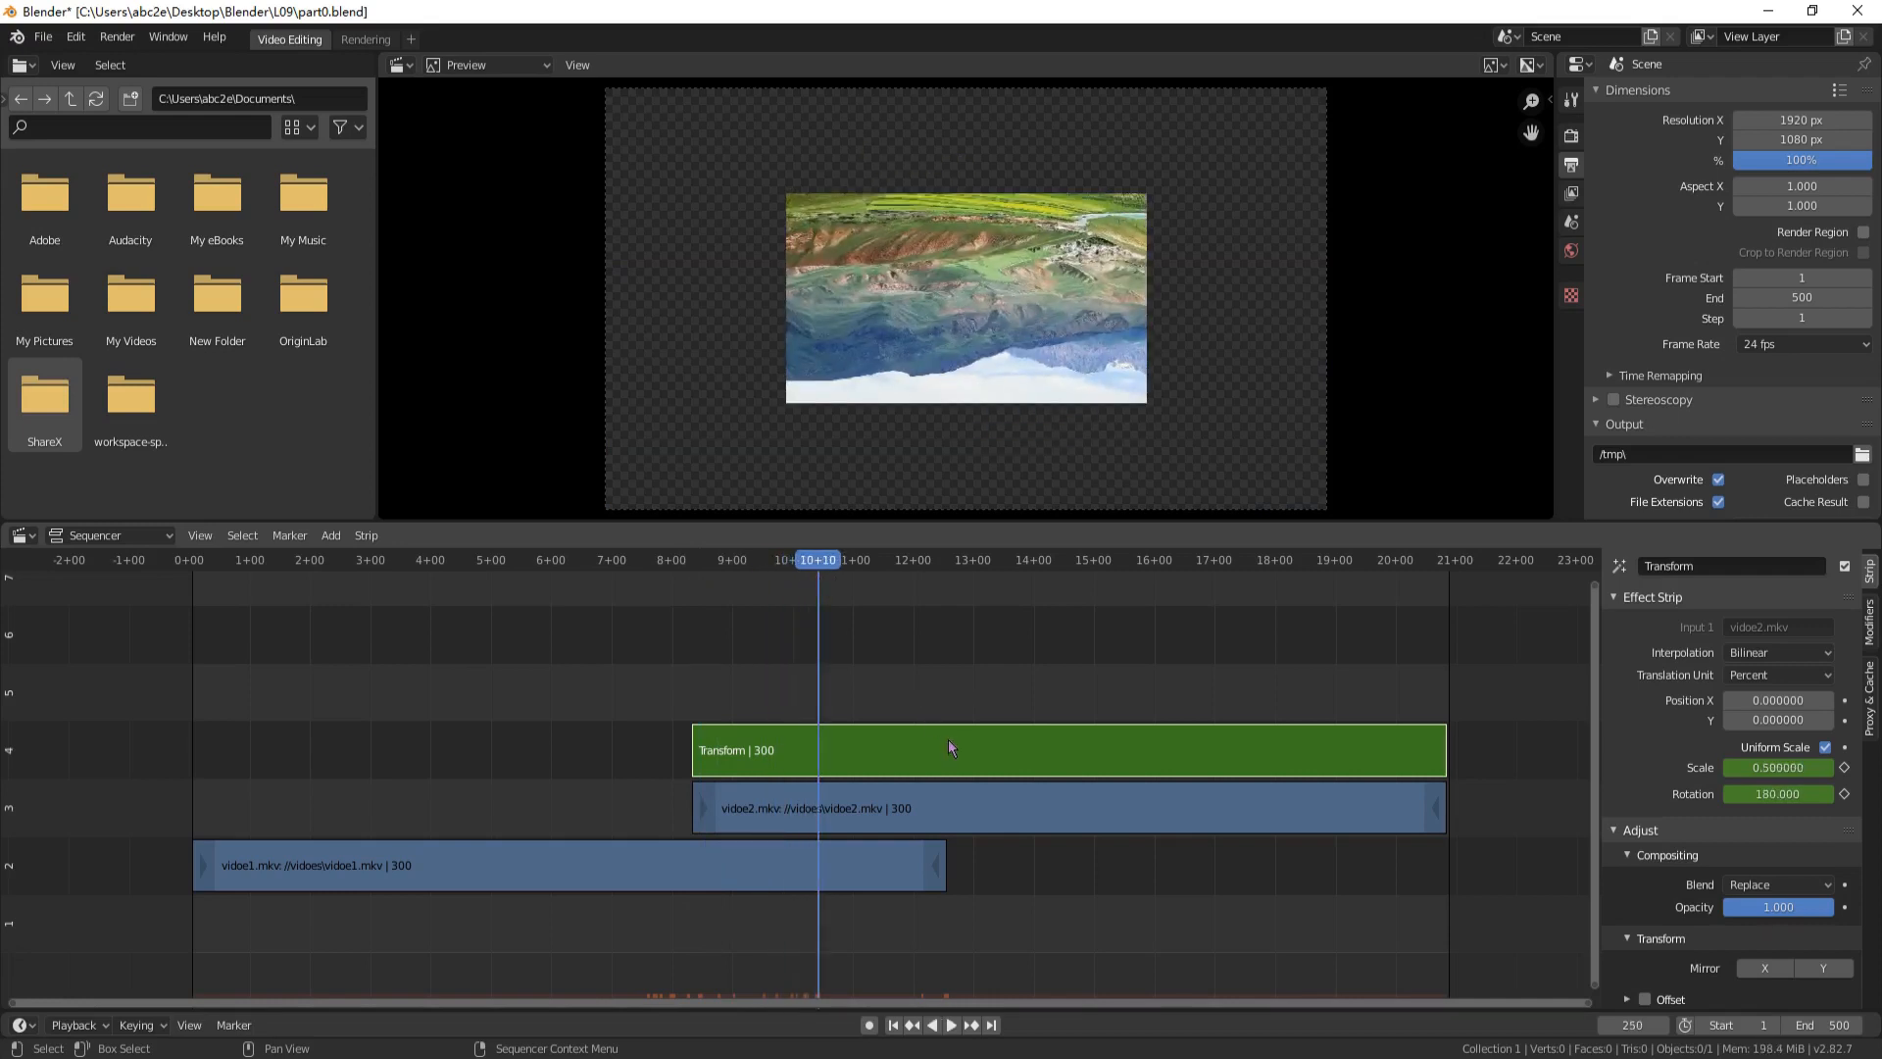
{"action": "mouse_move", "coordinate": [1047, 760]}
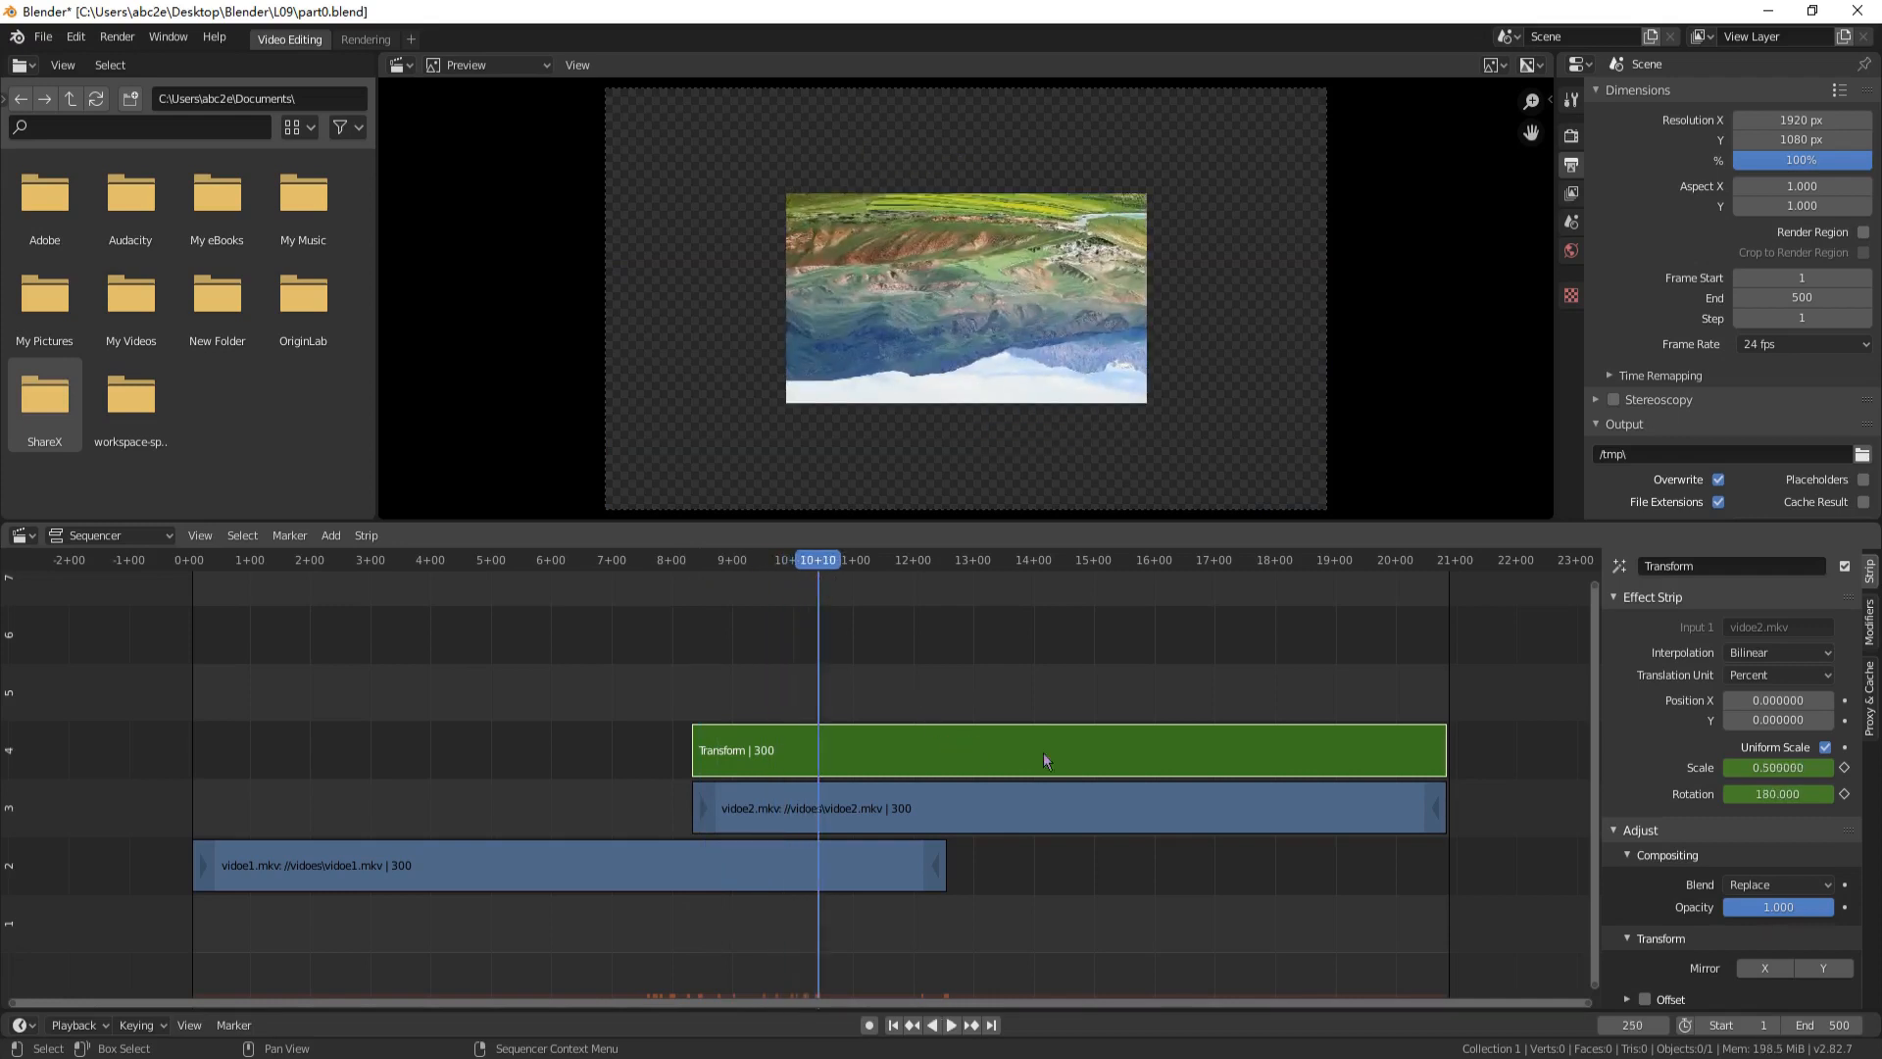
Set the Transform strip's blend to Over Drop and play back the transition
{"action": "left_click", "coordinate": [1776, 884]}
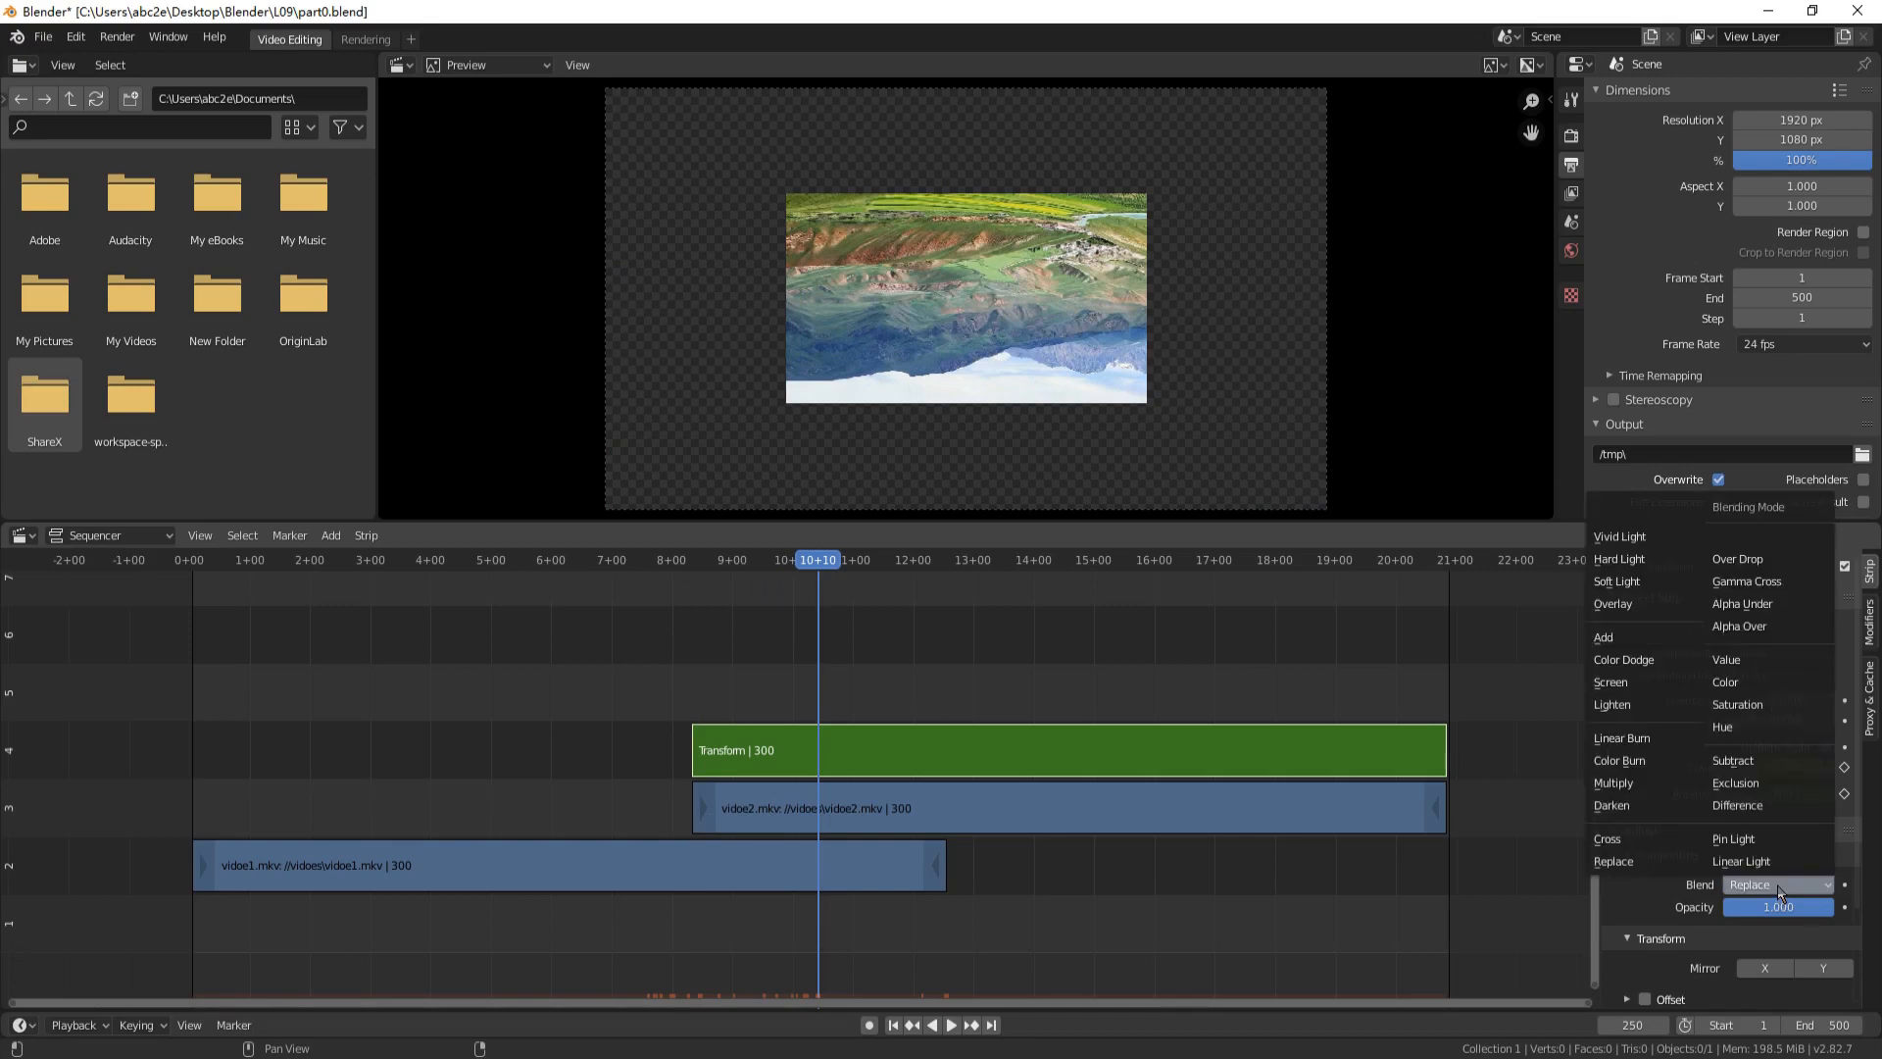
{"action": "mouse_move", "coordinate": [1756, 559]}
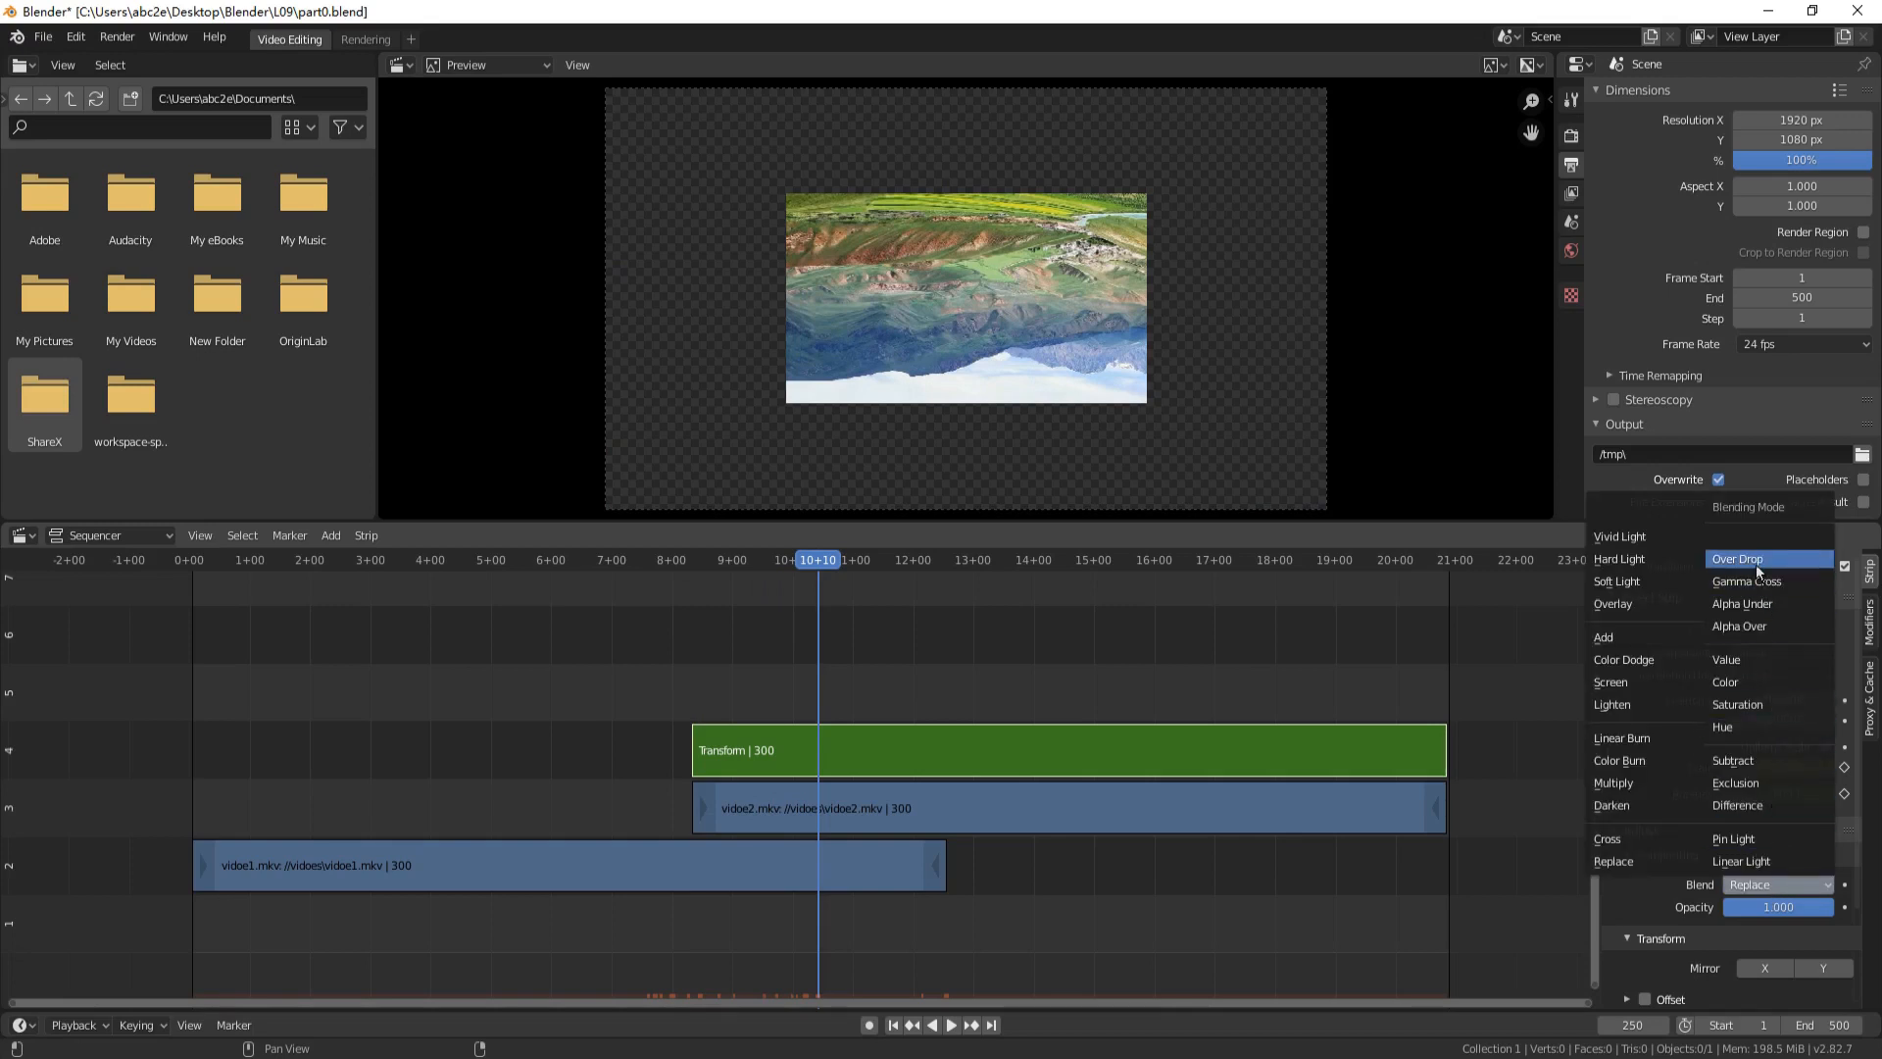
{"action": "left_click", "coordinate": [1737, 558]}
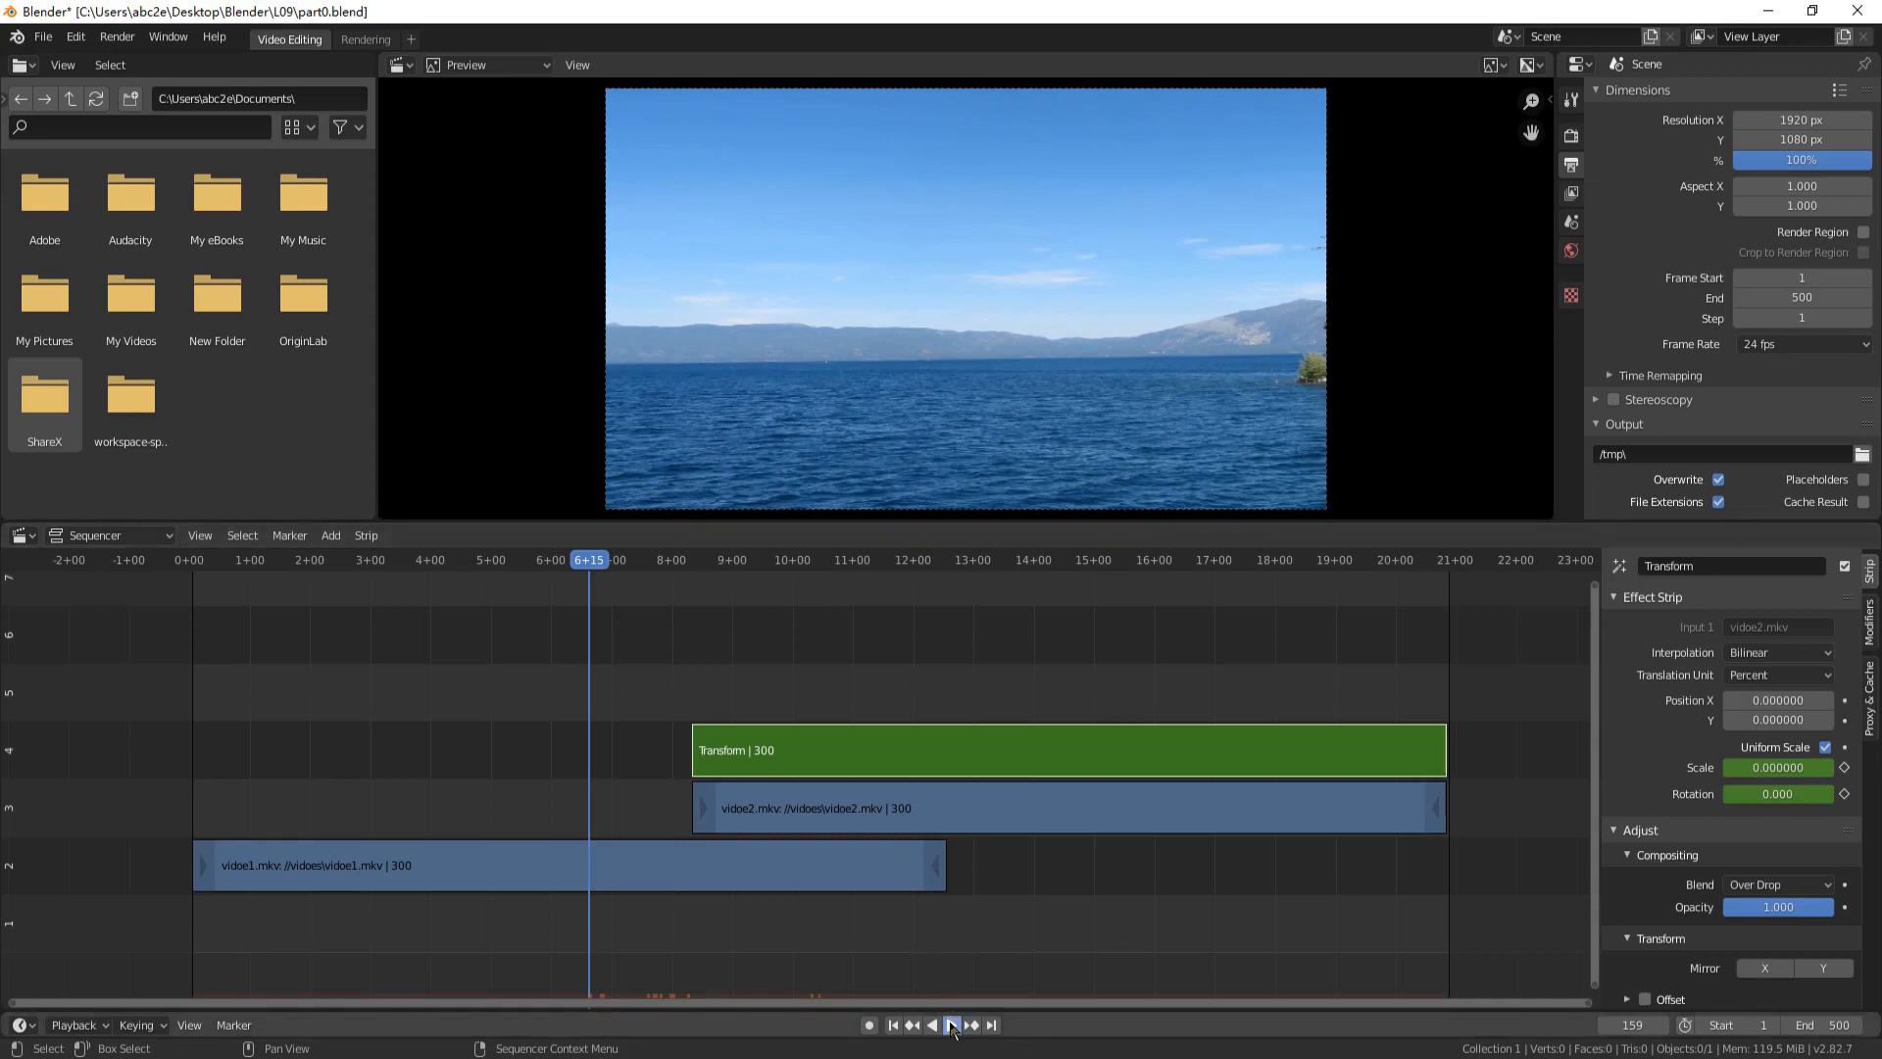
{"action": "left_click", "coordinate": [955, 1025]}
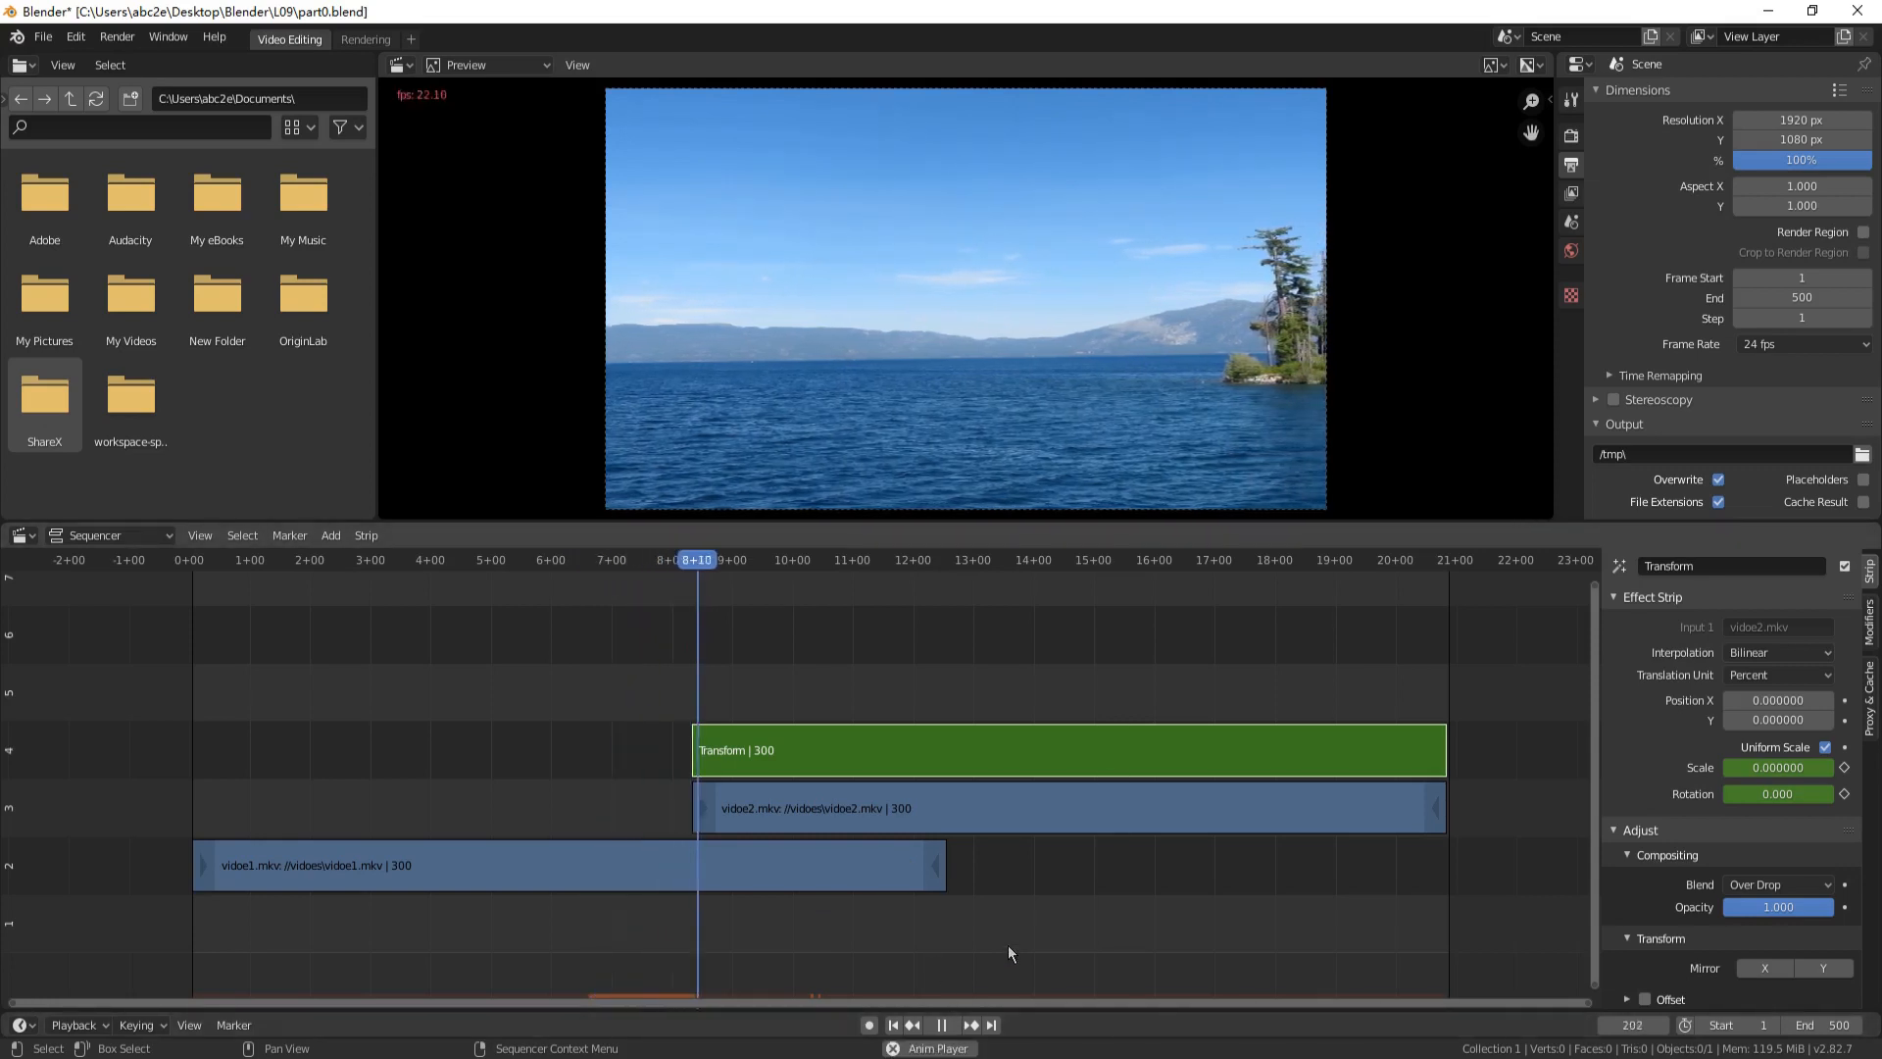